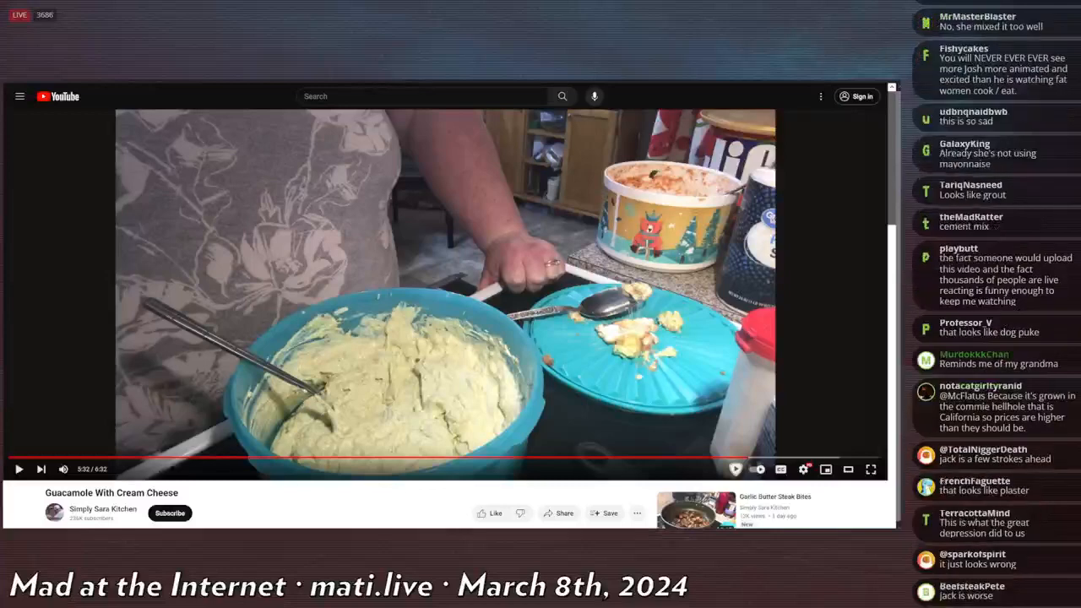
Scroll through the opening post's text, tweet screenshots, comment screenshots and profile banner.
scroll("down", 3)
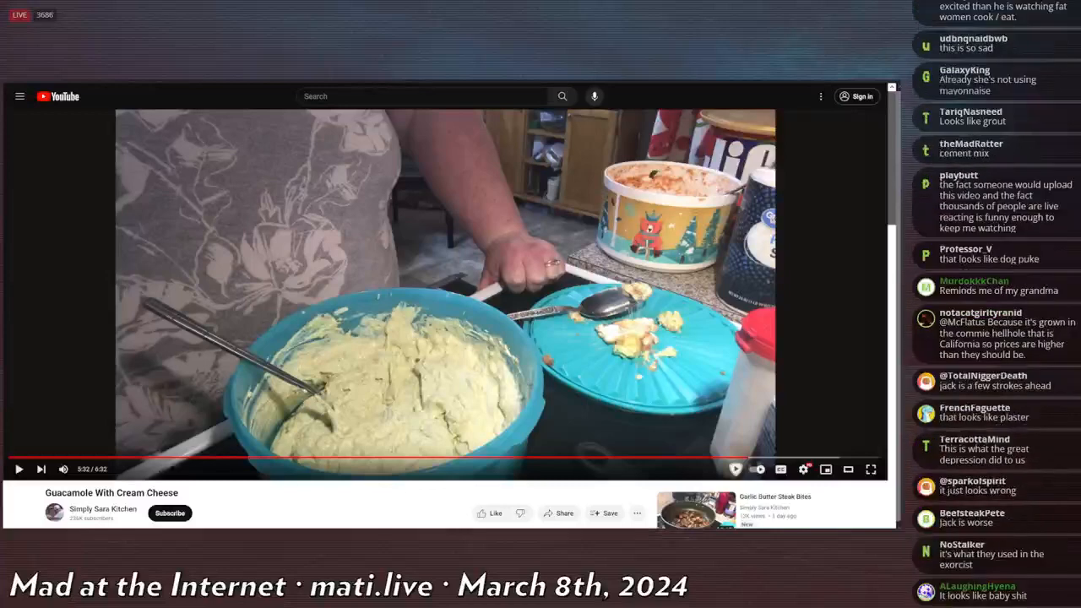
scroll("down", 3)
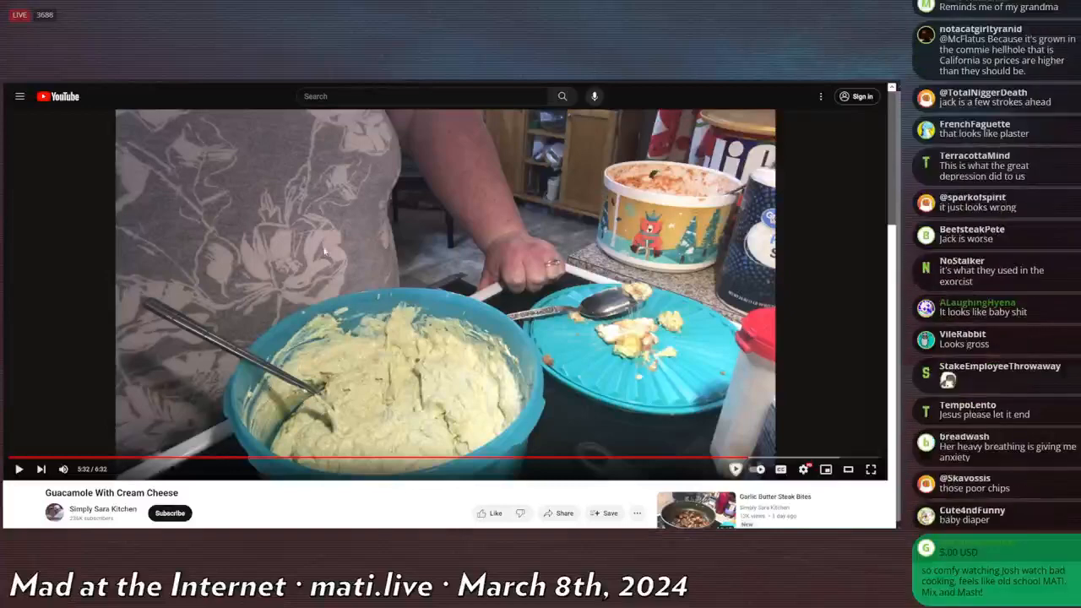
scroll("down", 3)
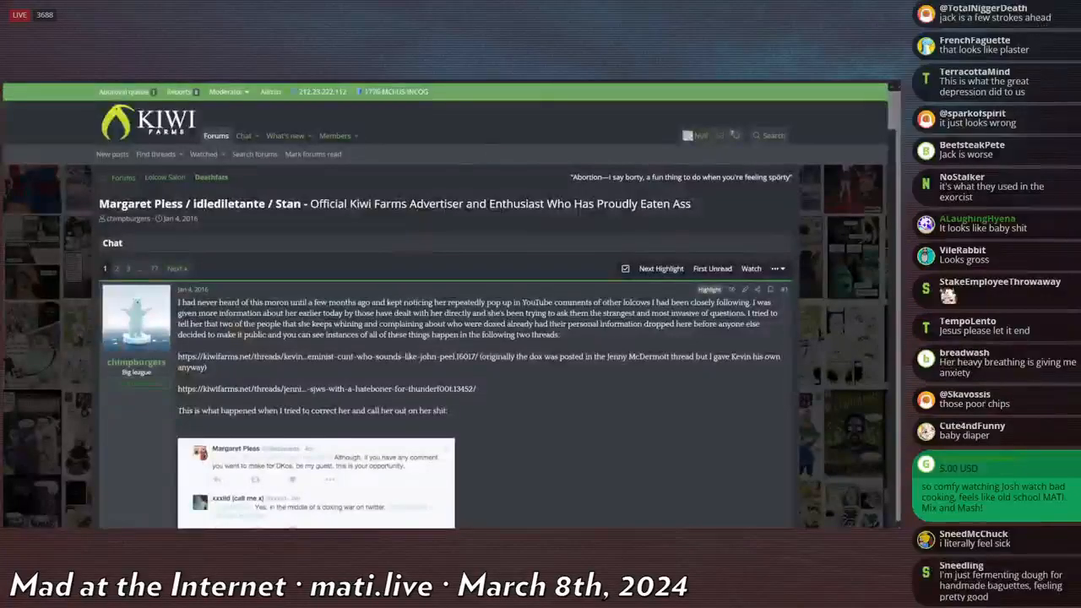
scroll("down", 3)
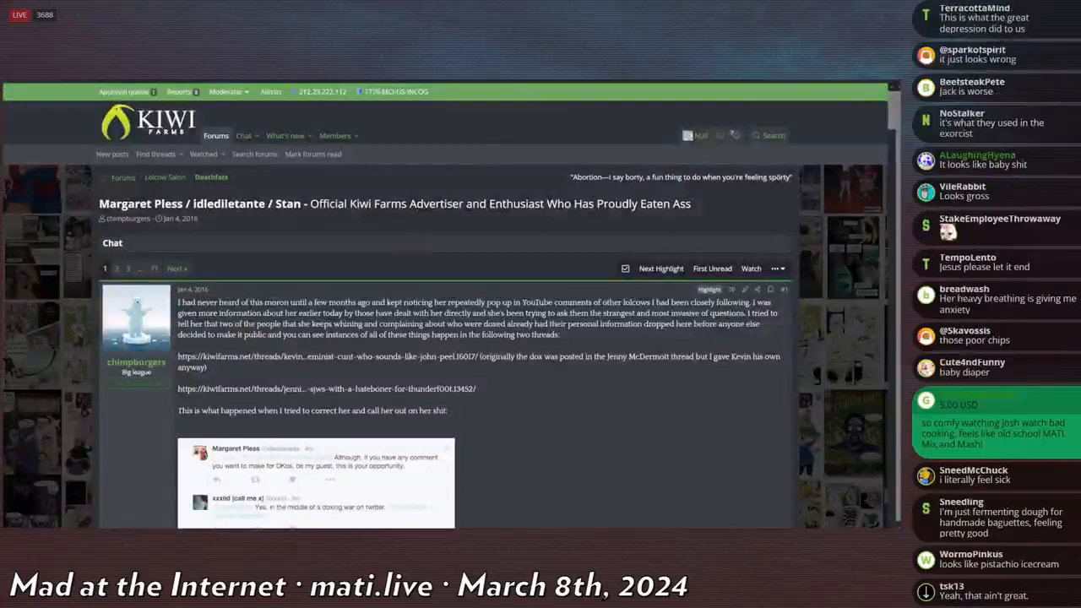
scroll("down", 3)
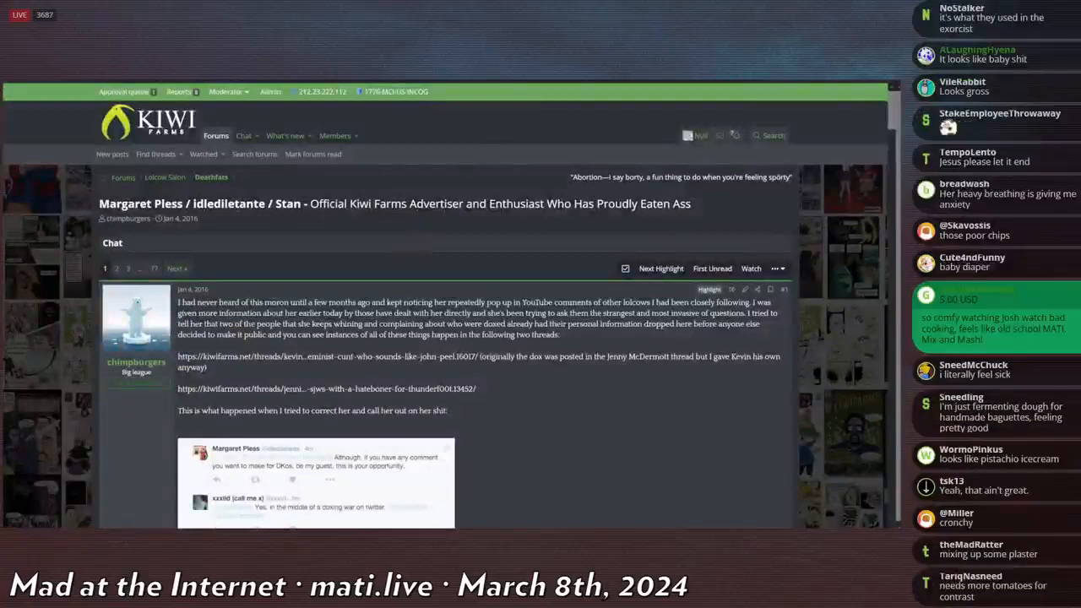
scroll("down", 3)
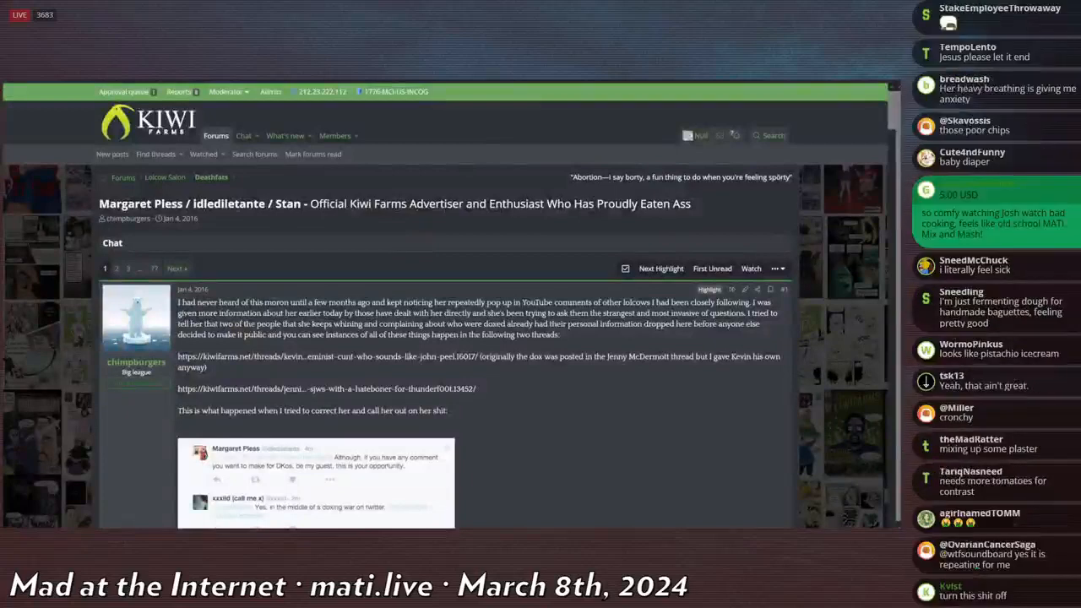
scroll("down", 3)
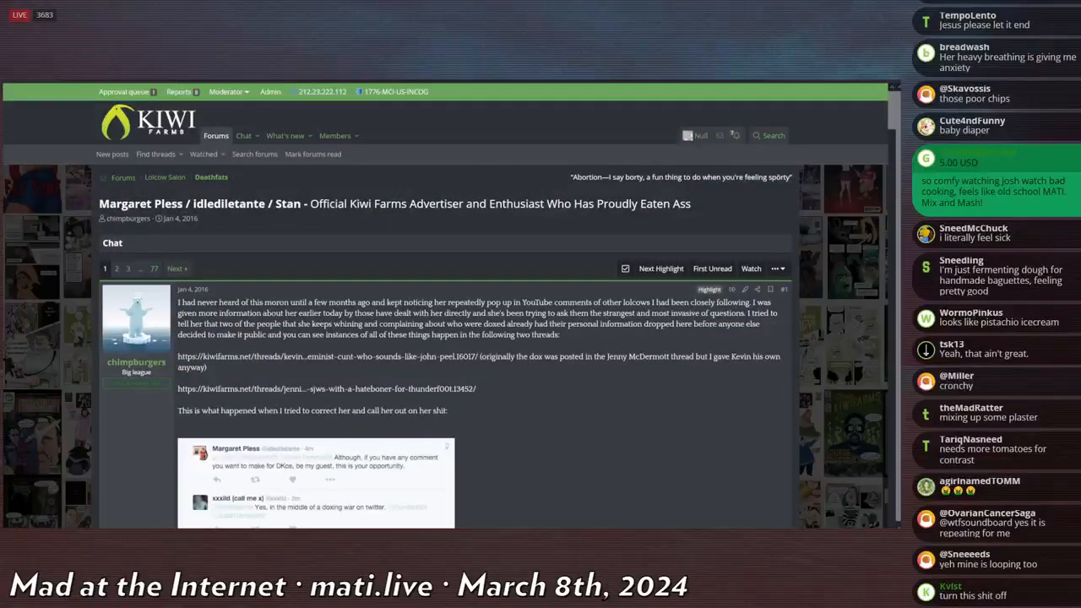
scroll("down", 3)
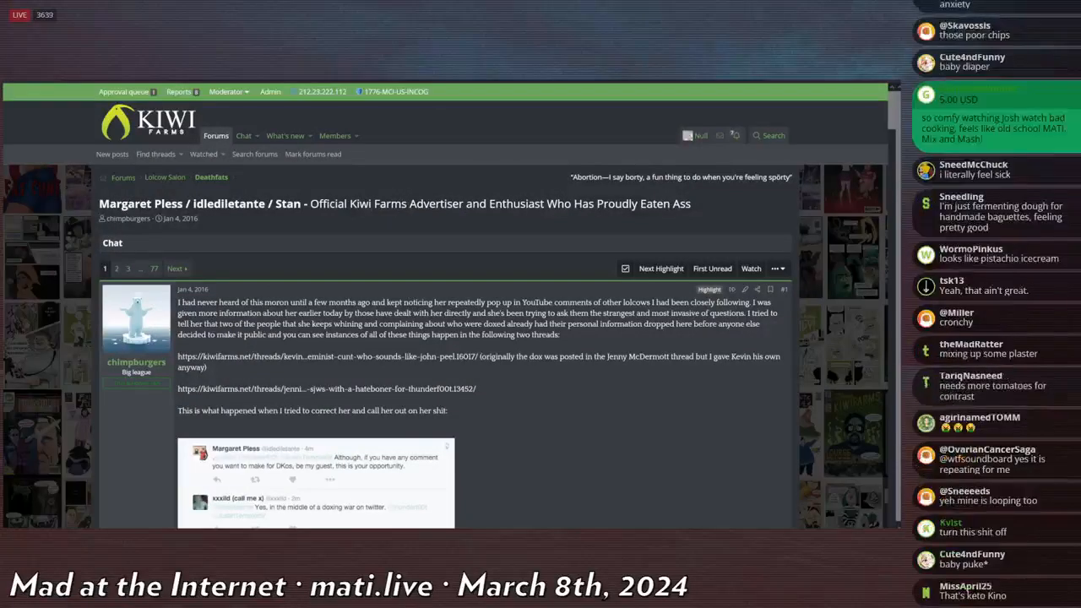
scroll("down", 3)
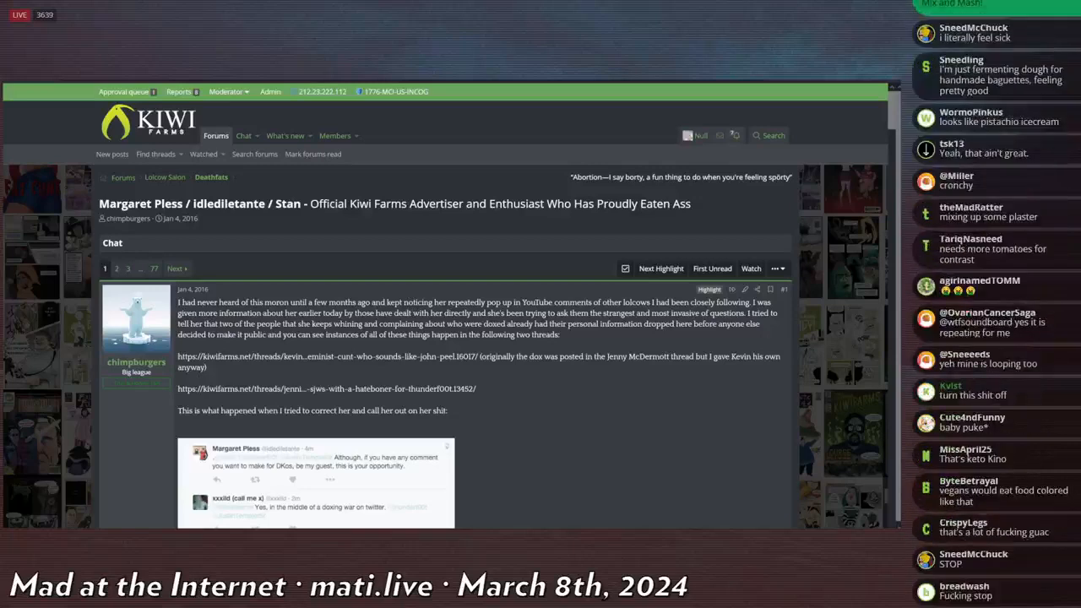
scroll("down", 3)
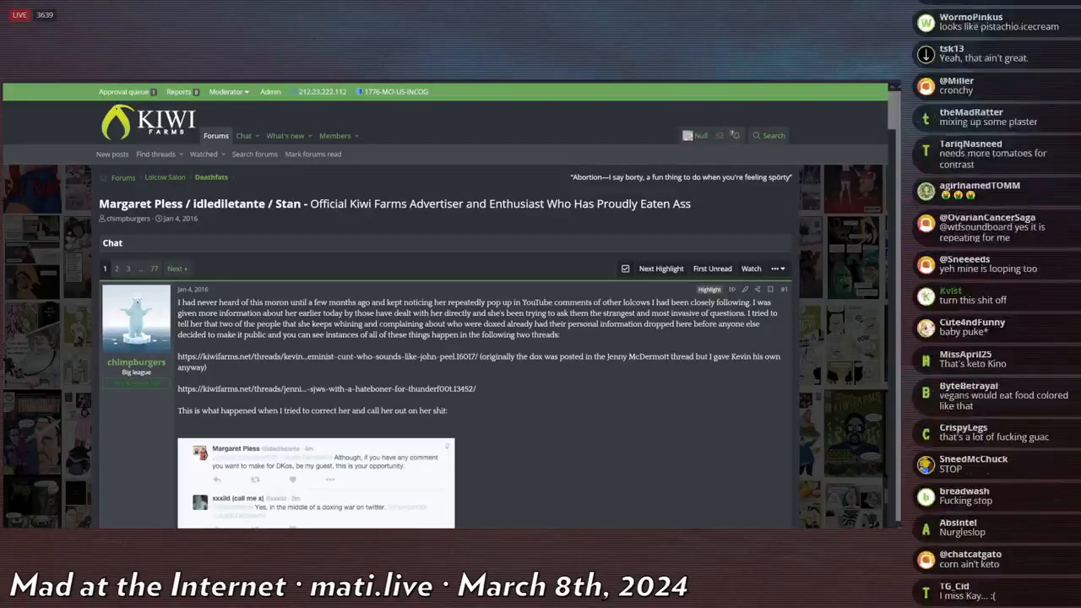
scroll("down", 3)
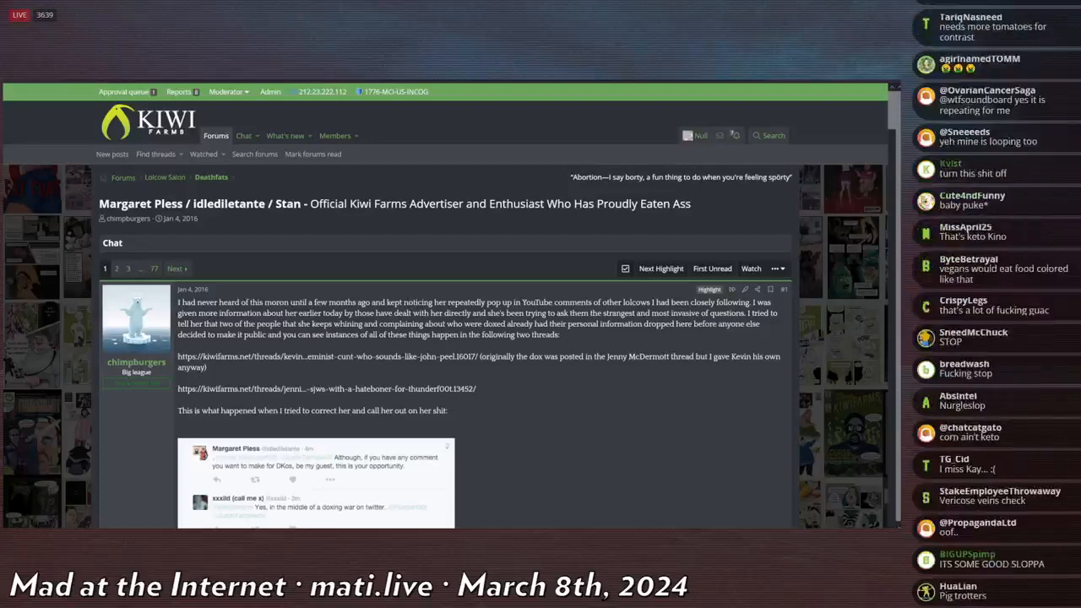
scroll("down", 3)
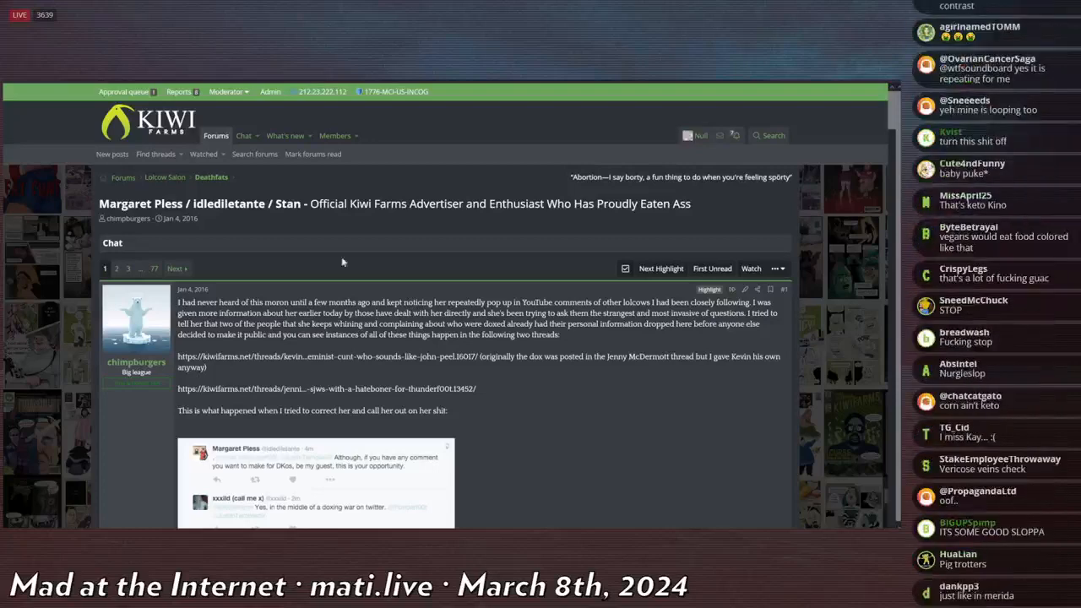
scroll("up", 3)
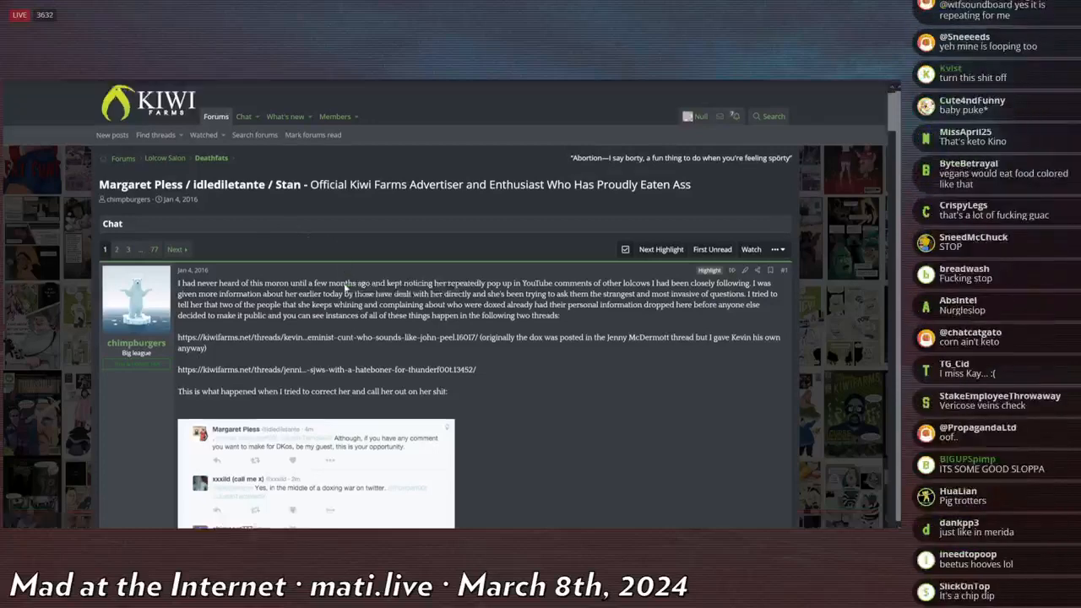
scroll("down", 3)
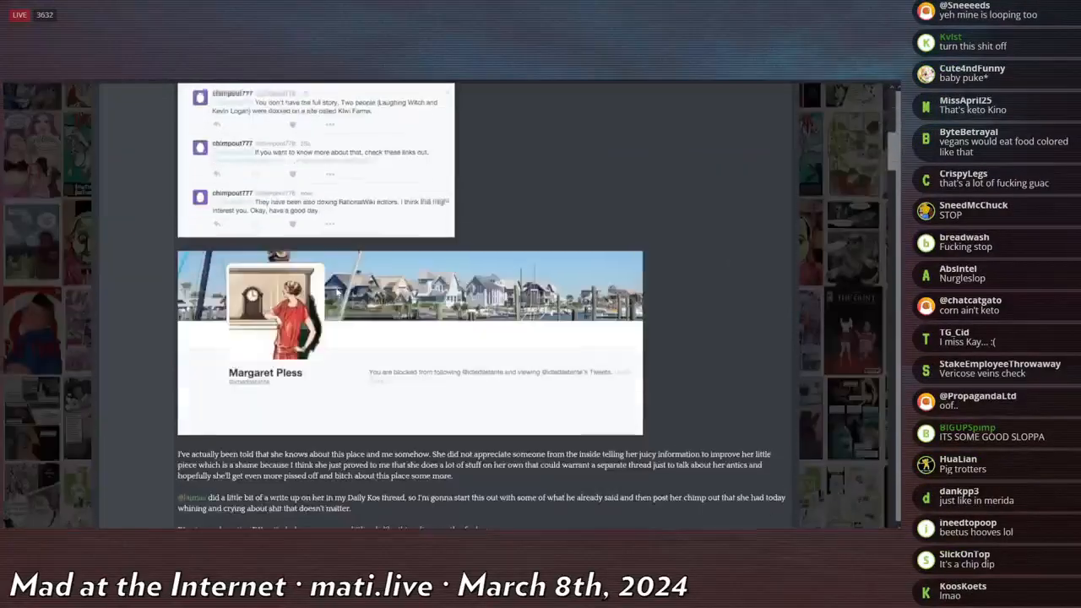
scroll("up", 3)
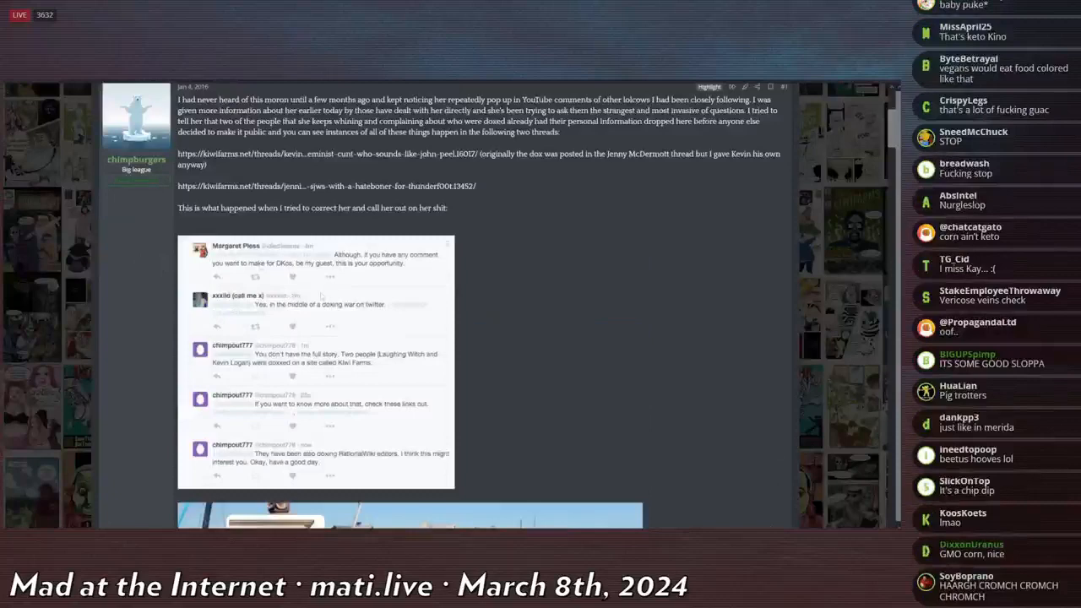
mouse_move(155, 301)
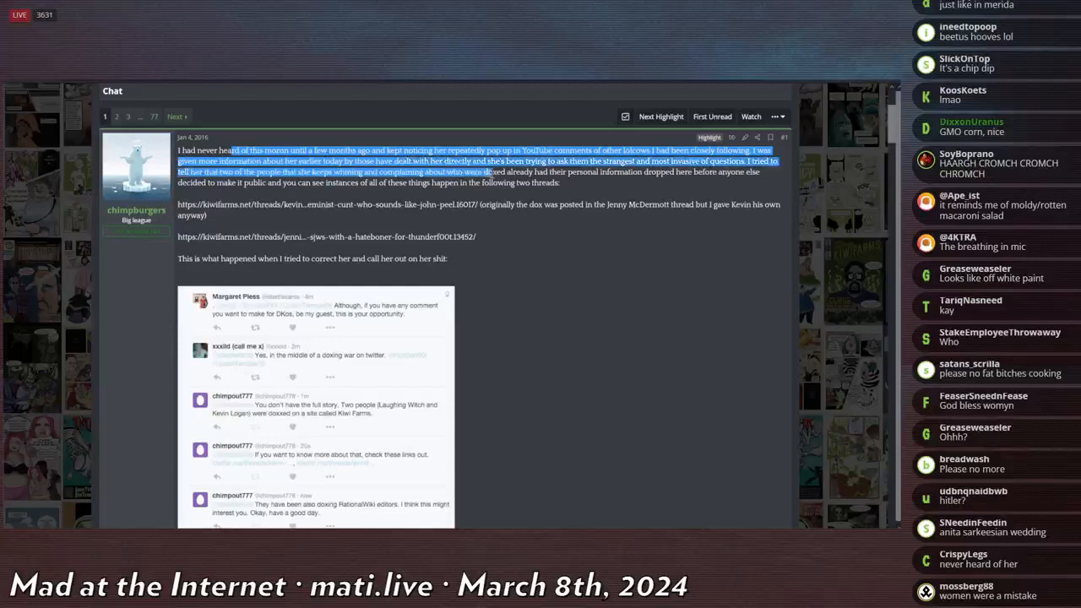
Scroll past the embedded $40k article down to the thread's first replies.
scroll("down", 3)
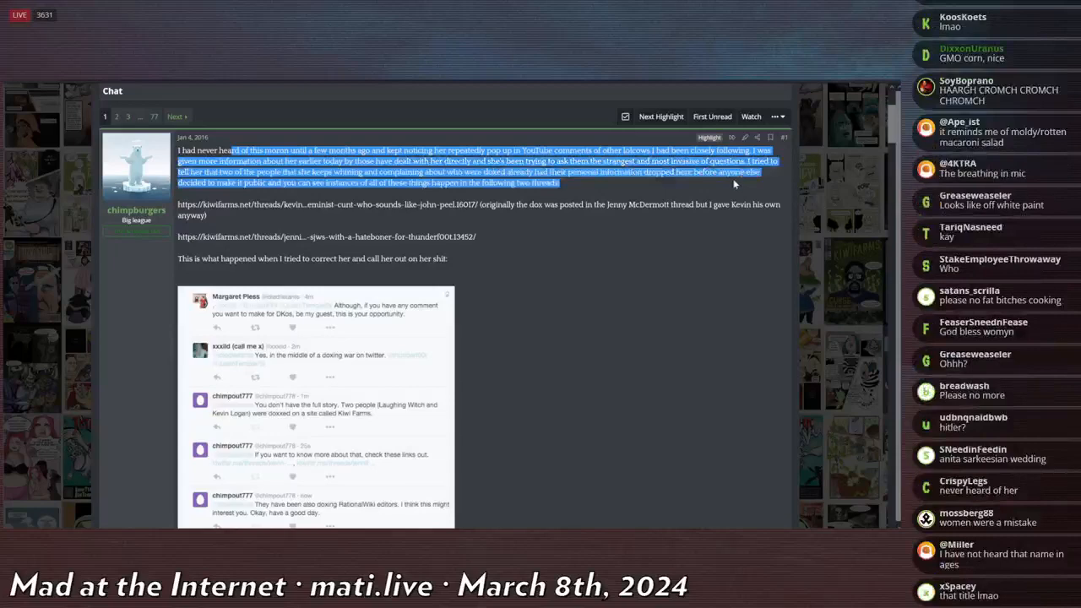
scroll("down", 3)
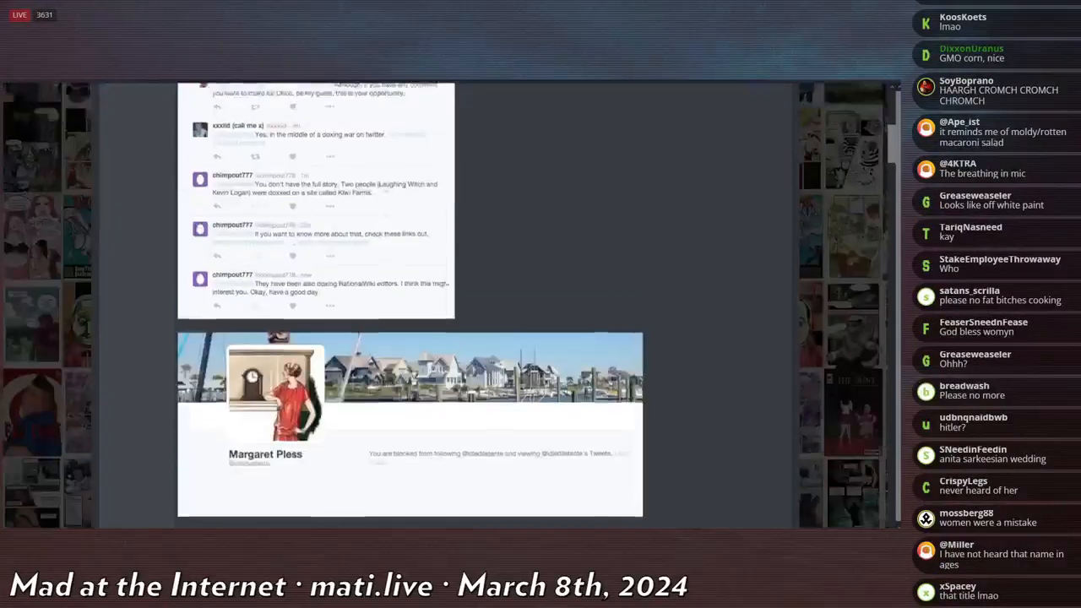
scroll("up", 3)
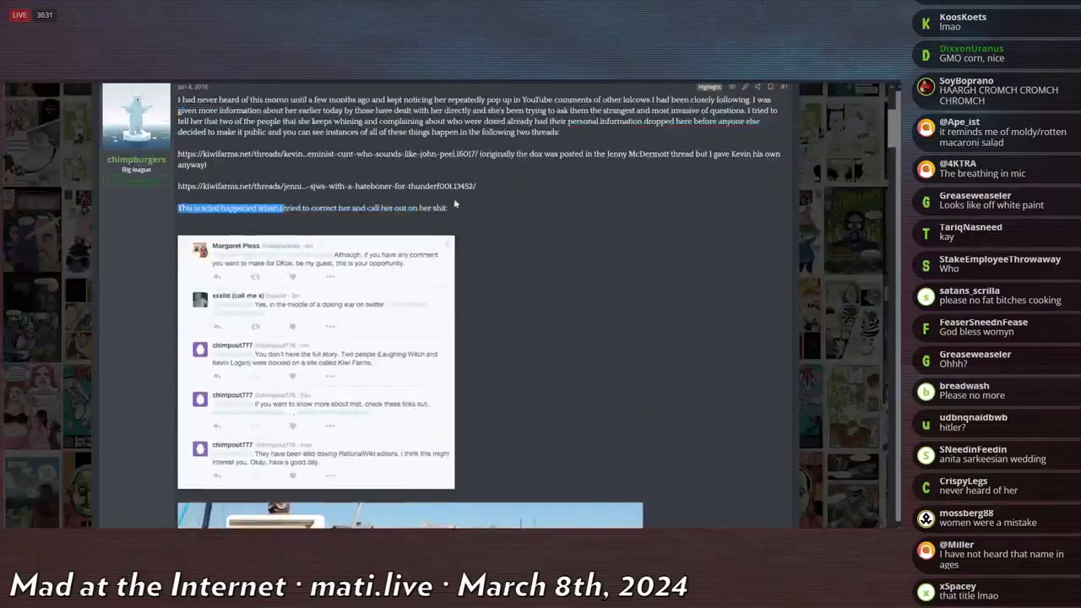
scroll("down", 3)
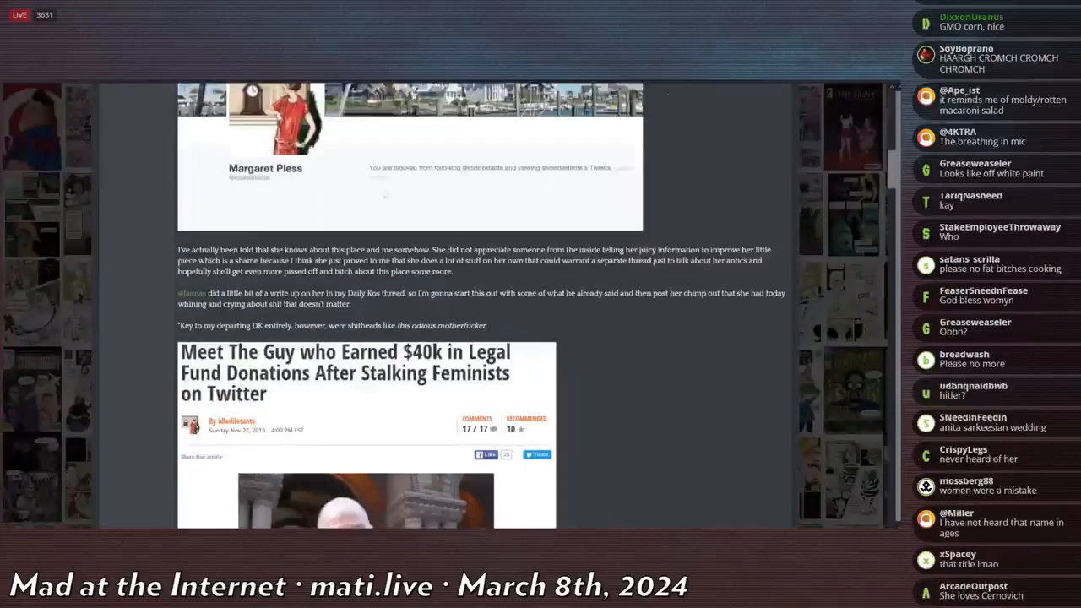
scroll("down", 3)
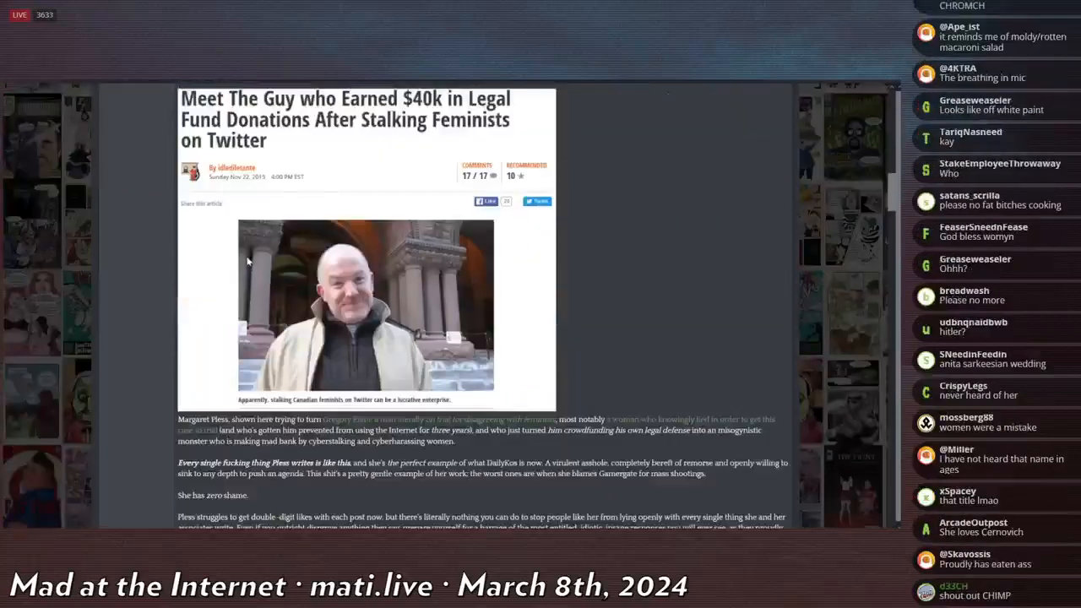
scroll("down", 3)
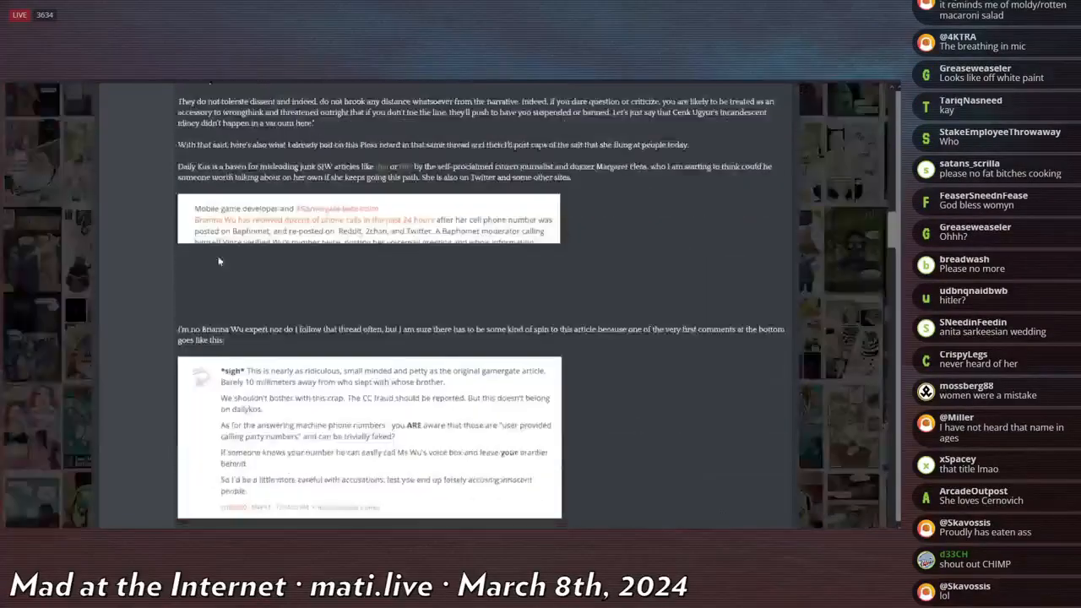
scroll("down", 3)
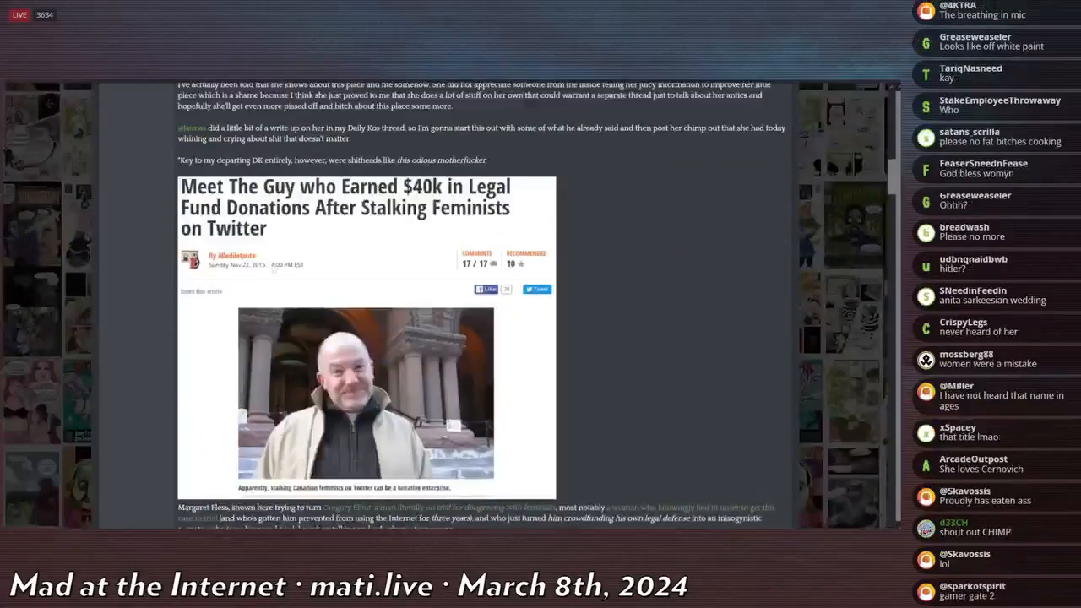
scroll("down", 3)
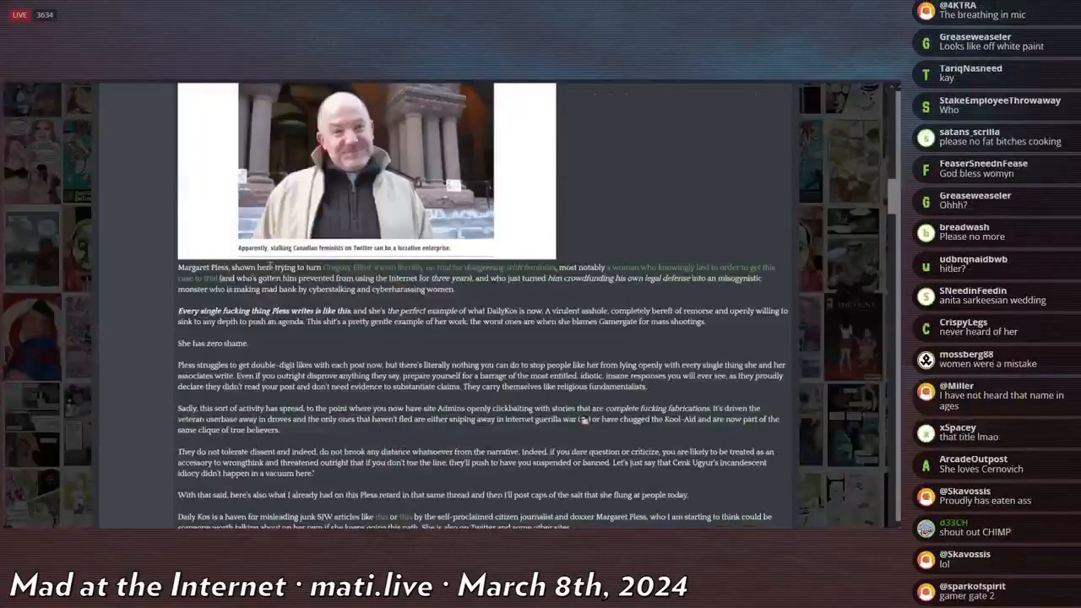
scroll("down", 3)
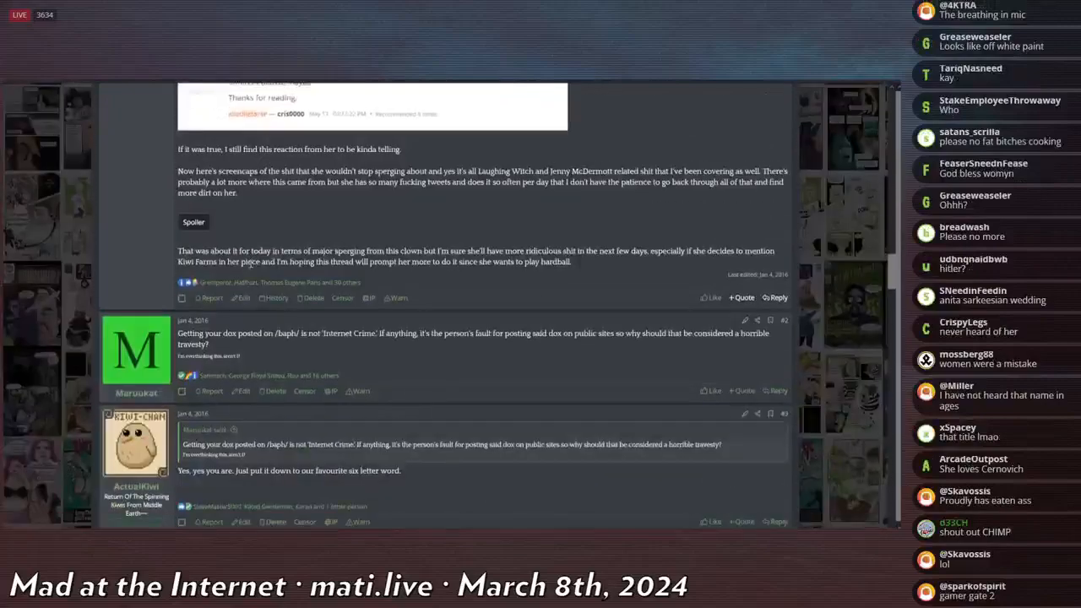
scroll("up", 3)
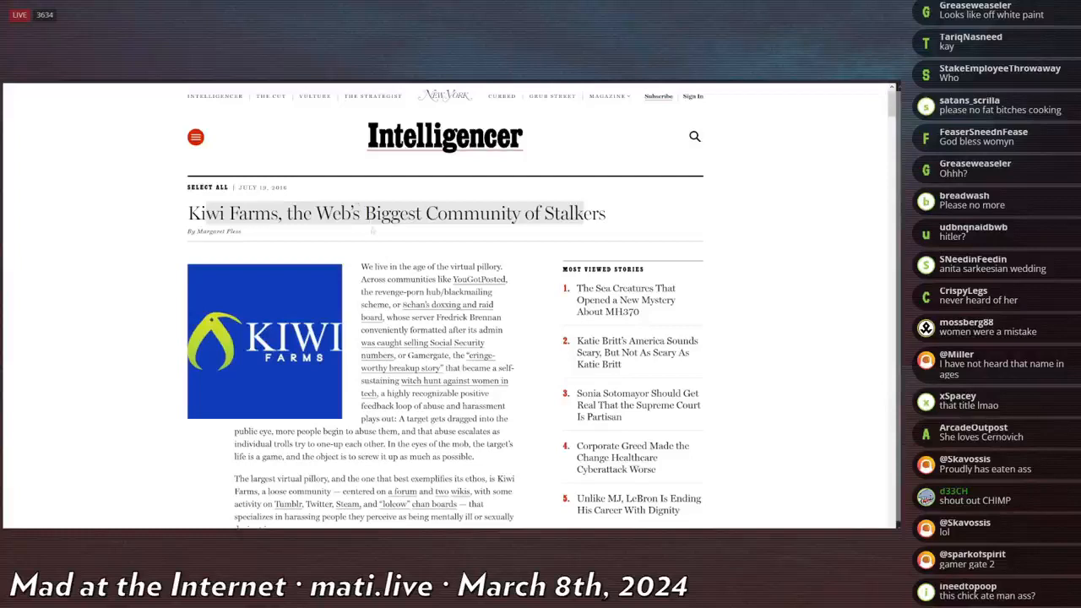
Scroll the stalkers article through its paragraphs on Chris-chan's harassment.
scroll("down", 3)
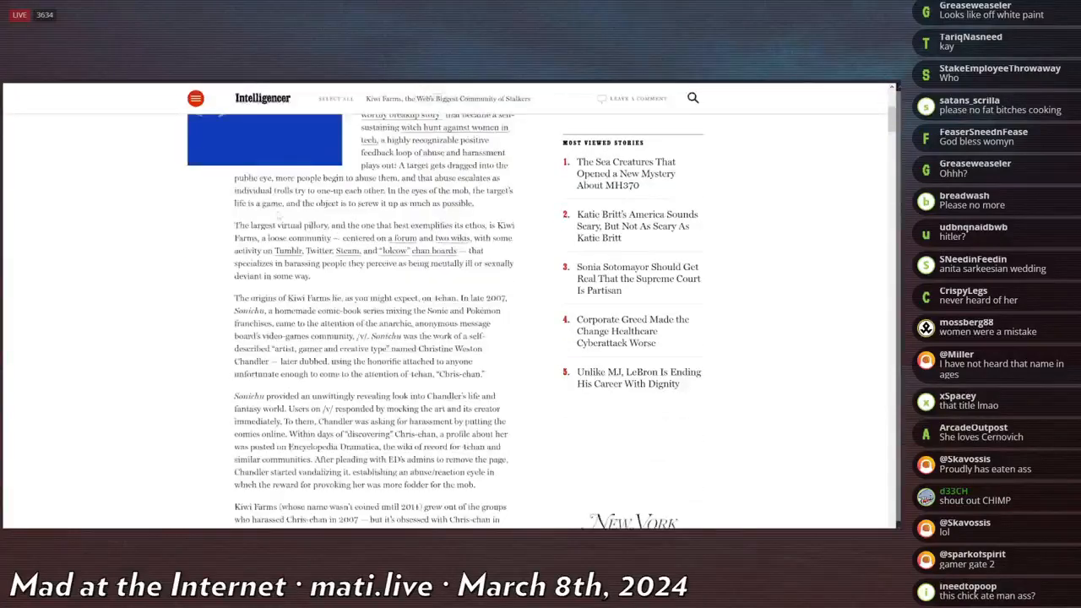
scroll("down", 3)
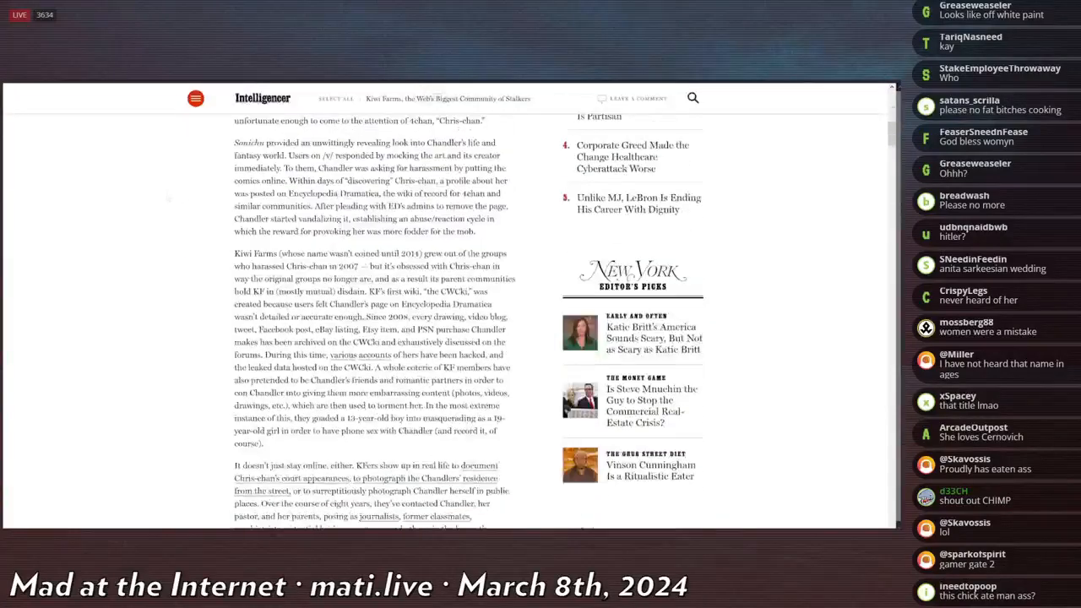
scroll("down", 3)
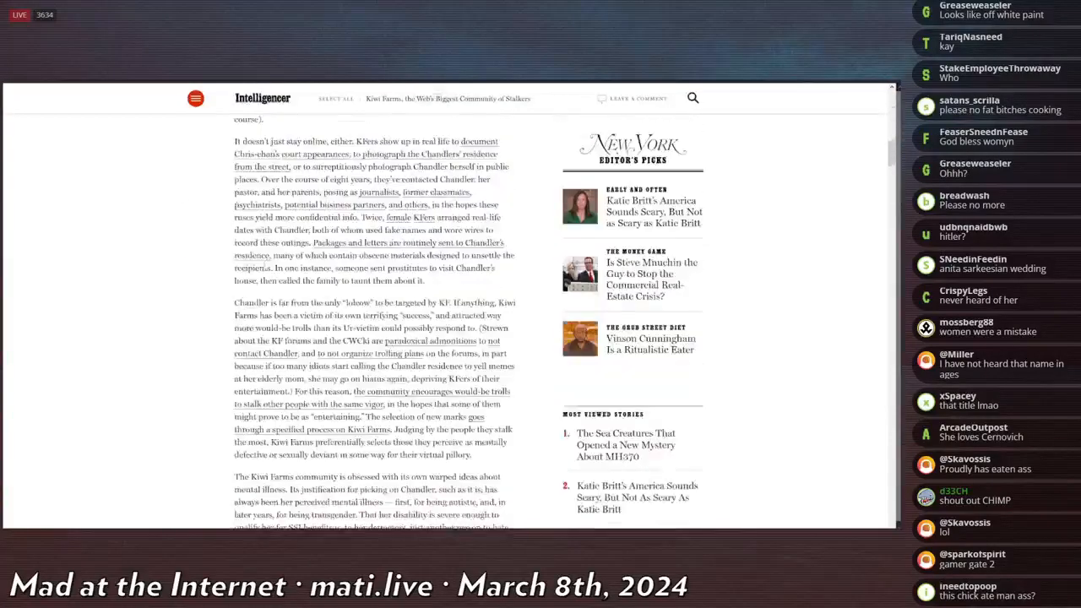
scroll("down", 3)
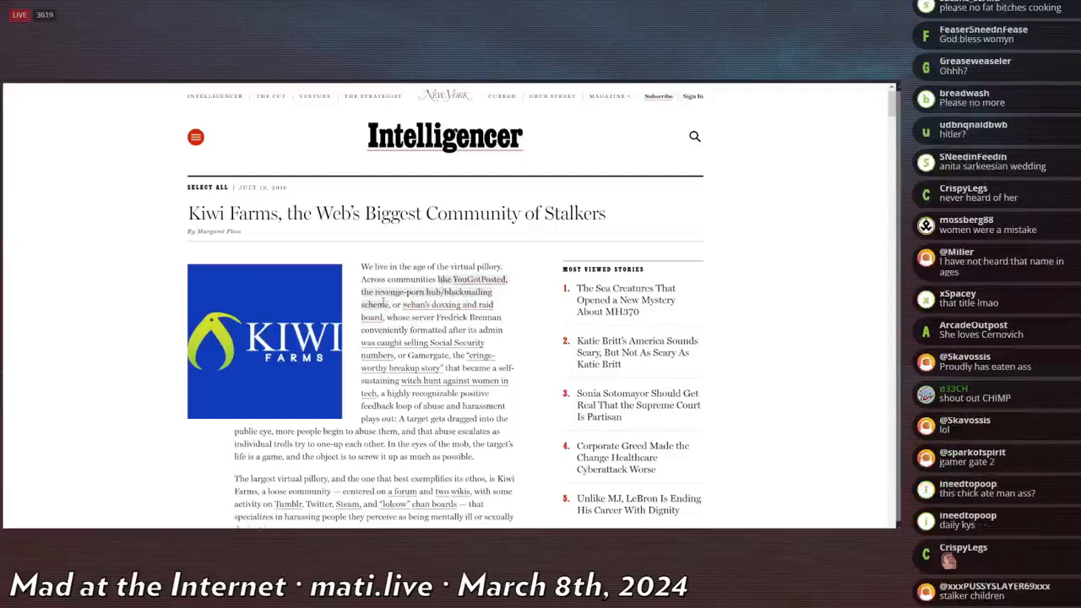
scroll("down", 3)
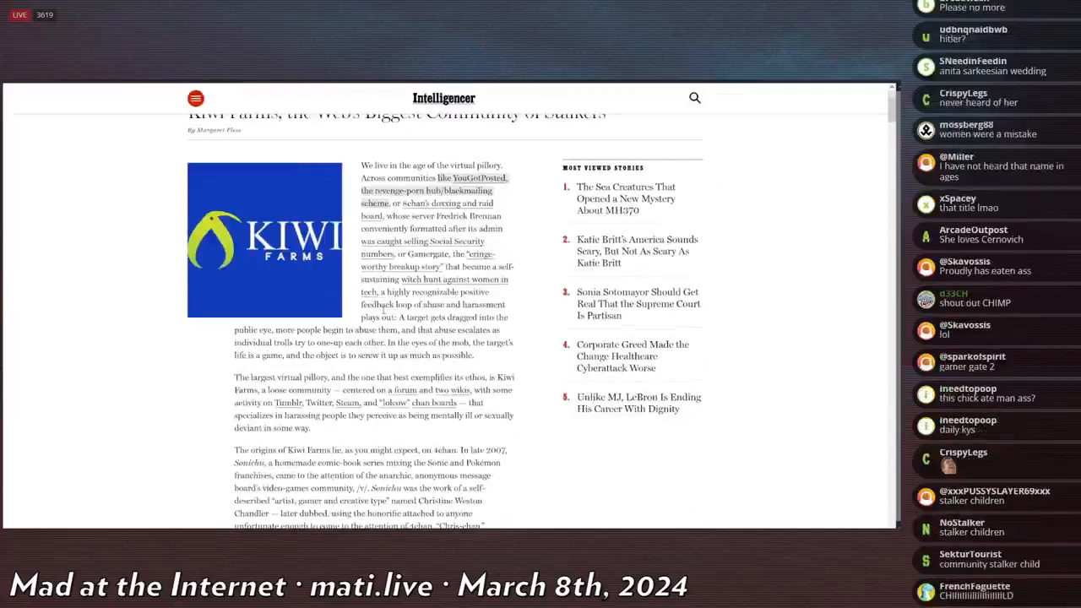
scroll("down", 3)
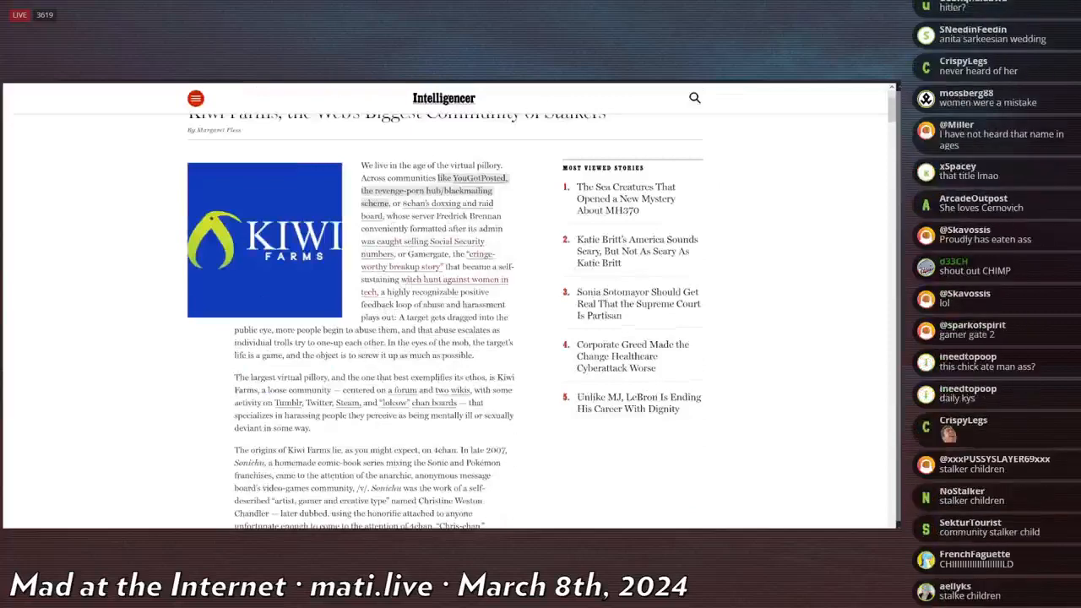
scroll("down", 3)
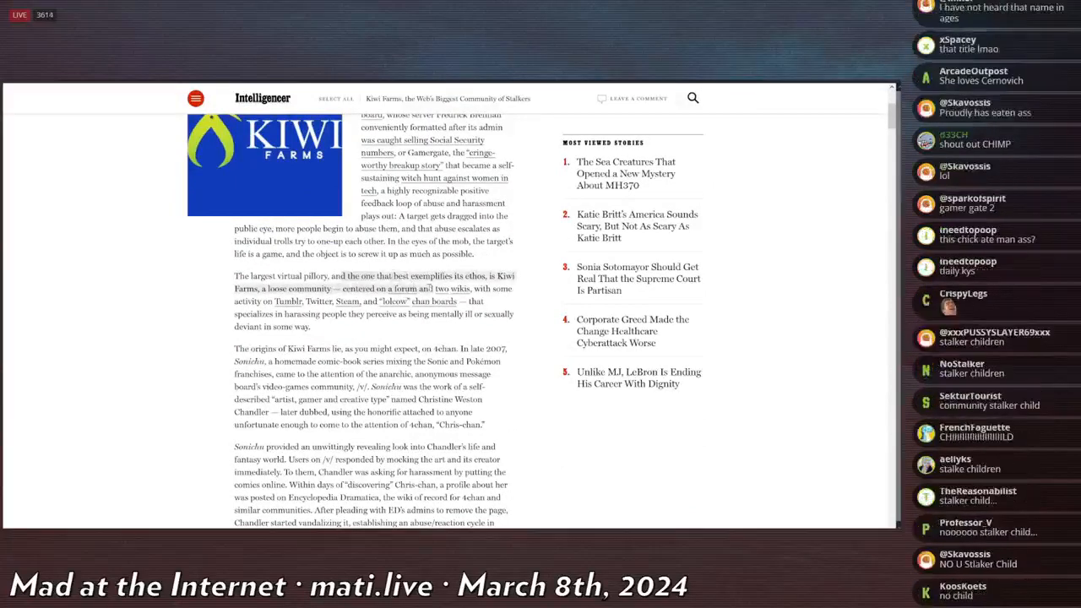
scroll("down", 3)
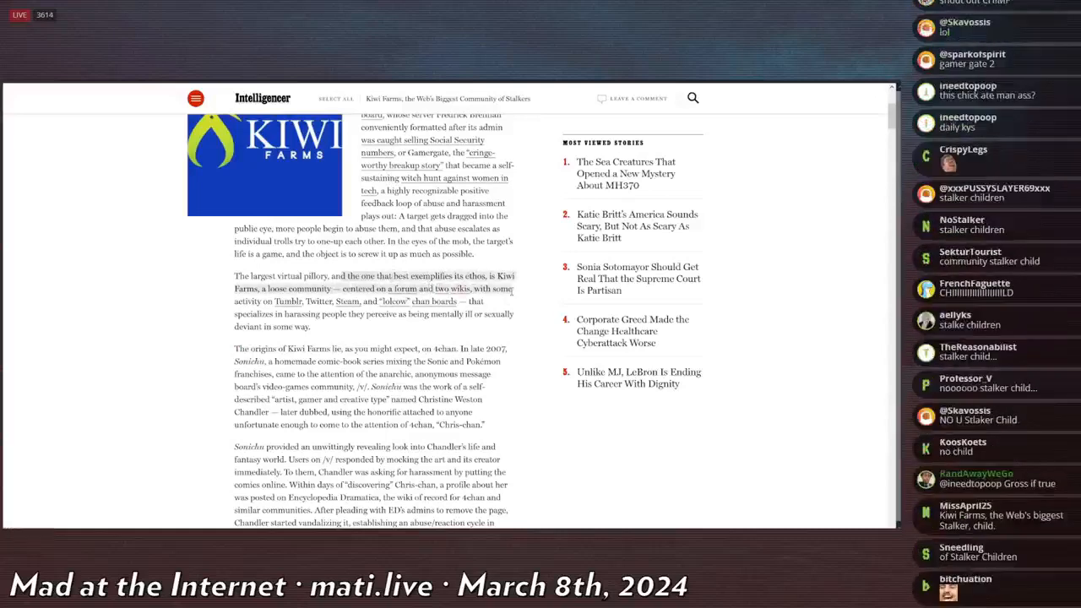
scroll("down", 3)
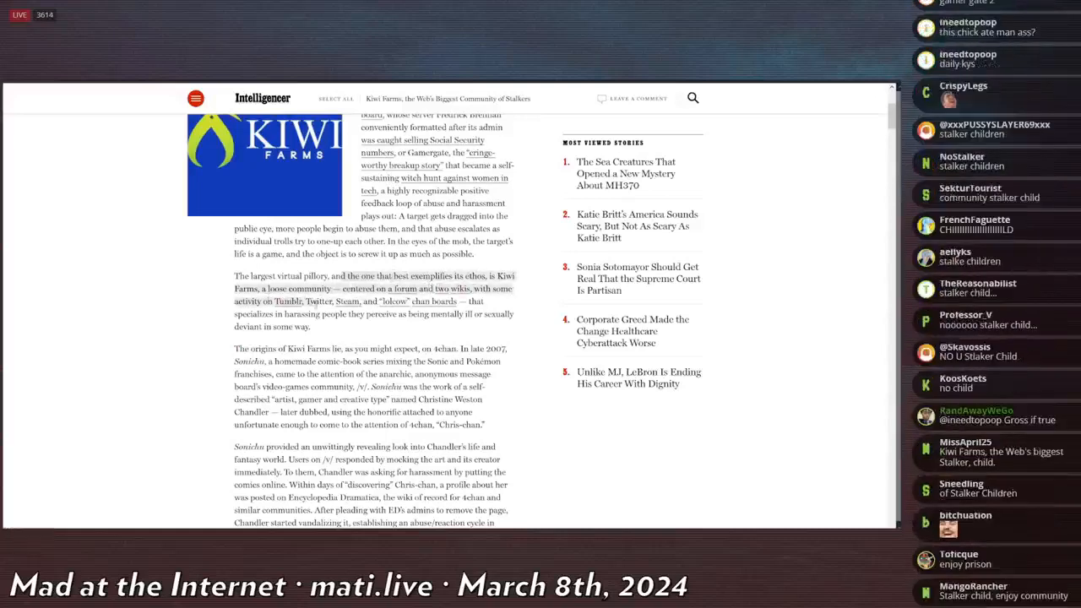
mouse_move(393, 300)
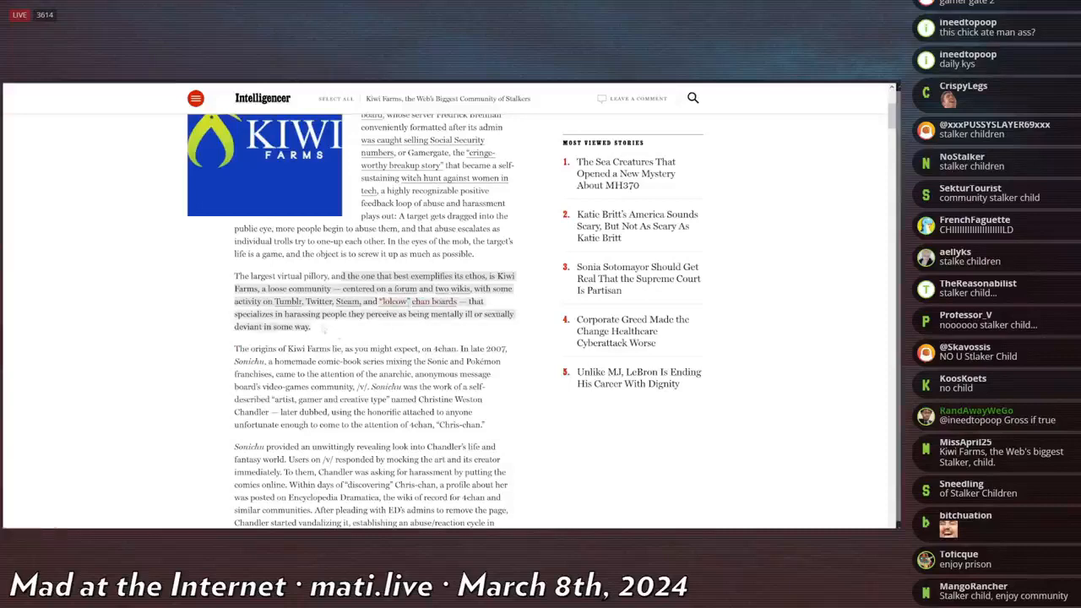
scroll("down", 3)
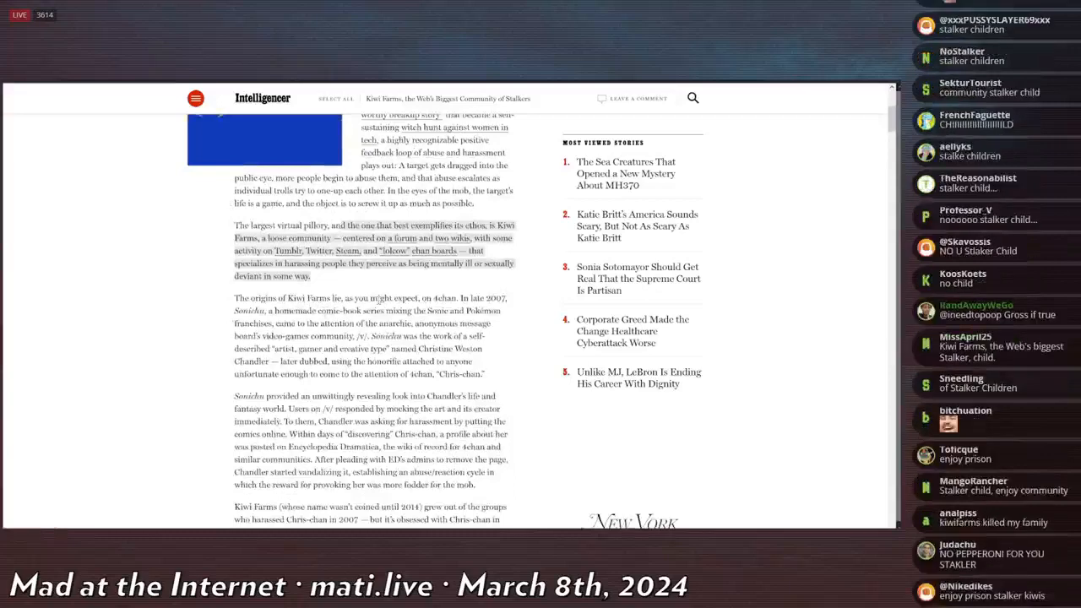
scroll("down", 3)
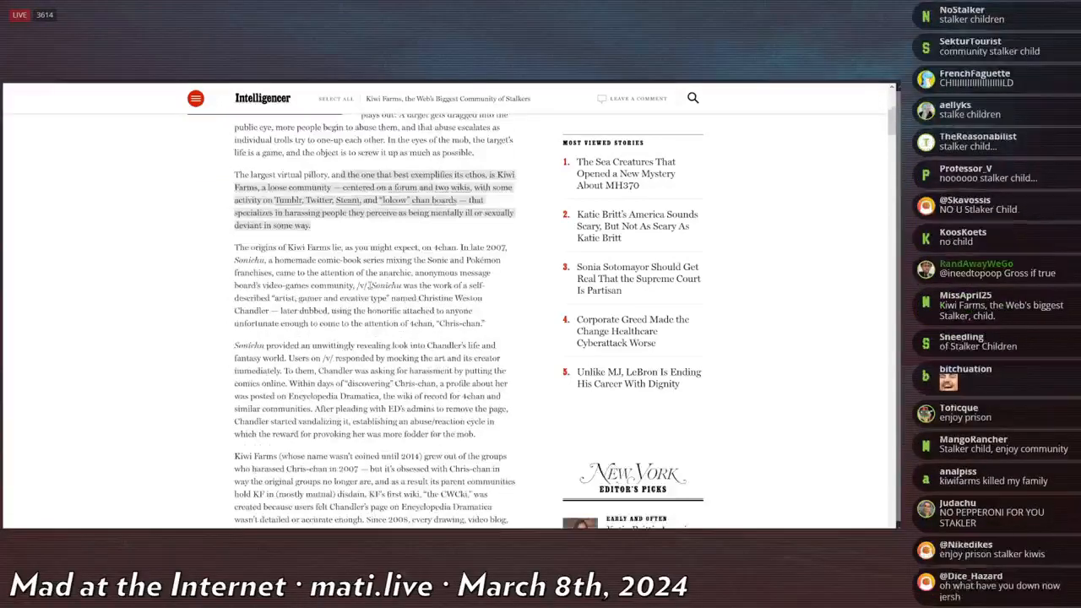
scroll("down", 3)
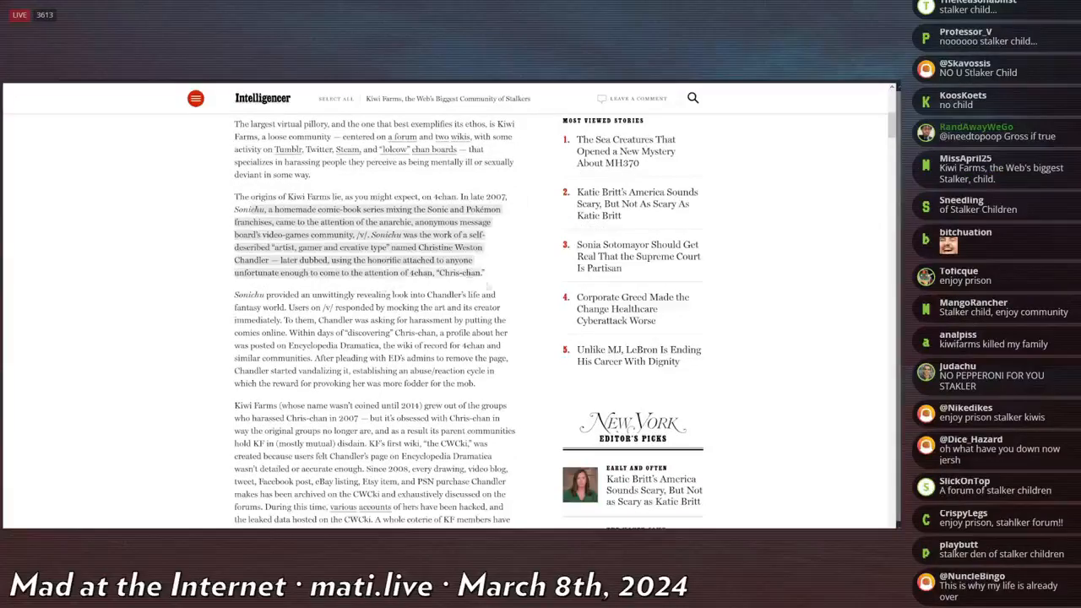
scroll("down", 3)
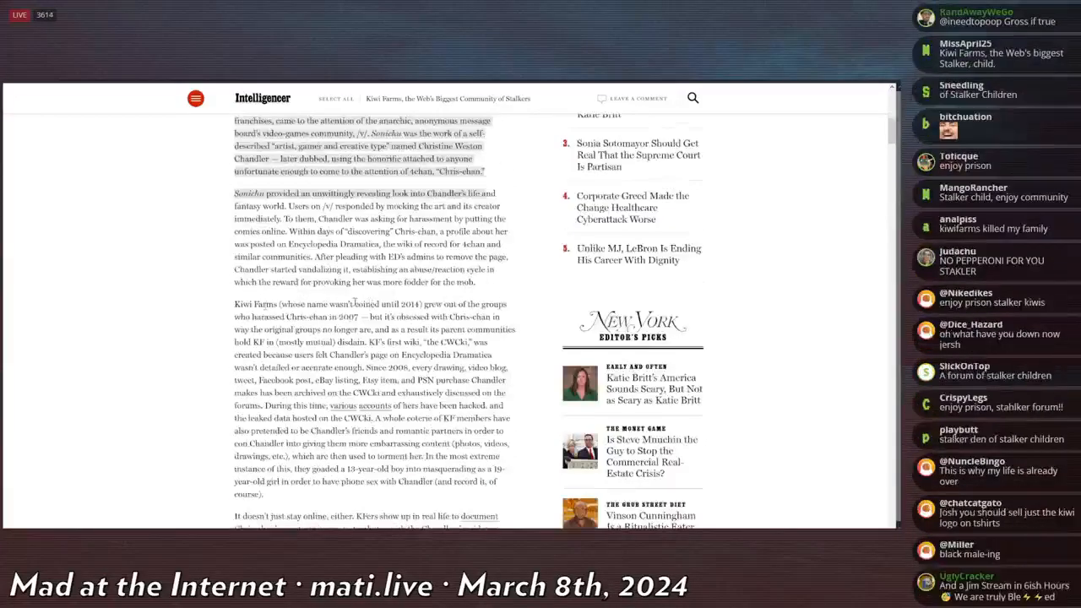
scroll("down", 3)
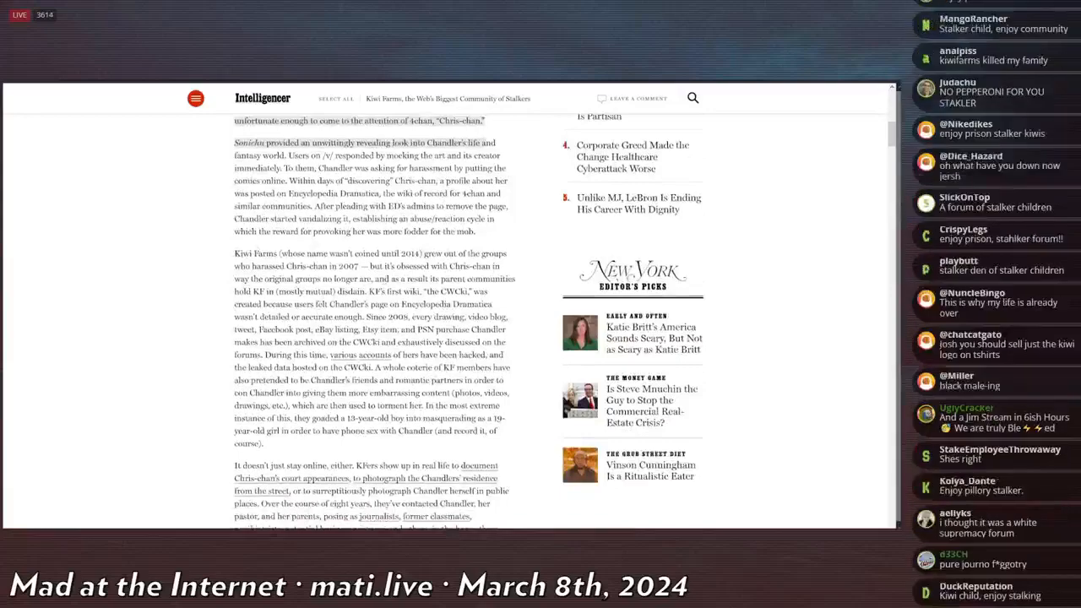
scroll("down", 3)
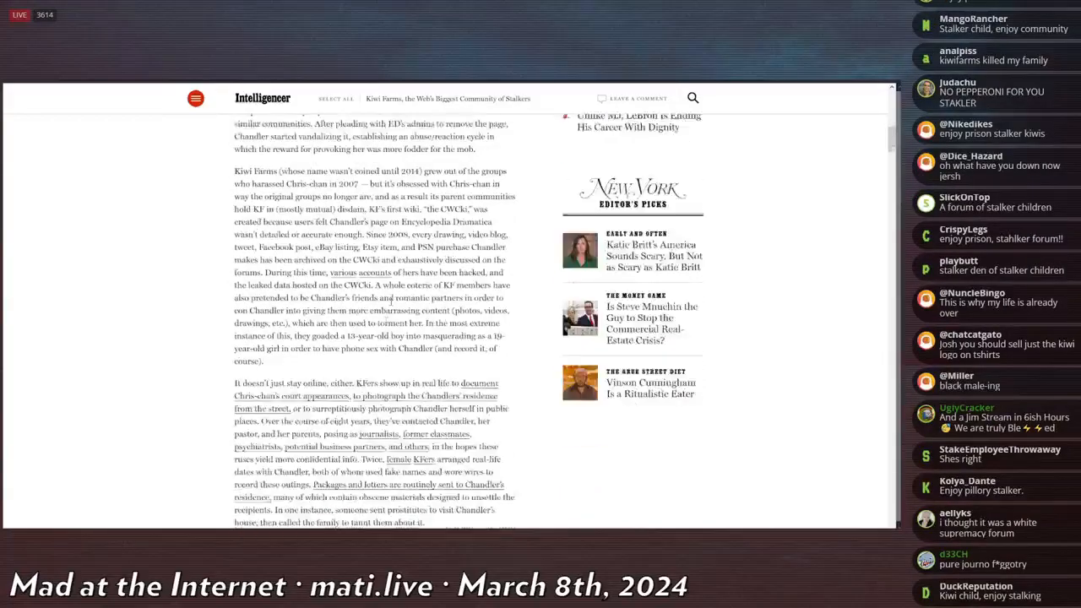
scroll("down", 3)
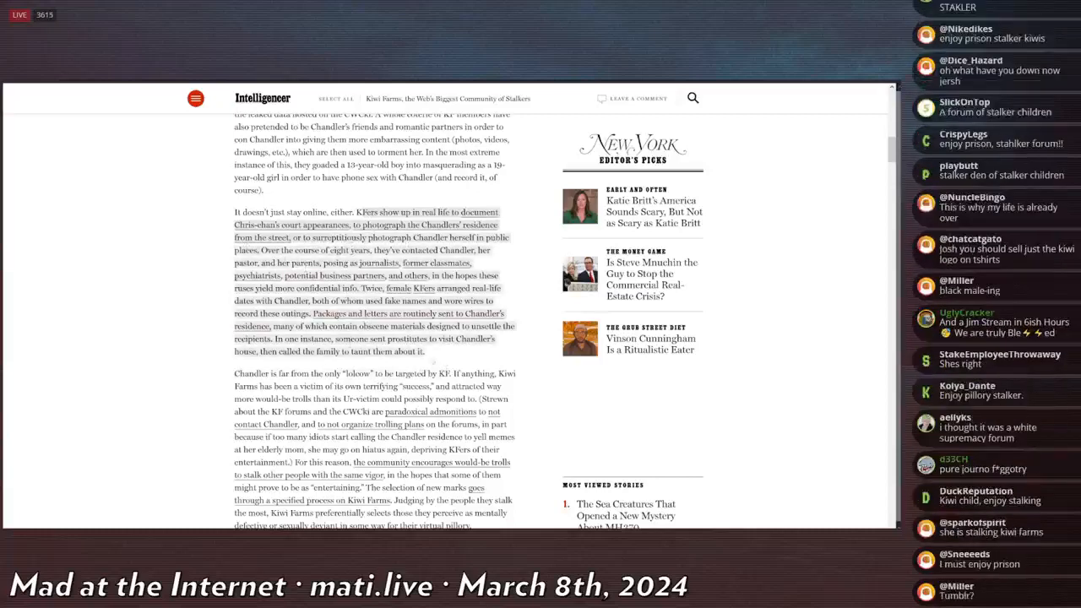
scroll("down", 3)
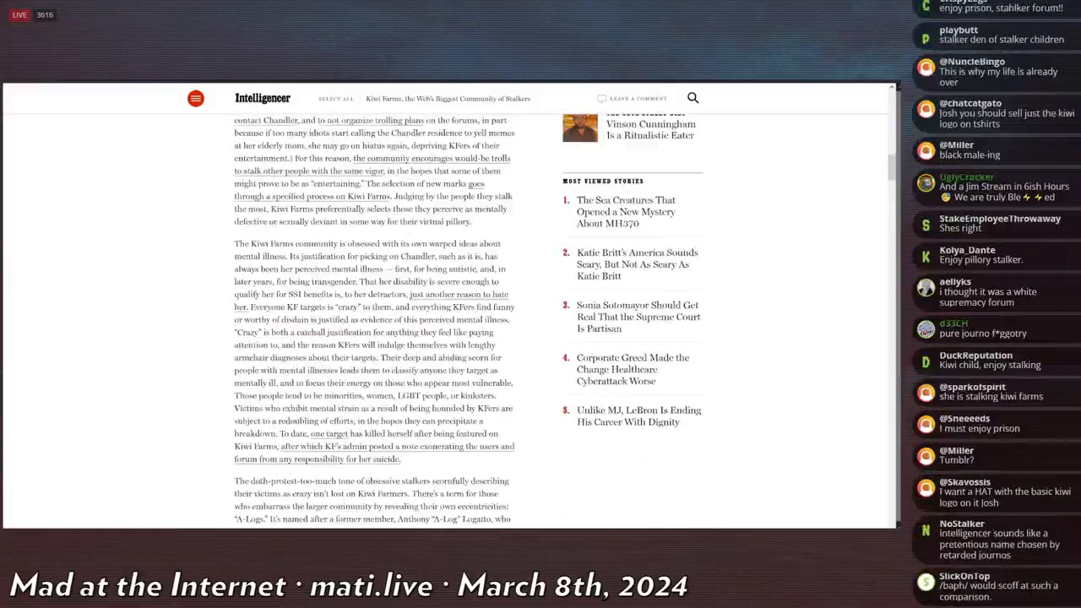
scroll("down", 3)
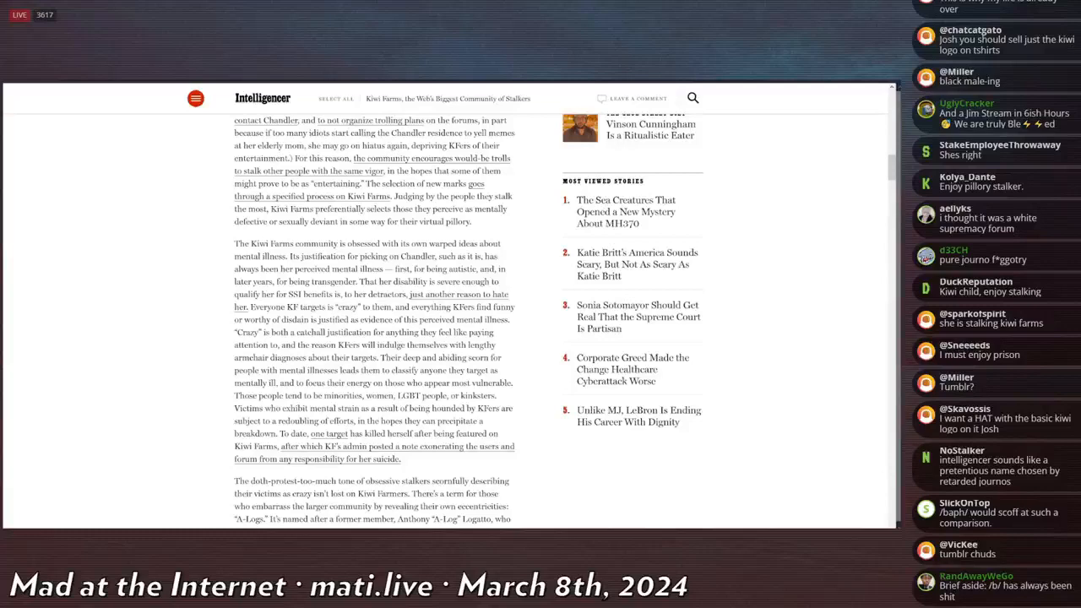
scroll("down", 3)
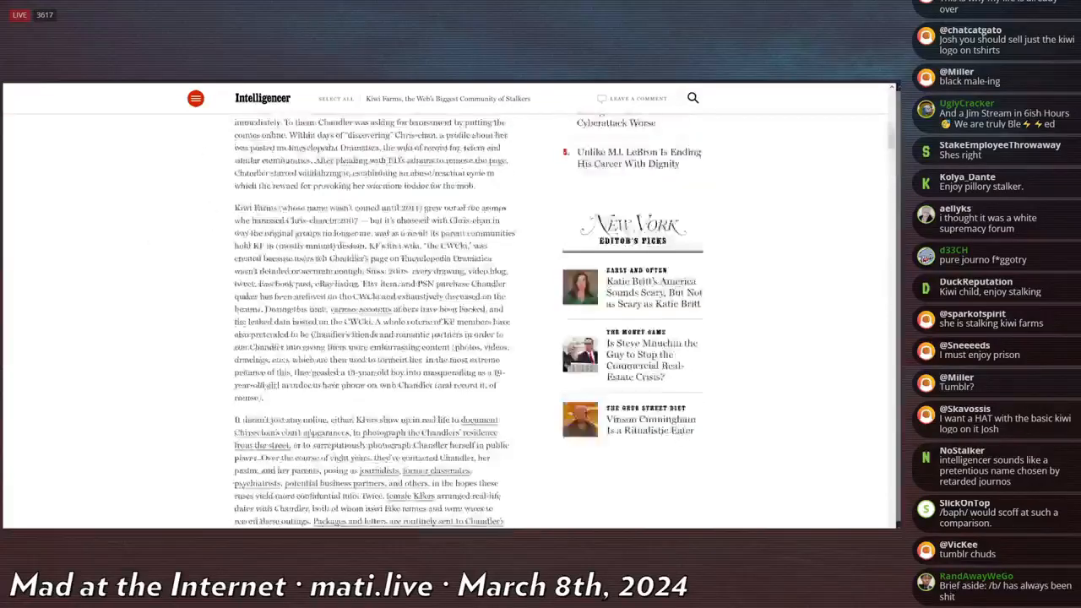
scroll("up", 3)
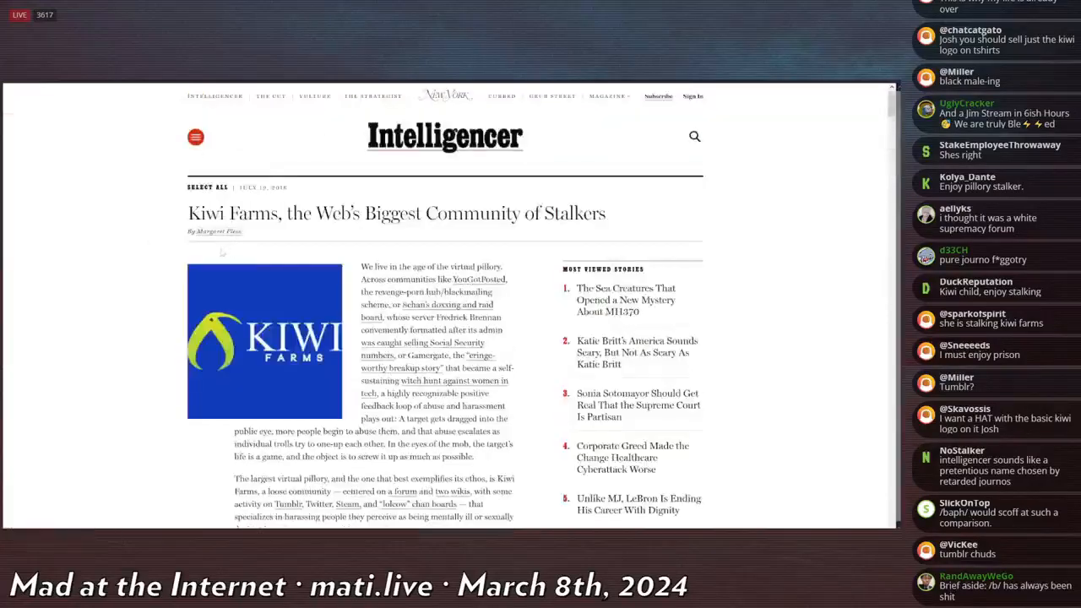
Go back to the Kiwi Farms thread and read the writer's forum-account replies there.
left_click(226, 232)
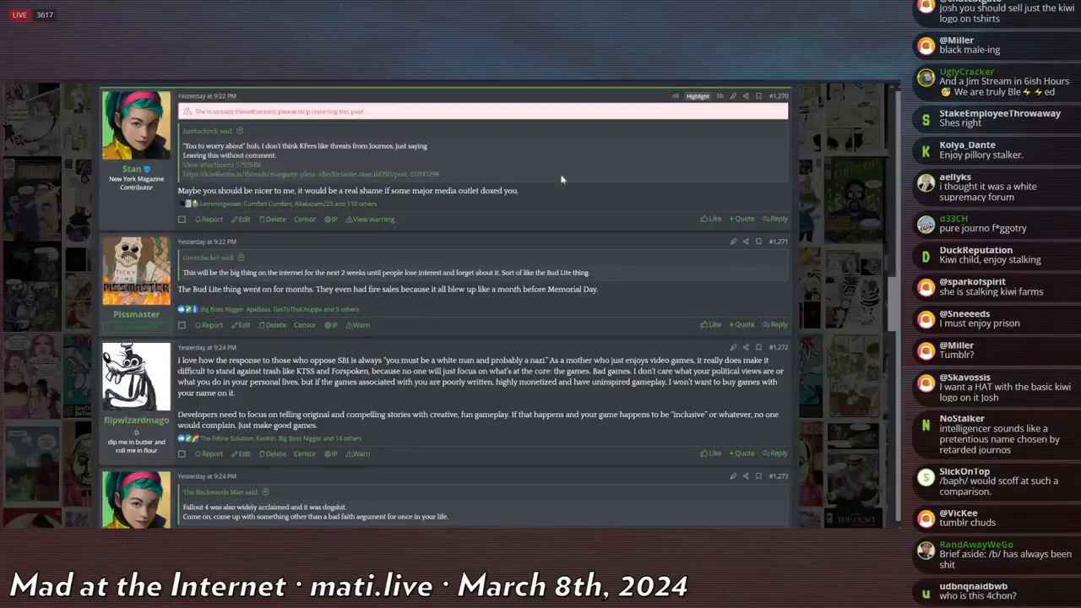
mouse_move(492, 227)
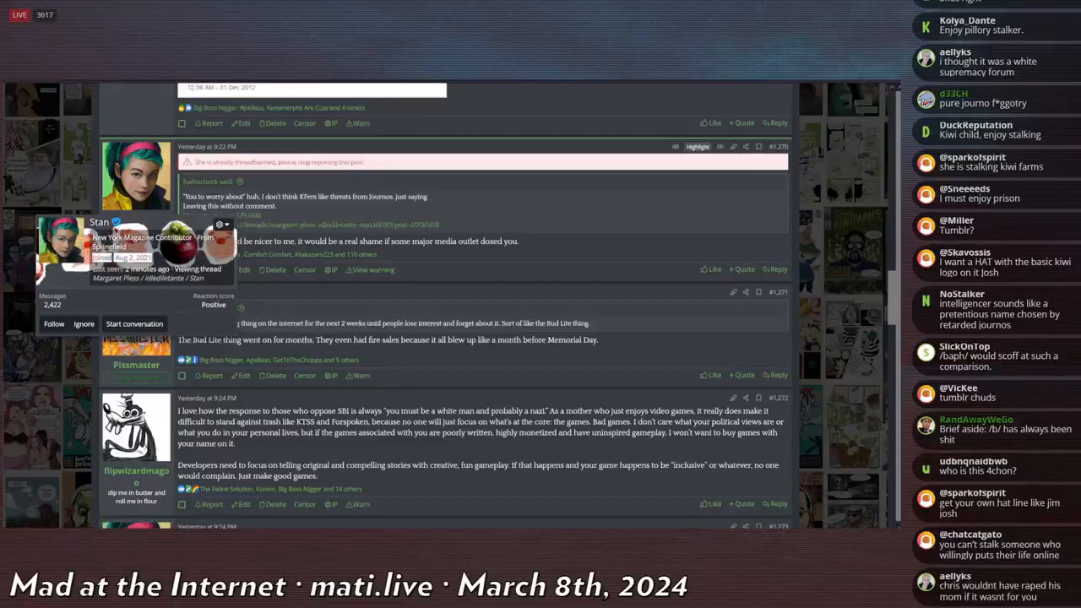
scroll("down", 3)
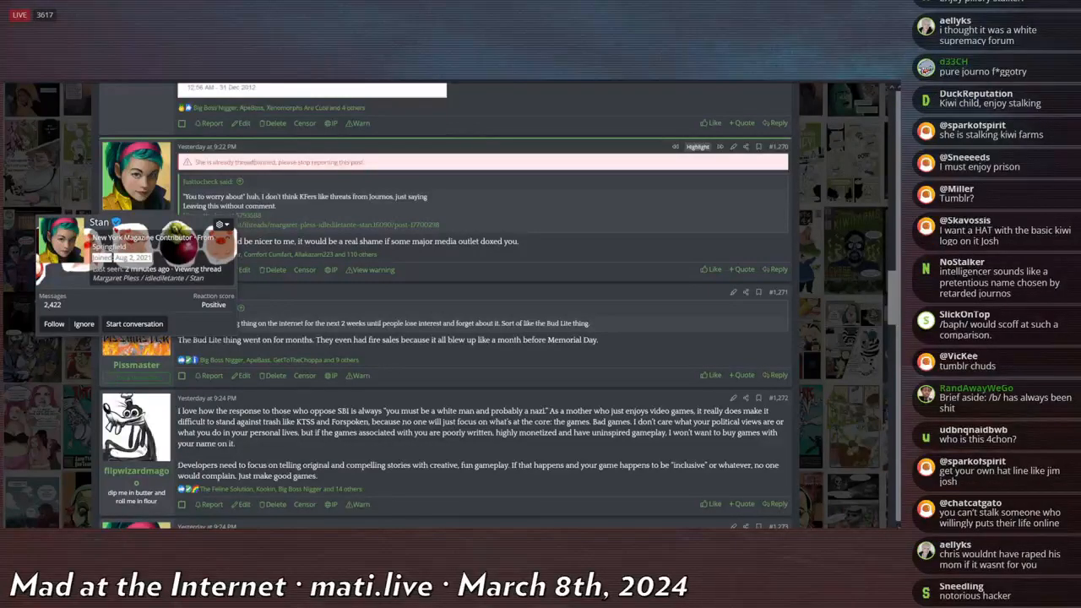
scroll("down", 3)
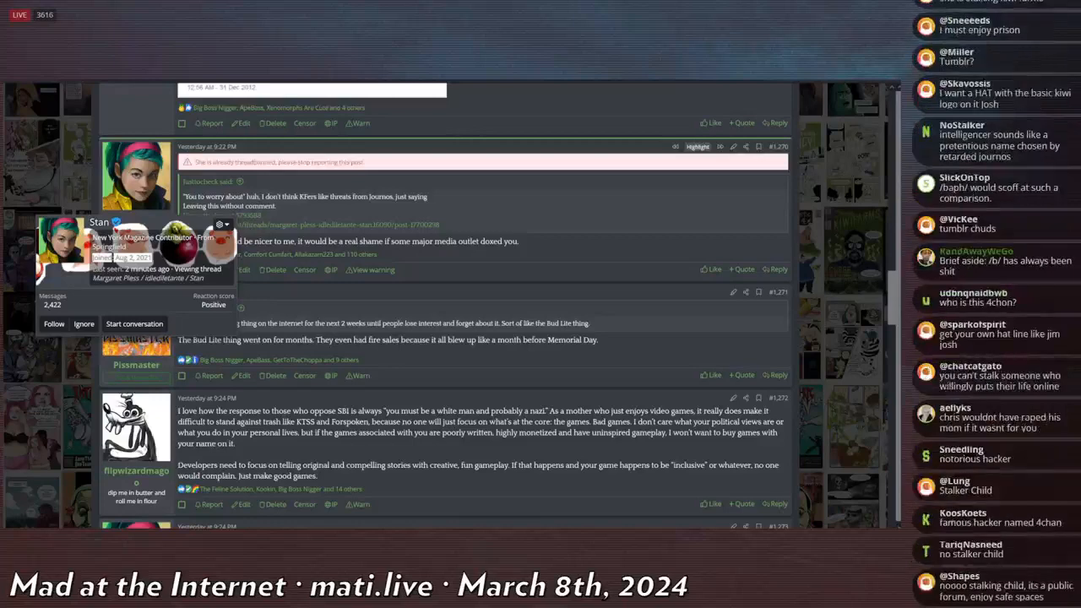
scroll("down", 3)
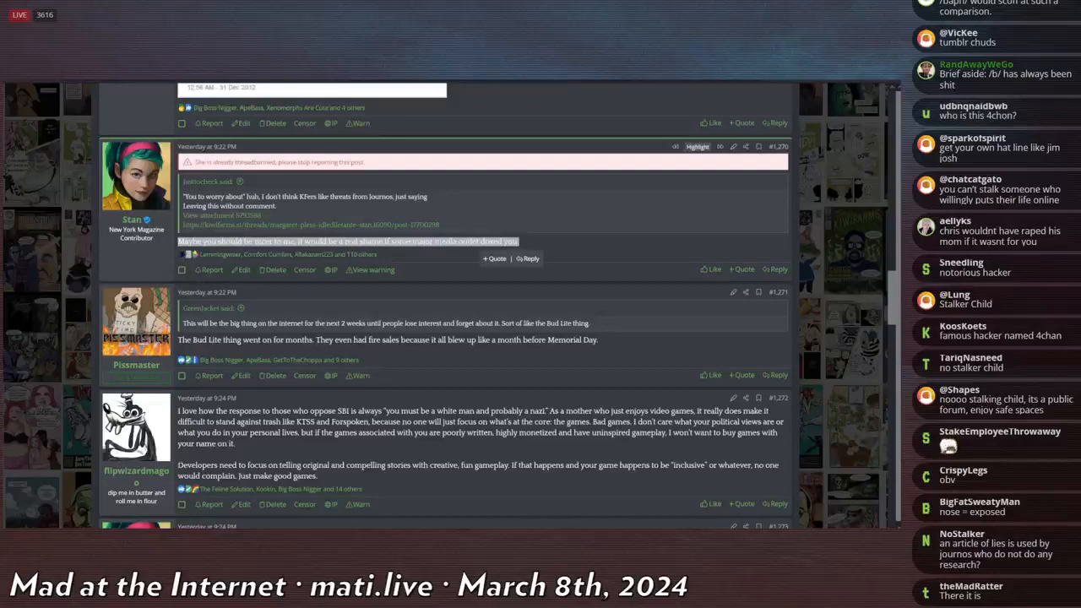
scroll("down", 3)
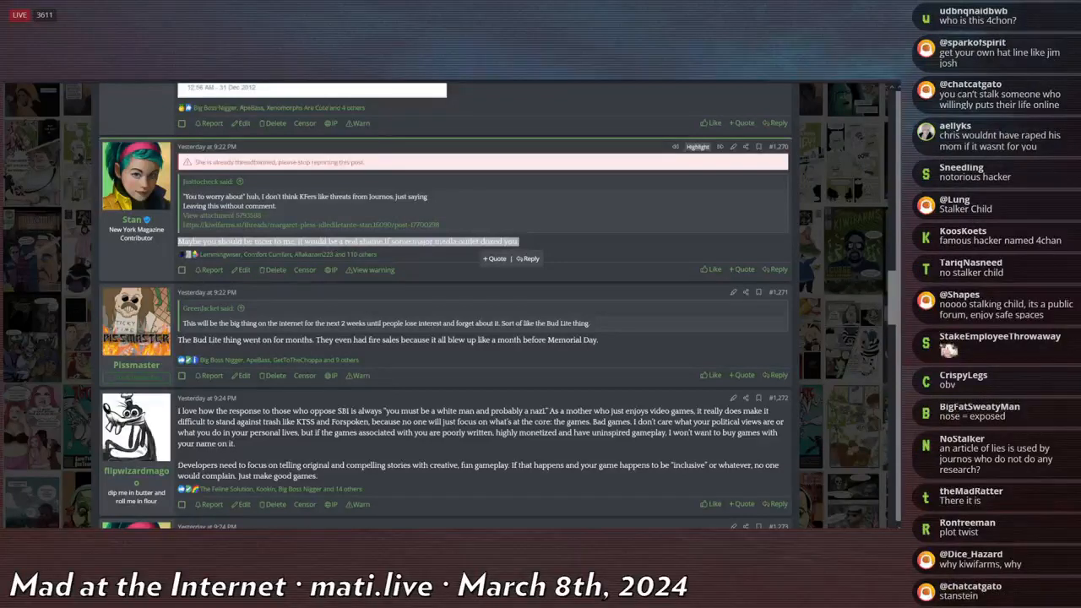
scroll("up", 3)
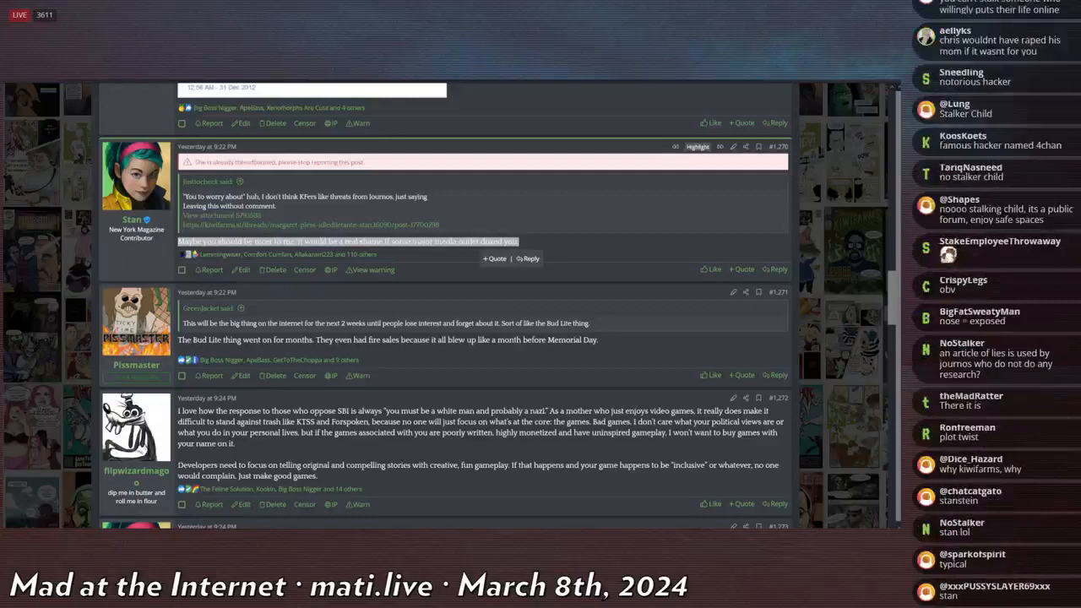
scroll("up", 3)
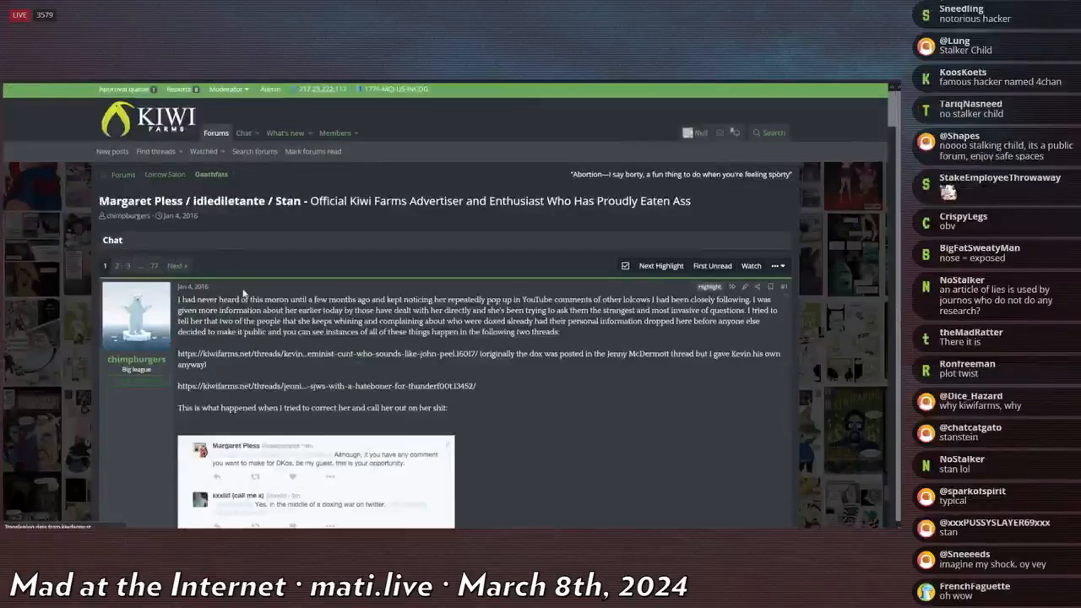
Jump to page 77, then on to the last page 78, highlighting post text while reading.
left_click(154, 266)
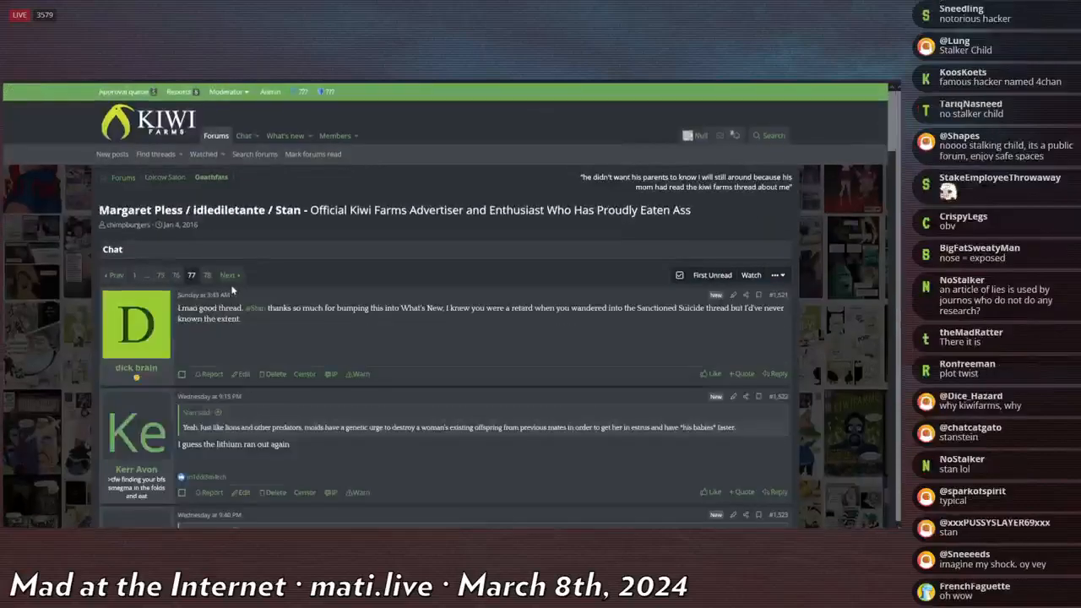
scroll("down", 3)
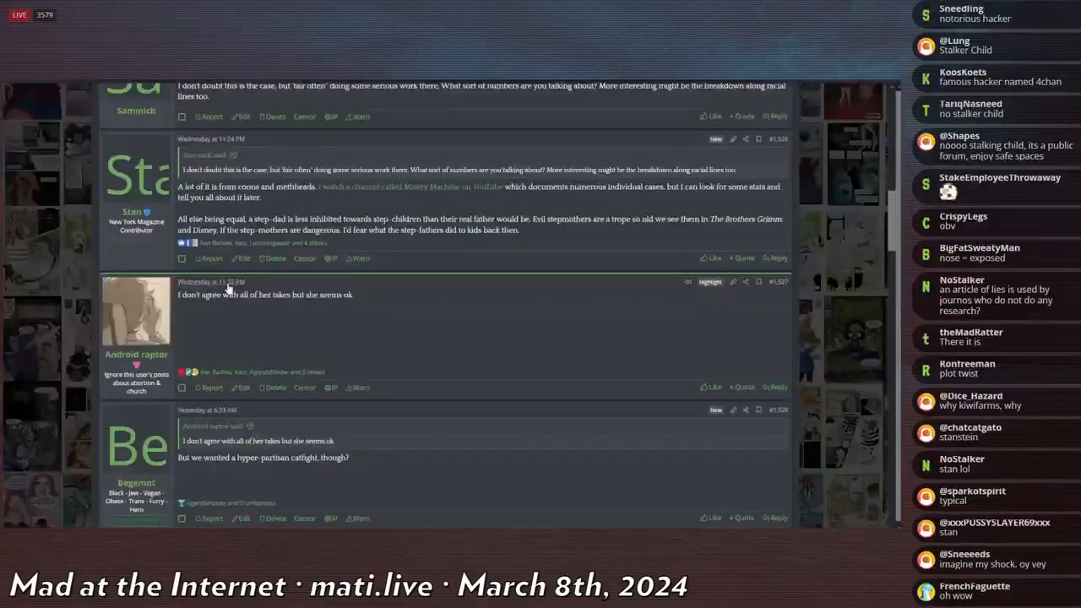
scroll("down", 3)
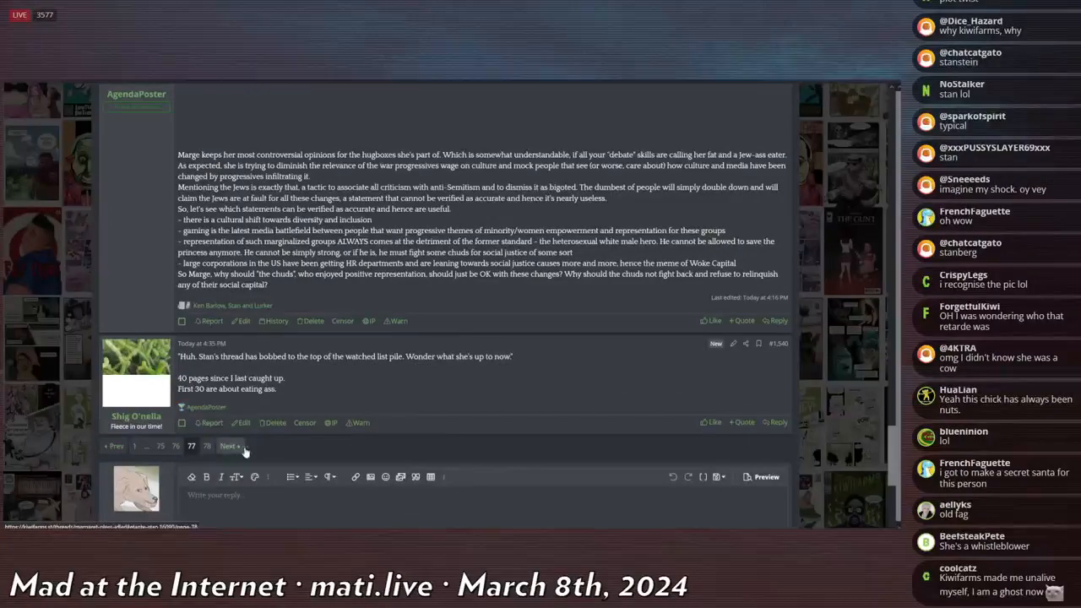
left_click(230, 446)
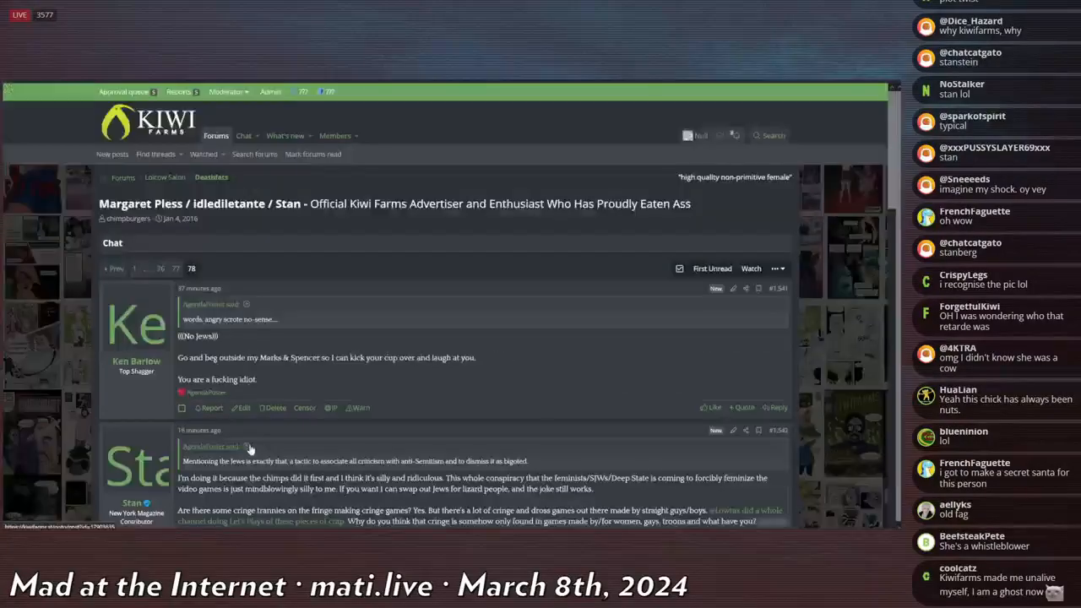
scroll("down", 3)
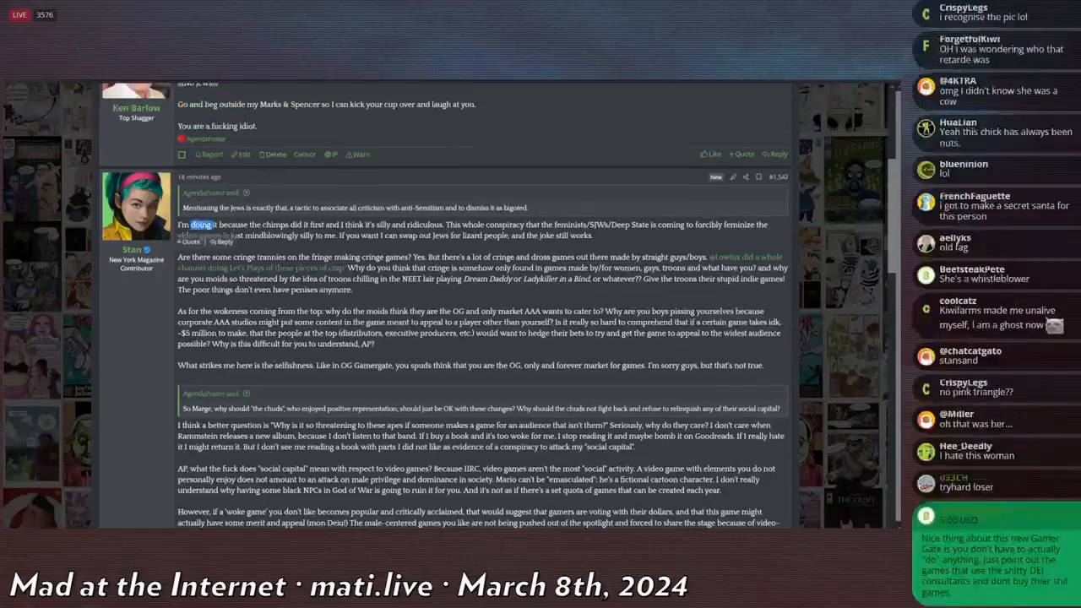
left_click_drag(196, 223, 419, 235)
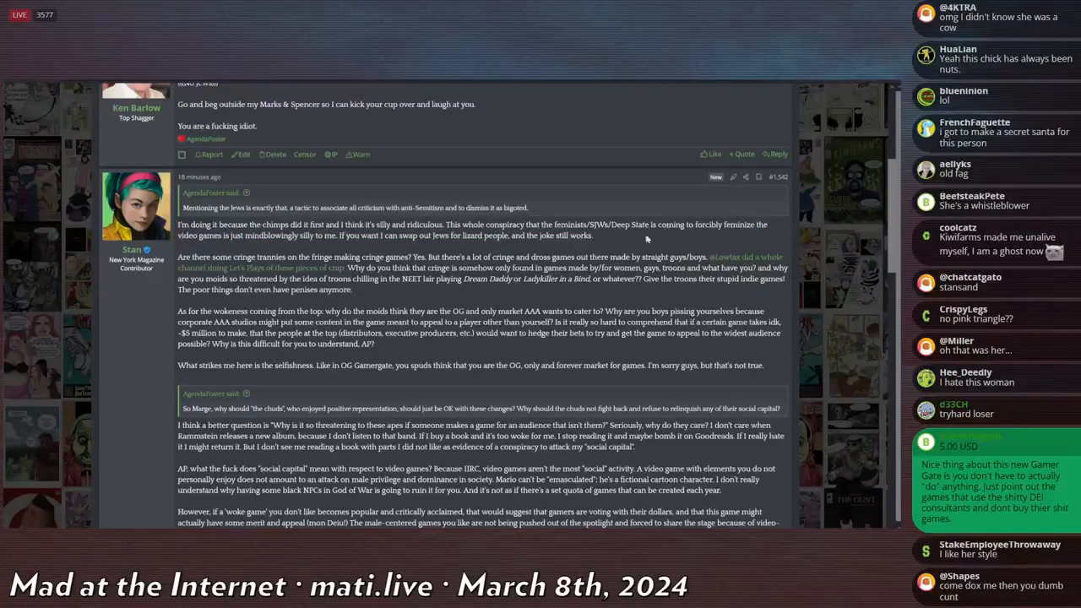
Read down page 78's newest replies, including the writer's long post on gaming culture.
scroll("down", 3)
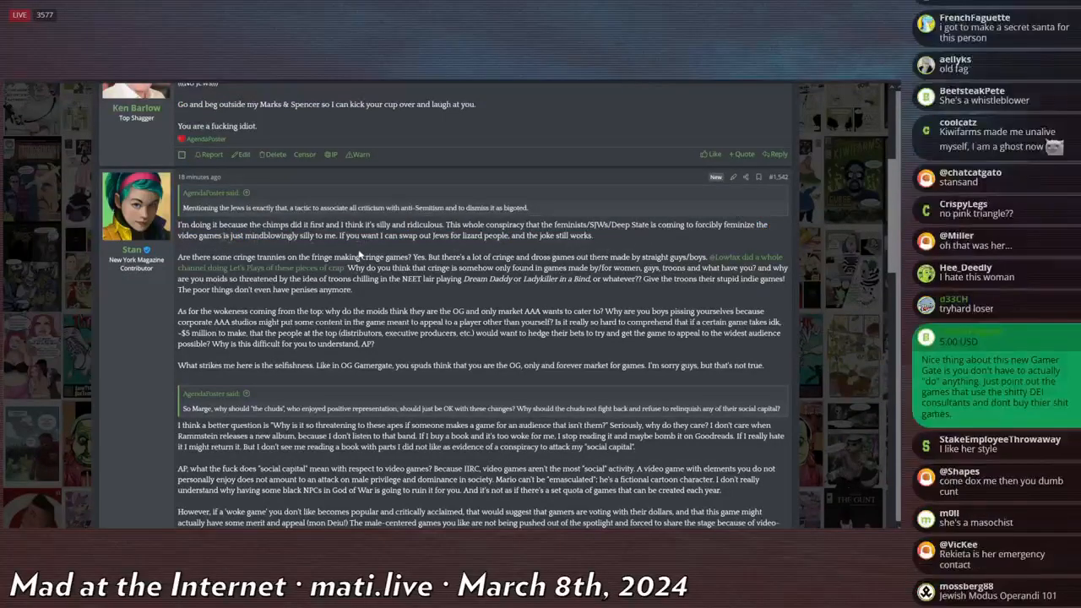
scroll("down", 3)
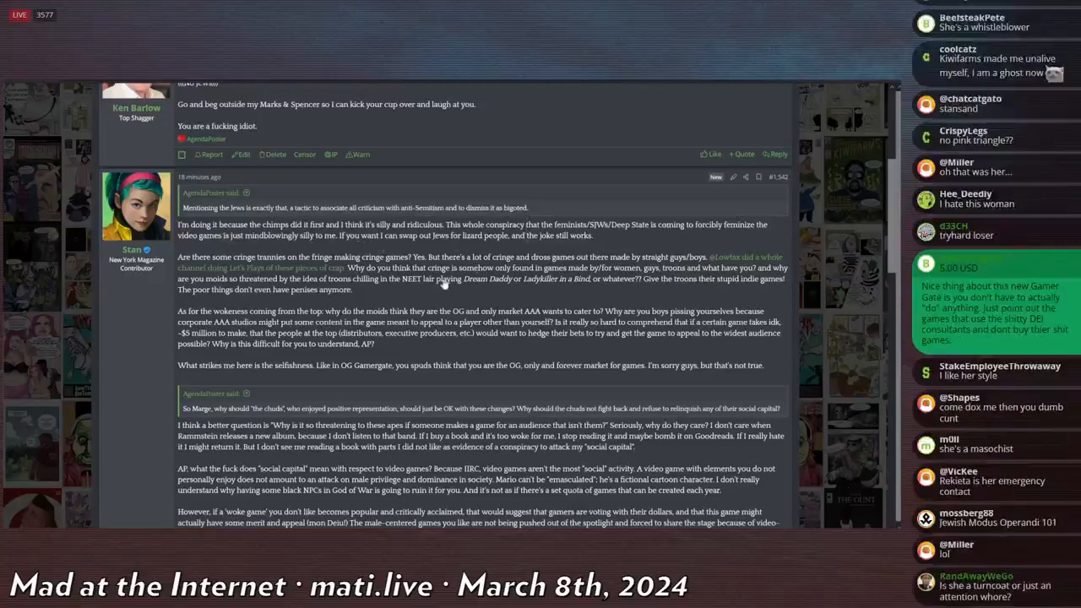
scroll("down", 3)
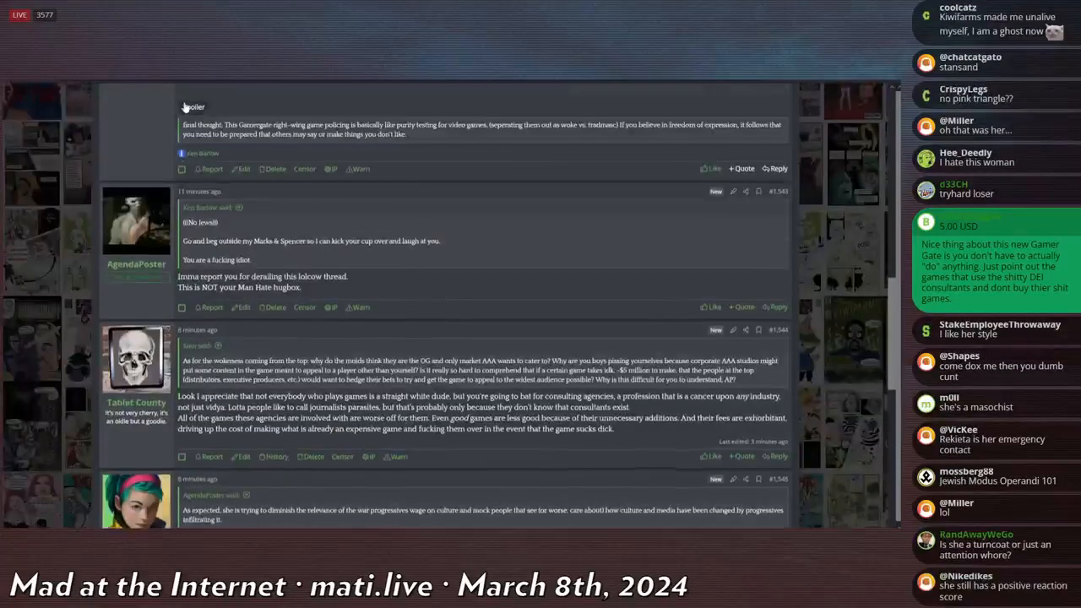
scroll("up", 3)
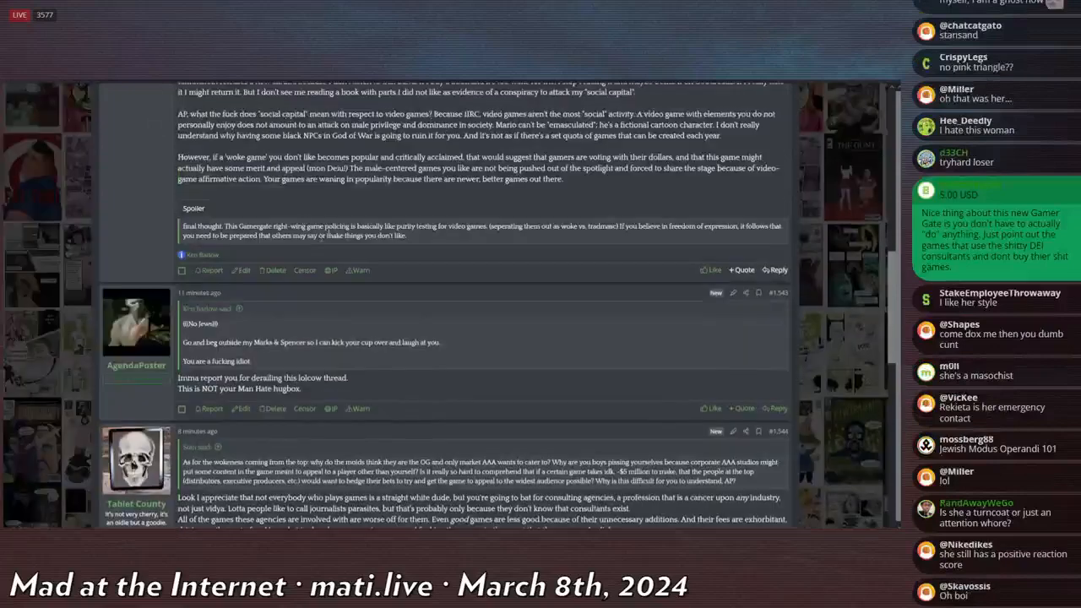
scroll("down", 3)
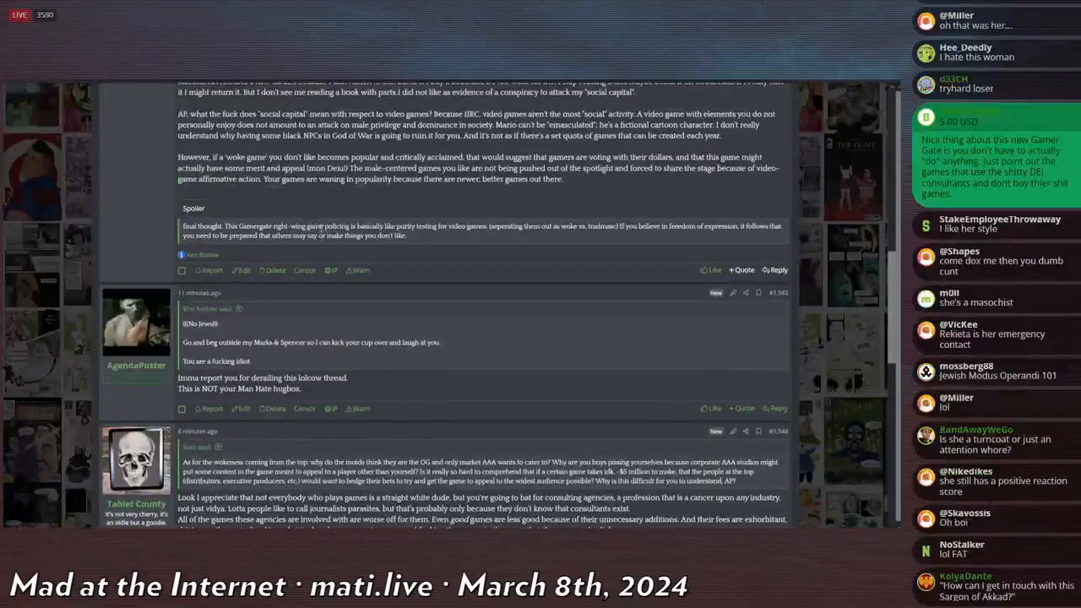
mouse_move(612, 248)
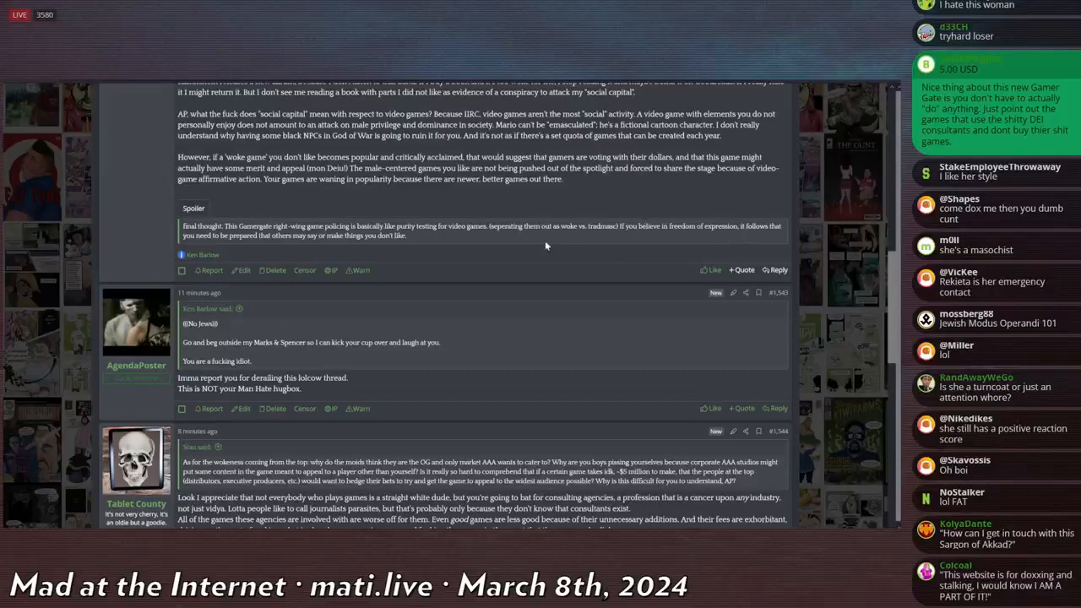
scroll("down", 3)
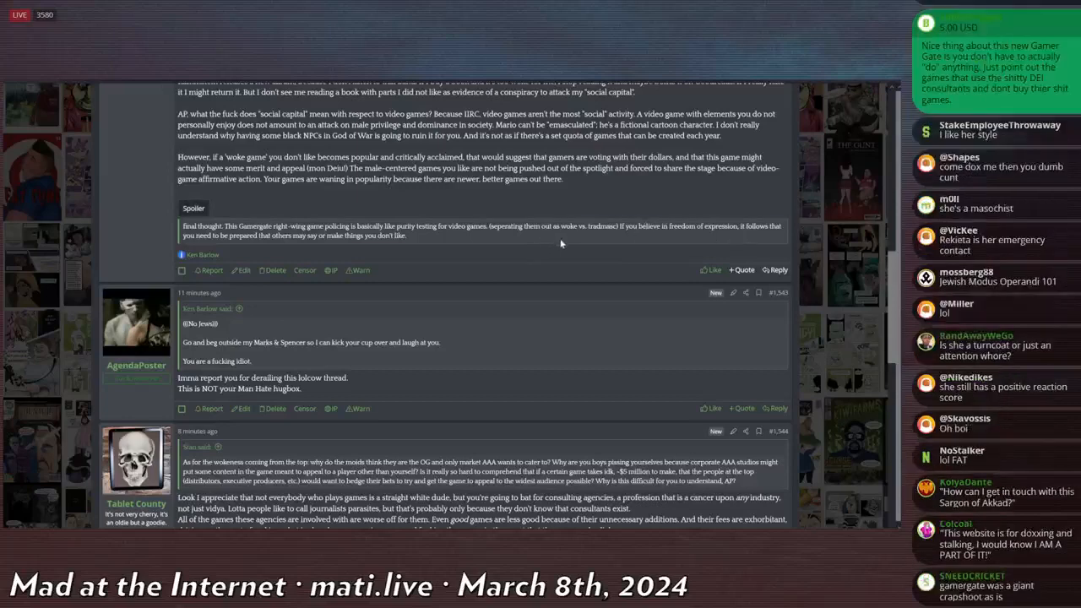
scroll("down", 3)
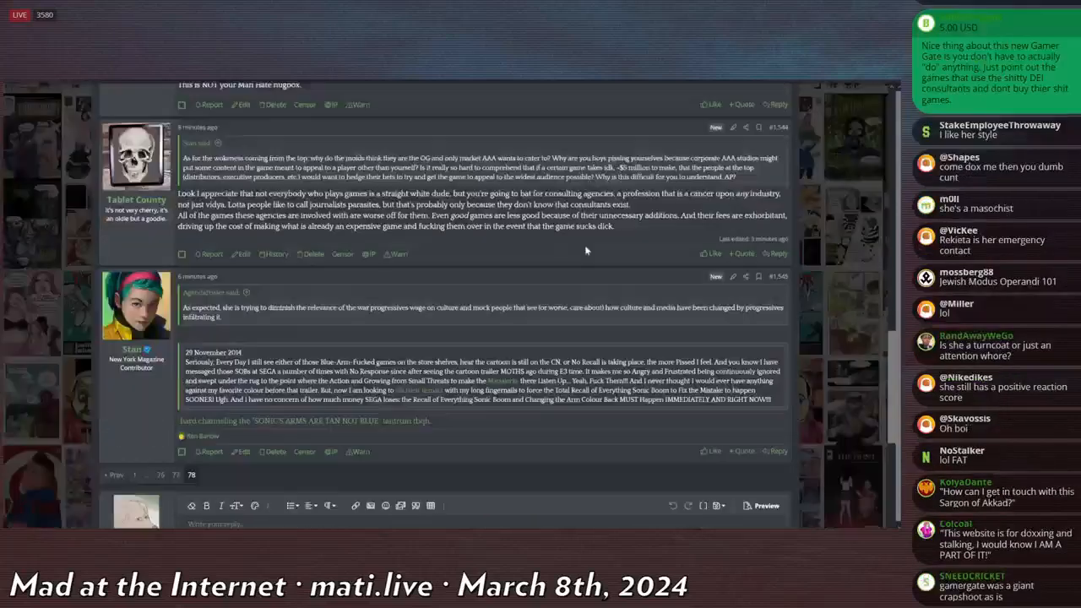
scroll("down", 3)
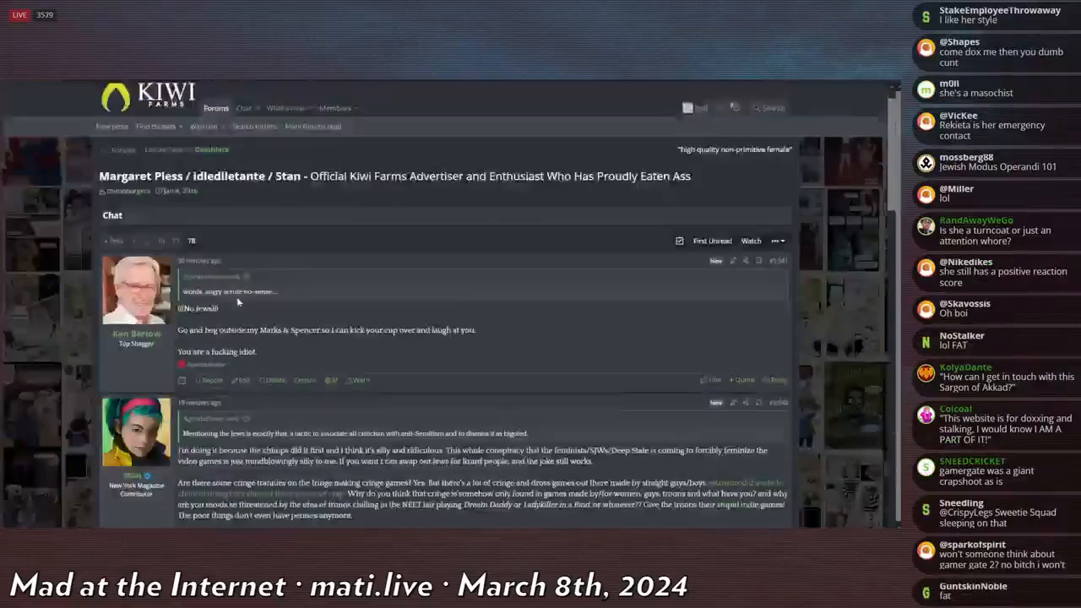
Read the profile posts and comments to the page's end, then show the profile from the top.
scroll("down", 3)
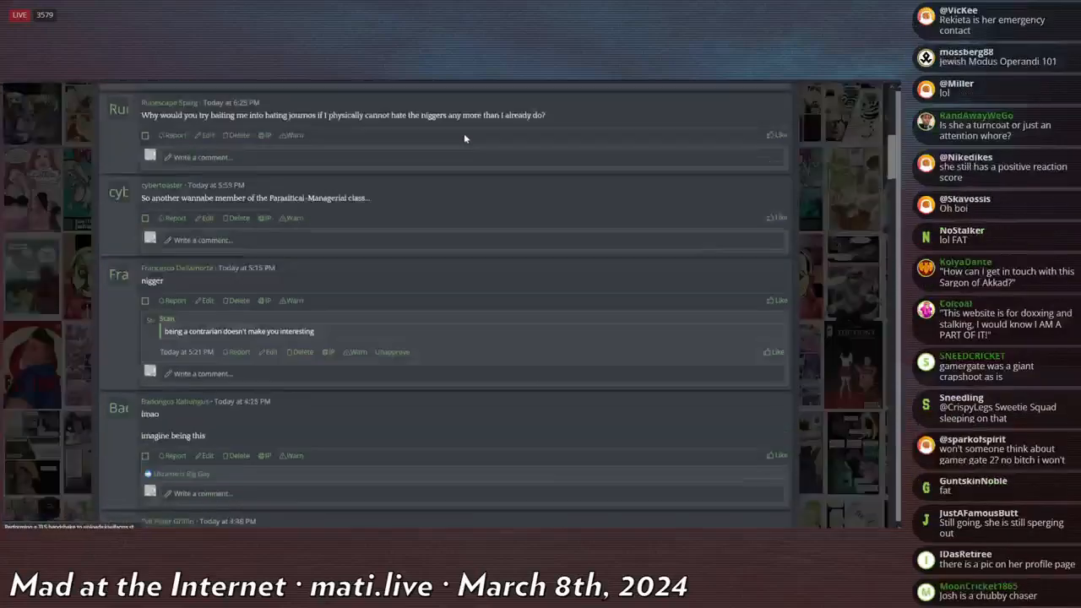
scroll("down", 3)
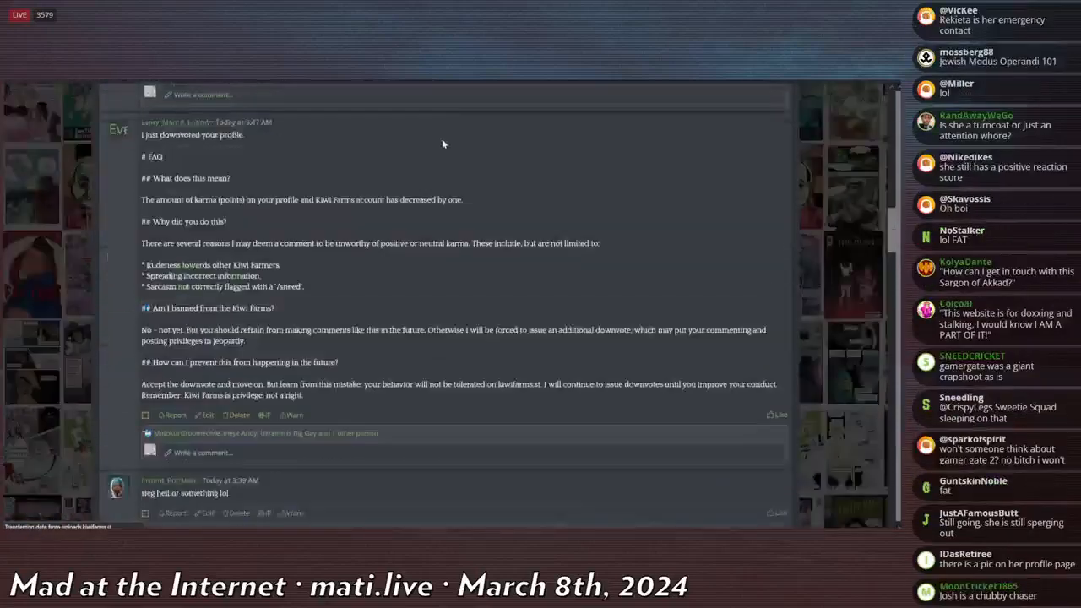
scroll("up", 3)
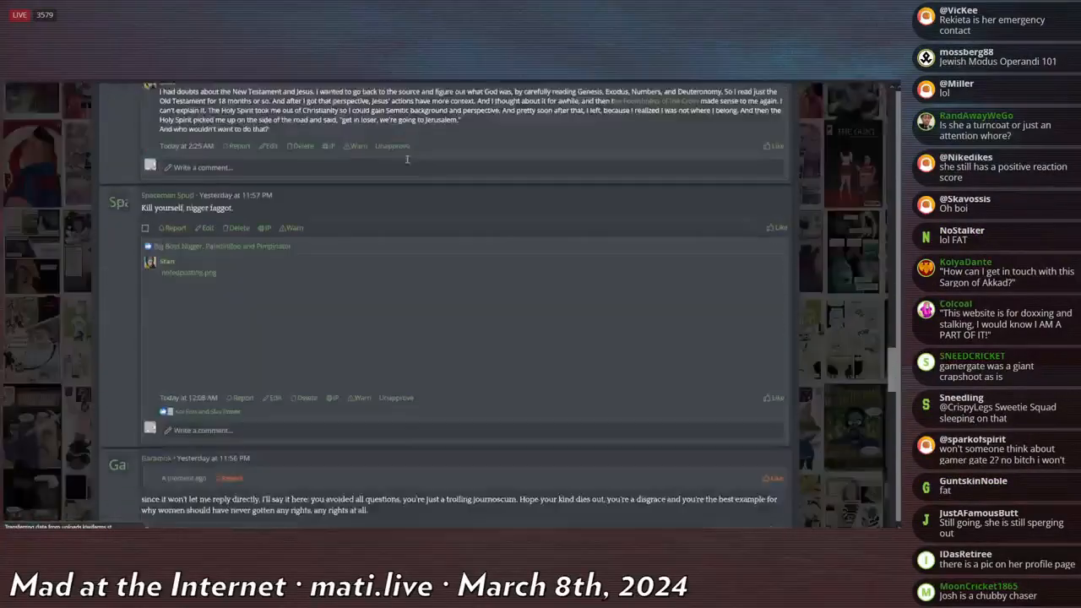
scroll("down", 3)
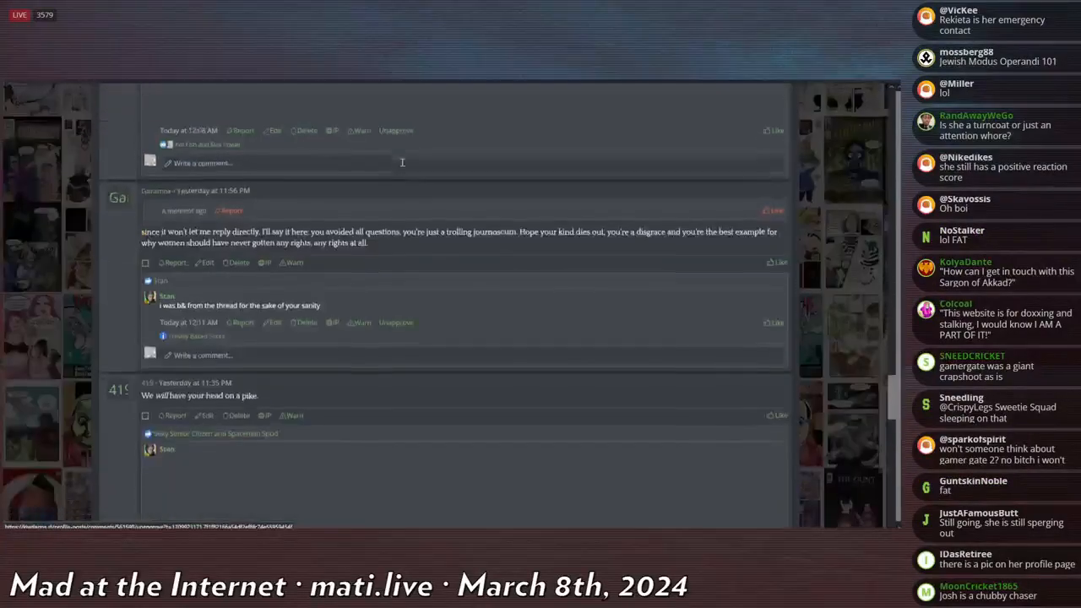
scroll("down", 3)
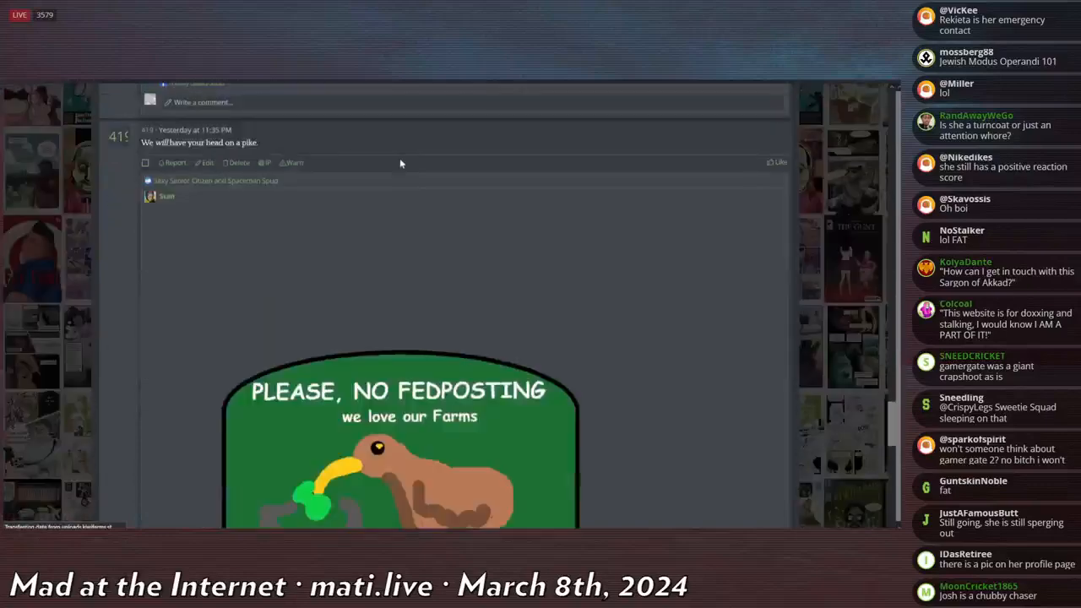
scroll("down", 3)
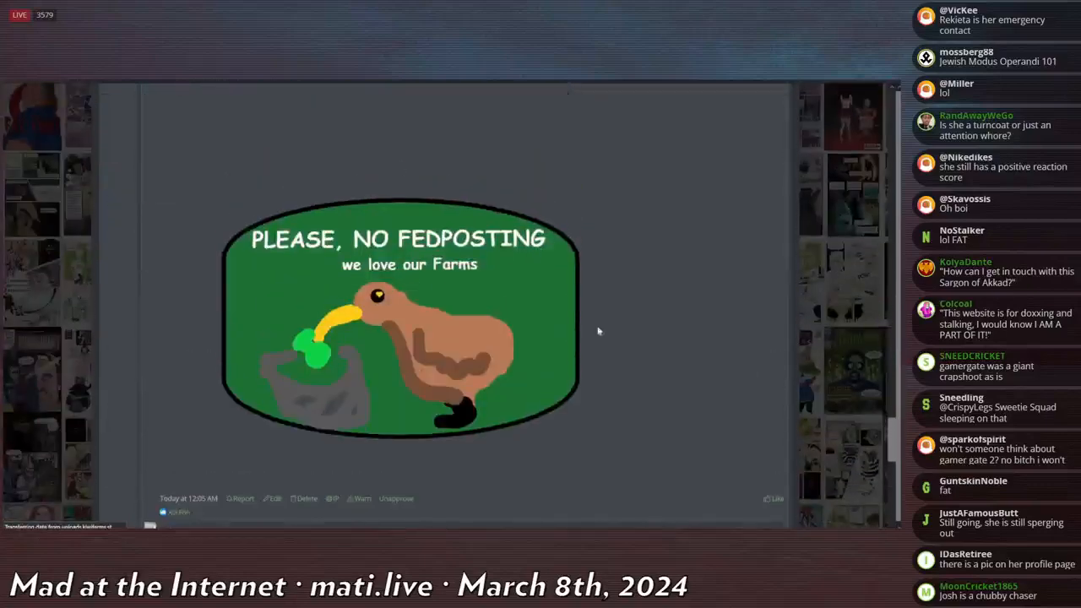
scroll("down", 3)
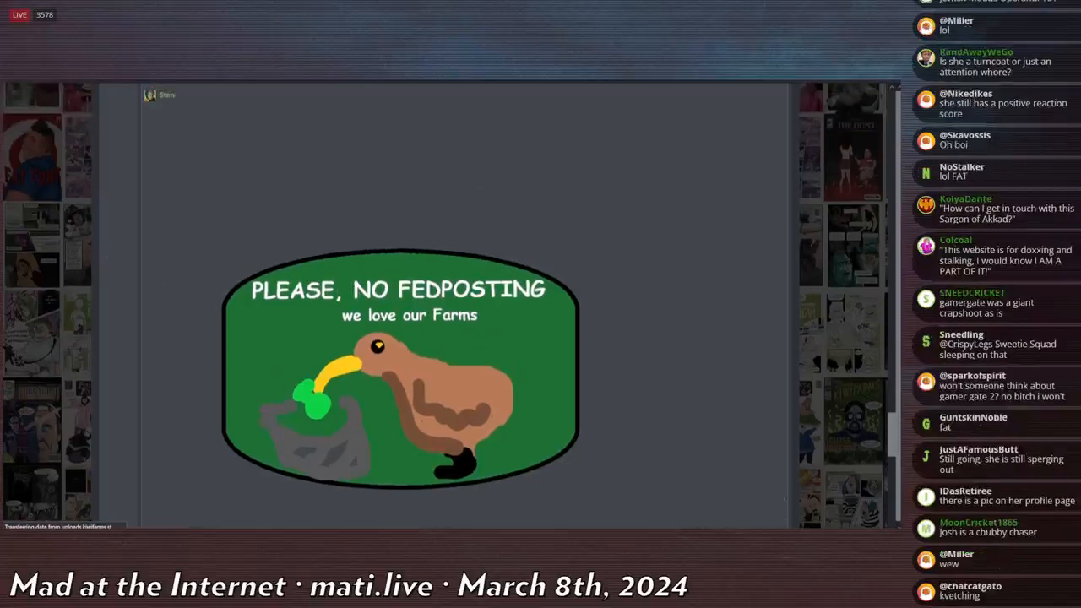
scroll("down", 3)
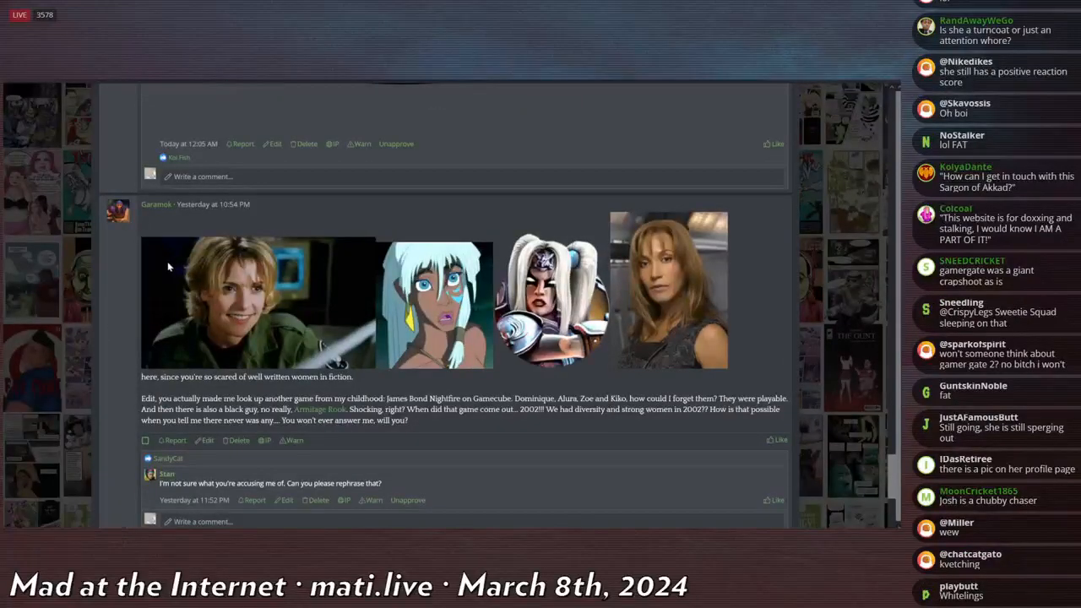
scroll("down", 3)
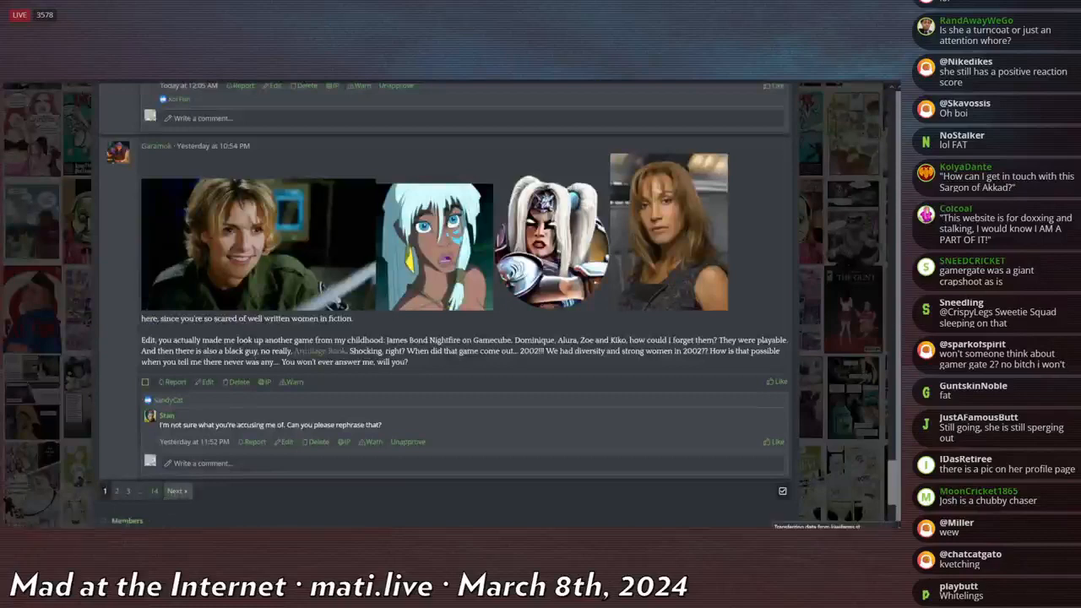
left_click(165, 416)
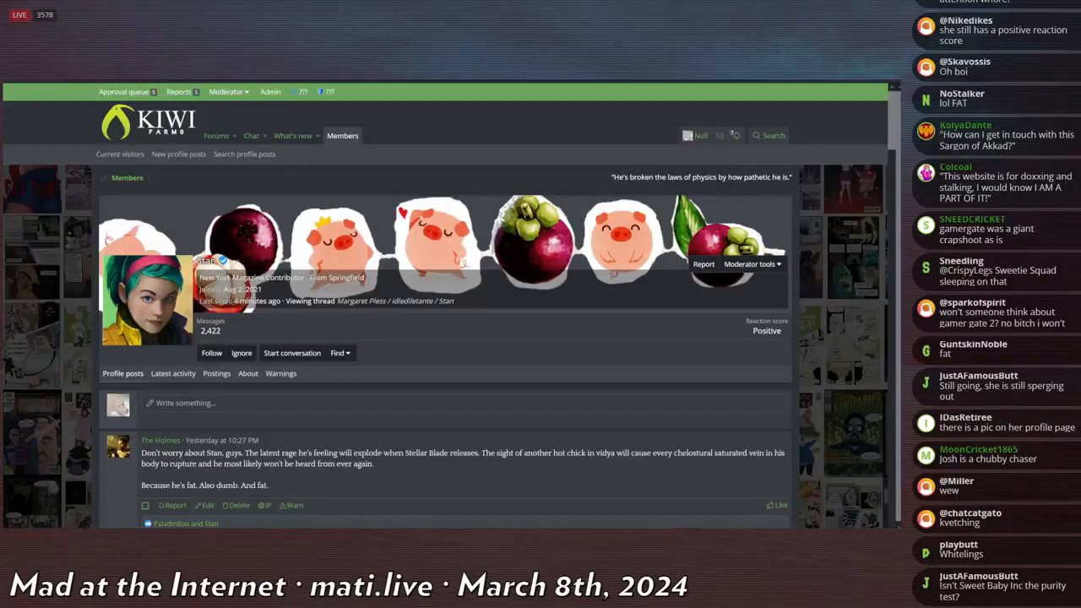
scroll("down", 3)
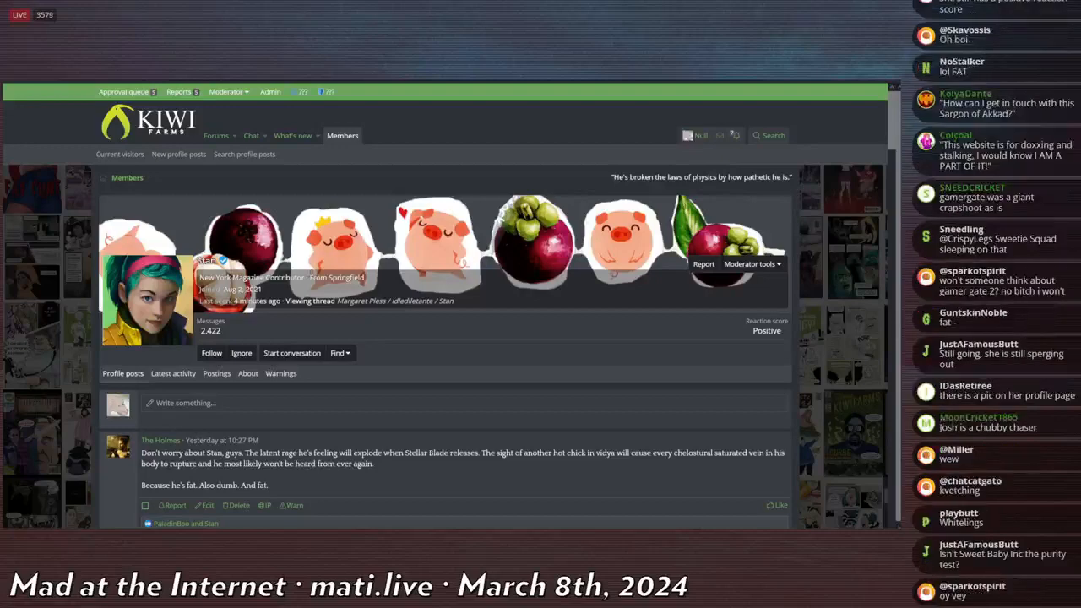
scroll("down", 3)
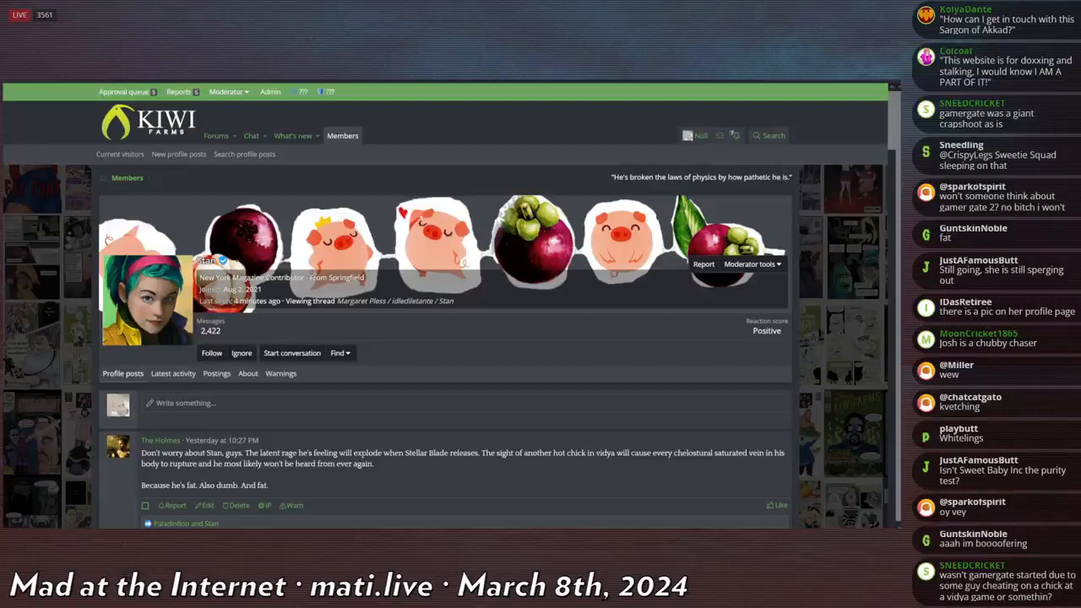
scroll("down", 3)
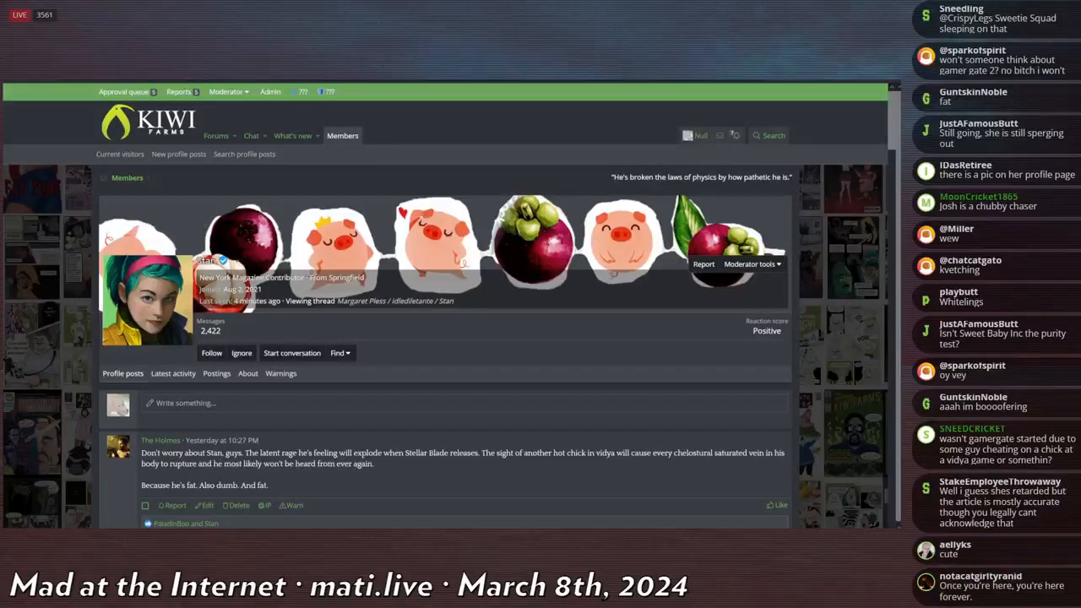
scroll("down", 3)
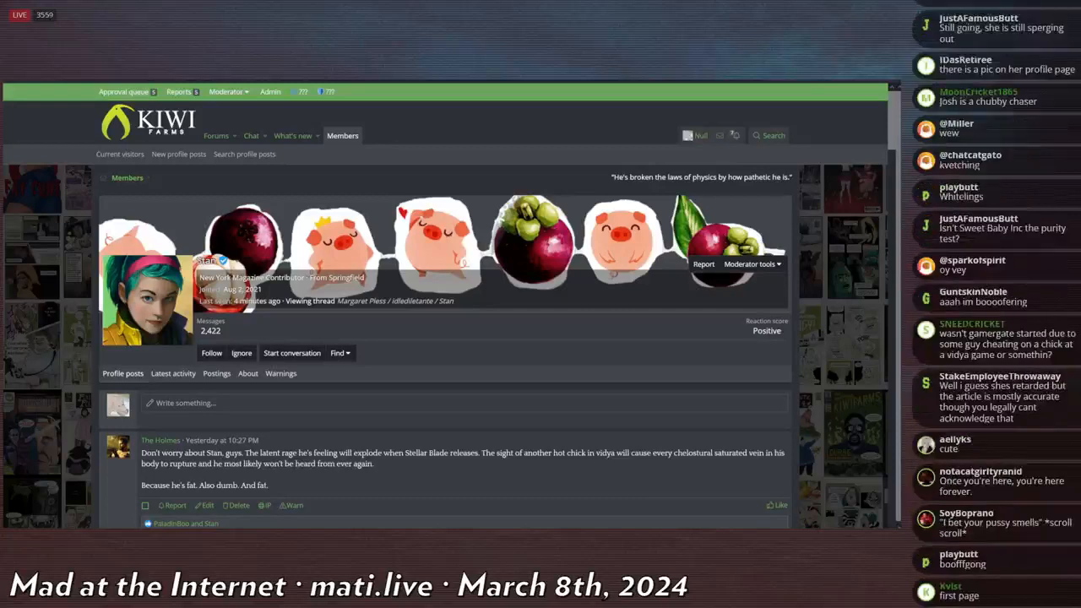
scroll("down", 3)
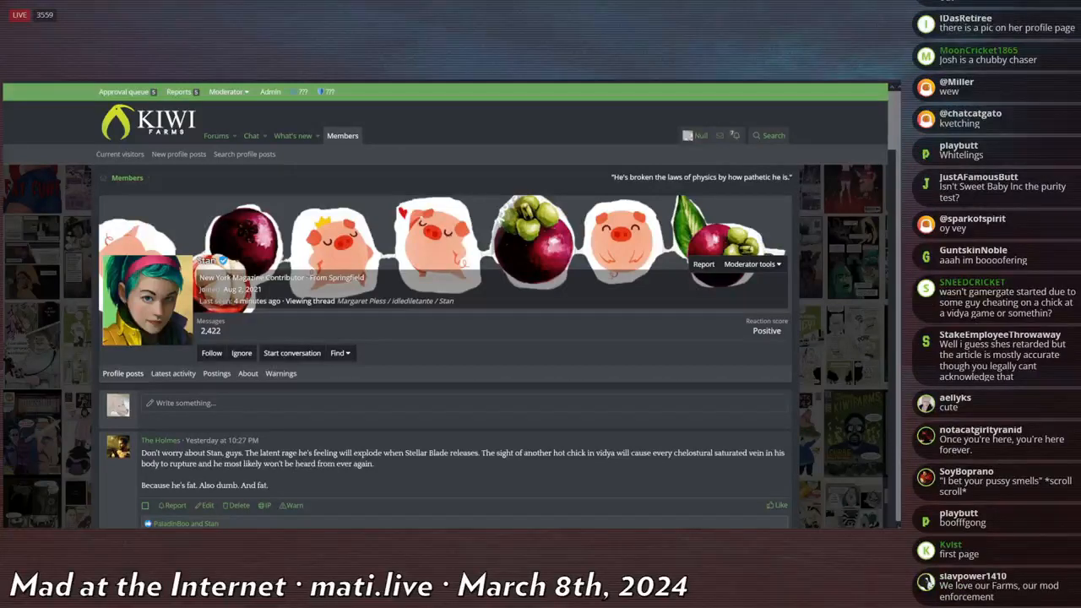
Scroll through the thread posts and reveal the hidden spoiler content in one.
scroll("down", 3)
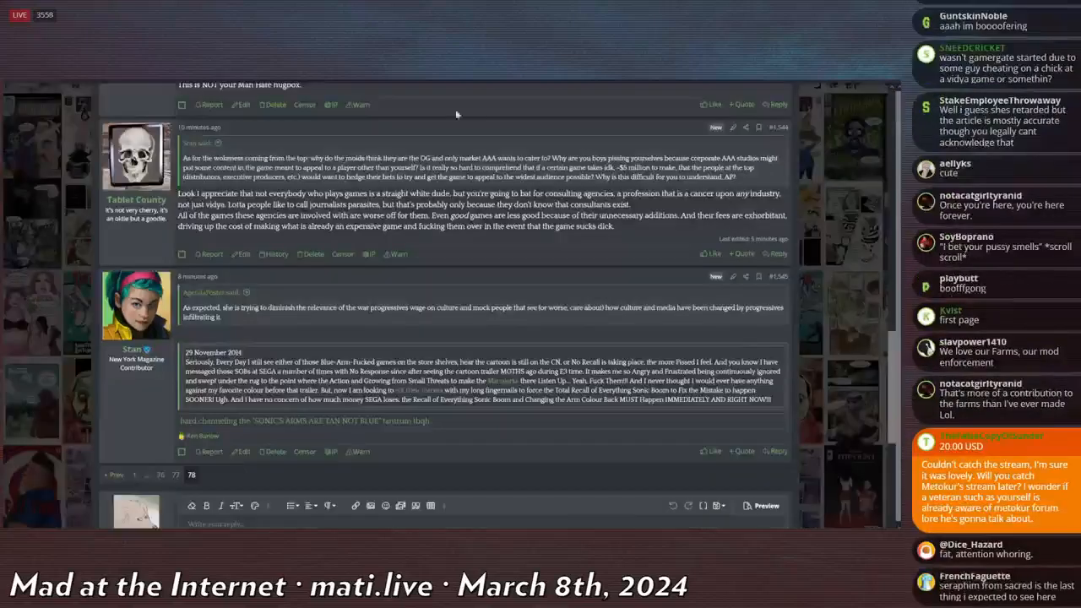
scroll("down", 3)
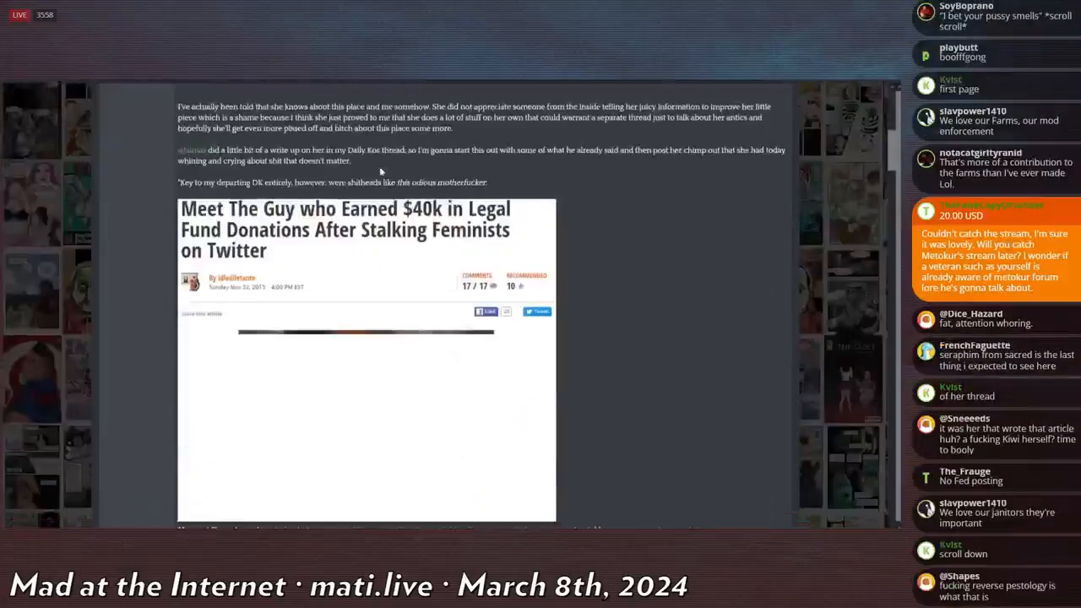
scroll("down", 3)
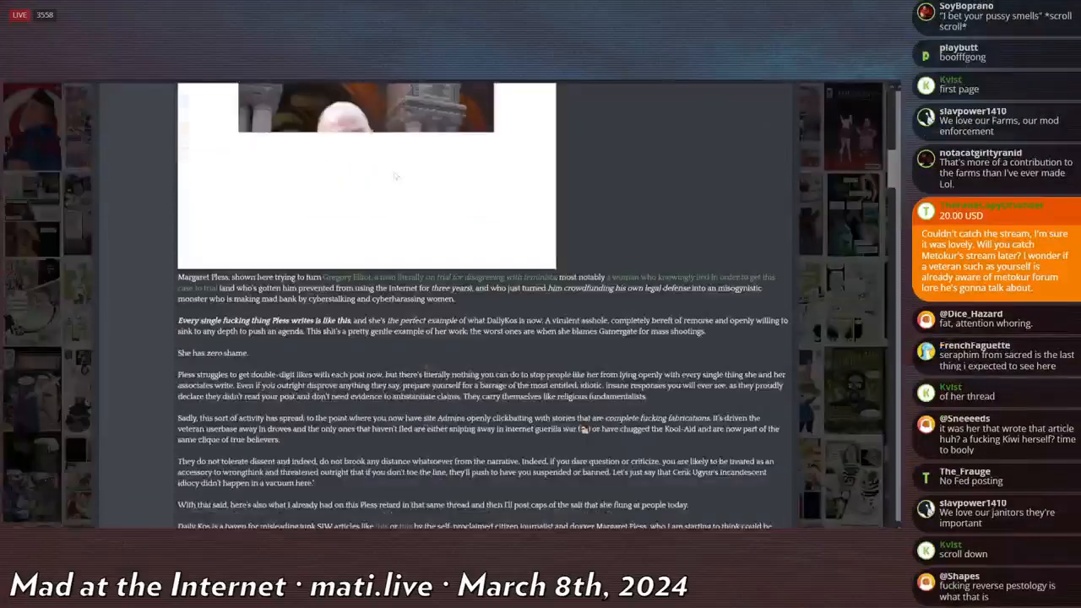
scroll("down", 3)
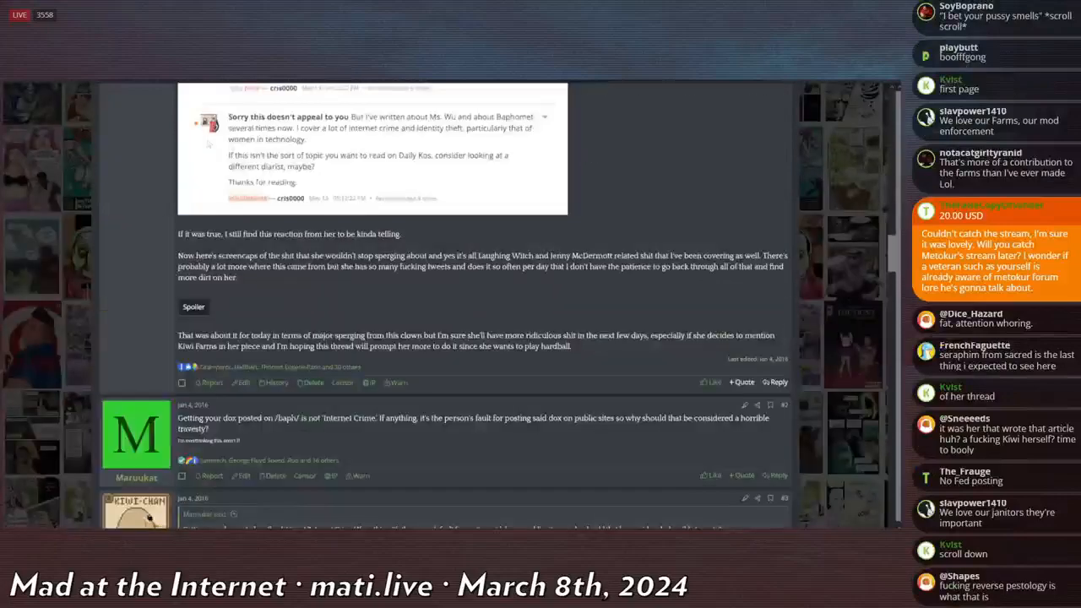
left_click(192, 307)
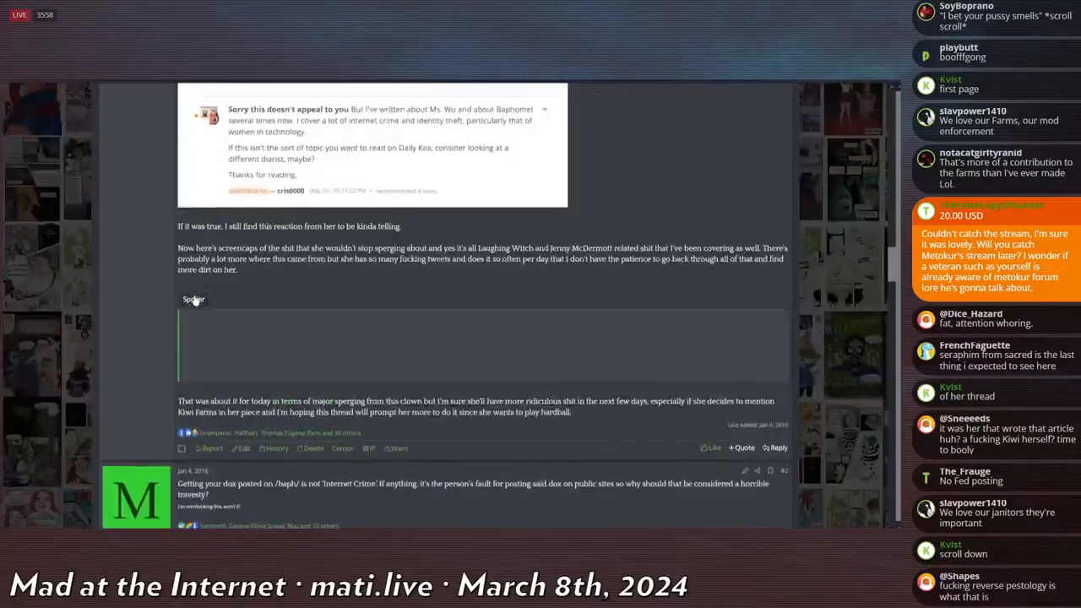
Read the expanded spoiler and remaining posts, ending back at the thread's title.
scroll("up", 3)
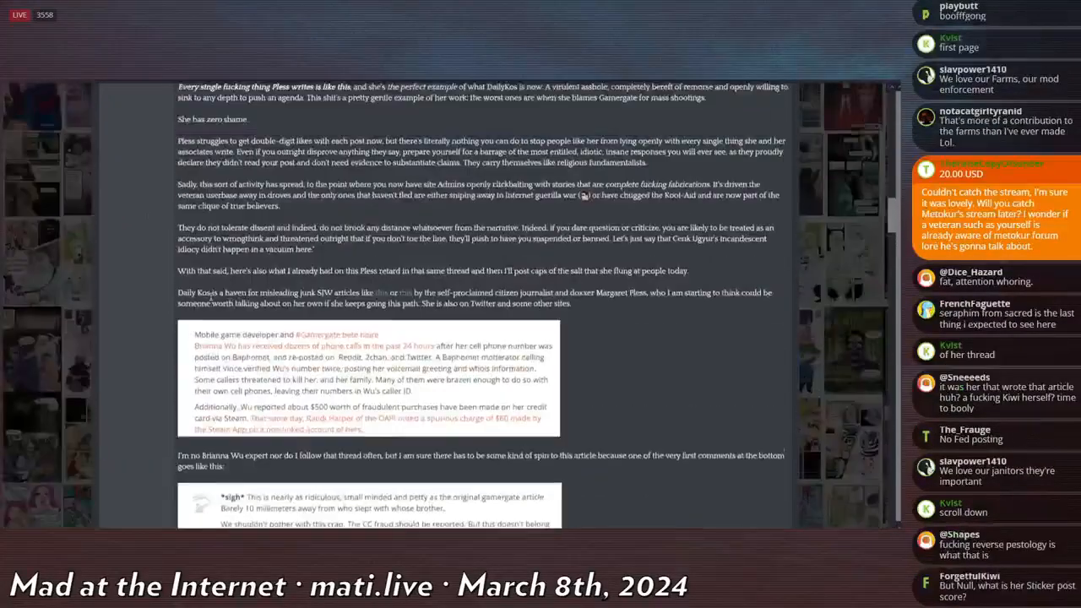
scroll("down", 3)
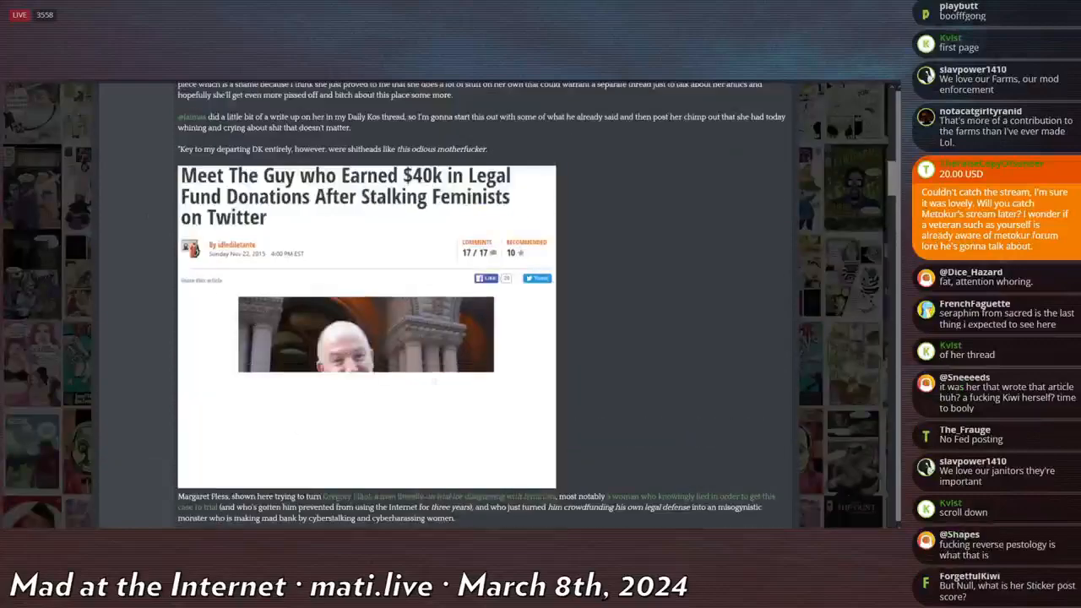
scroll("up", 3)
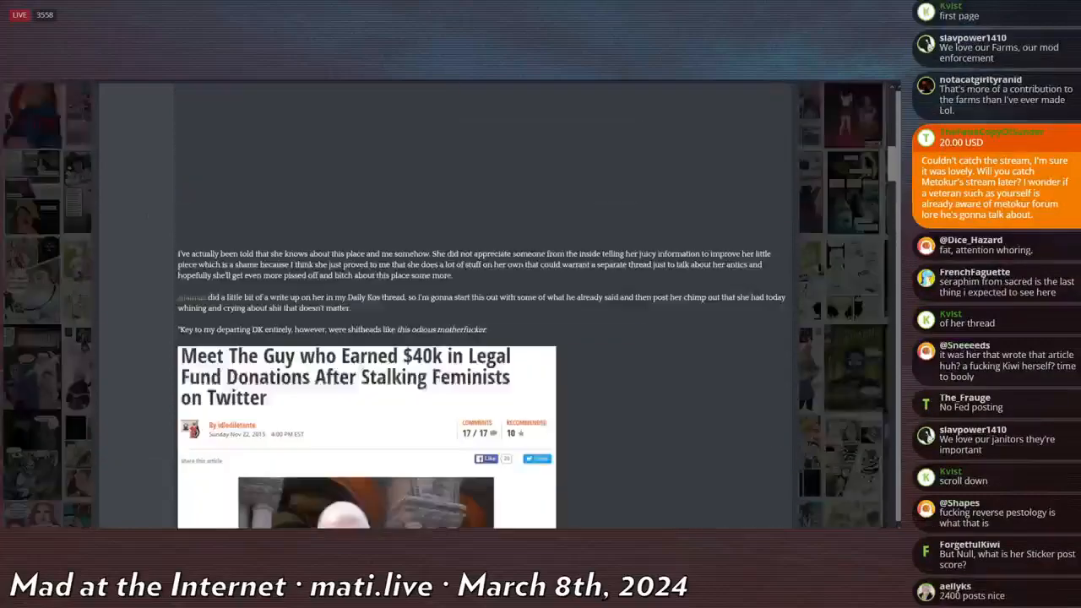
scroll("down", 3)
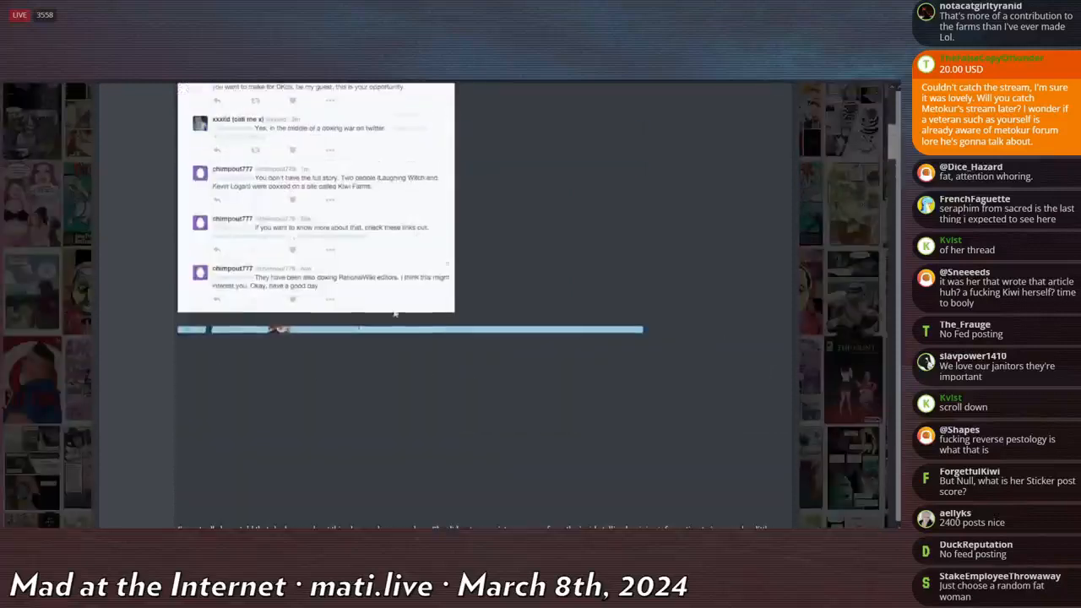
scroll("down", 3)
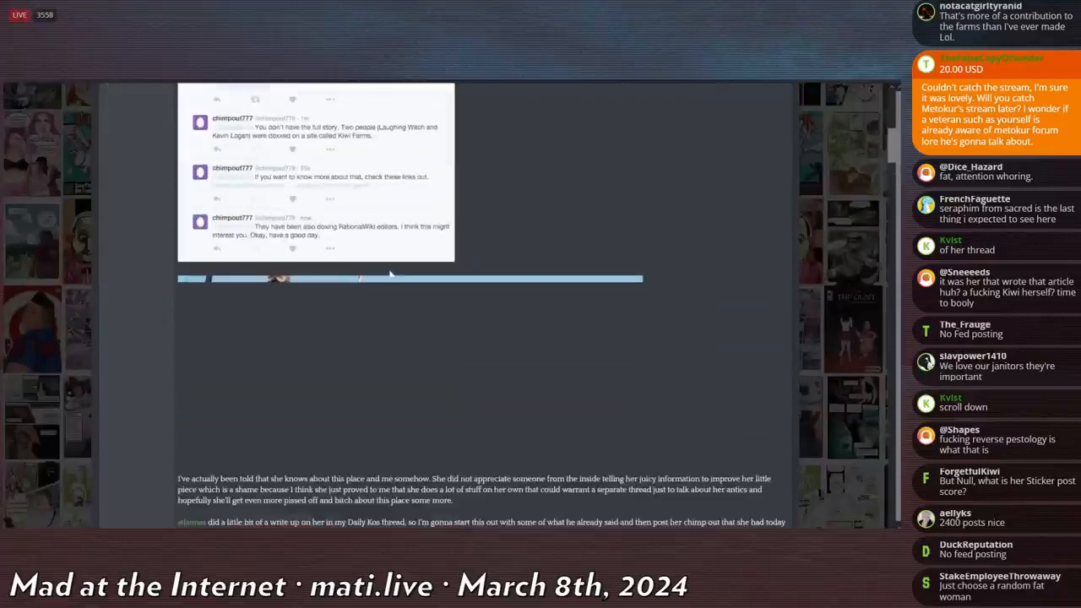
mouse_move(426, 294)
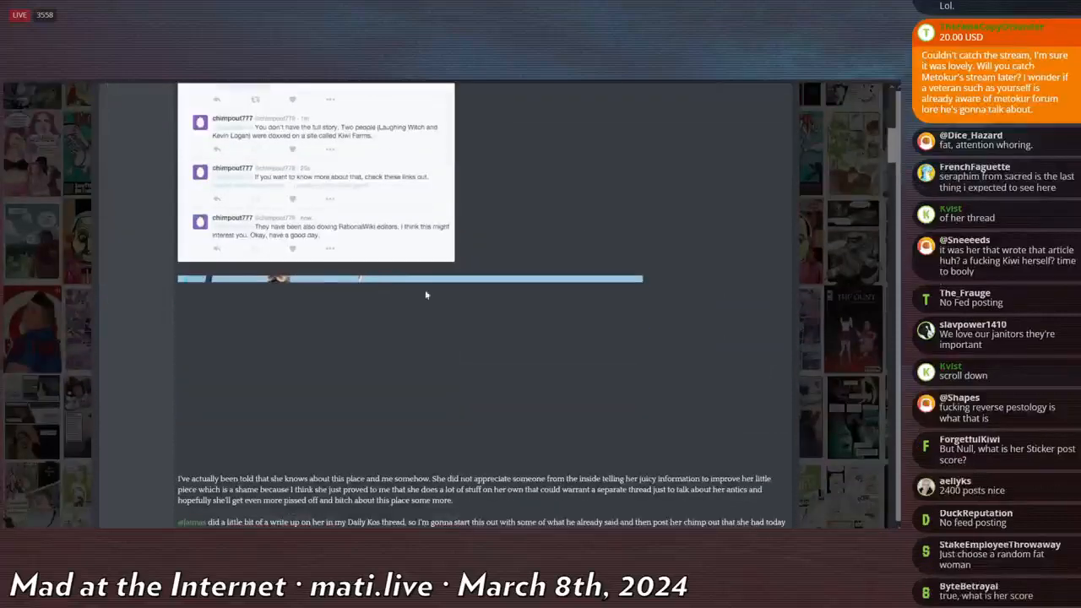
scroll("down", 3)
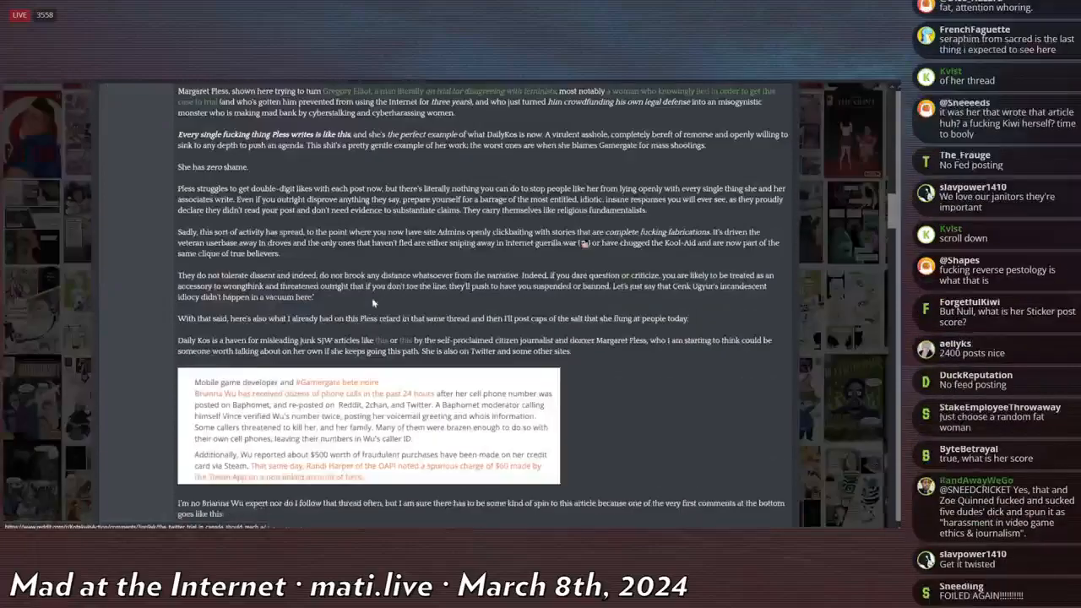
scroll("down", 3)
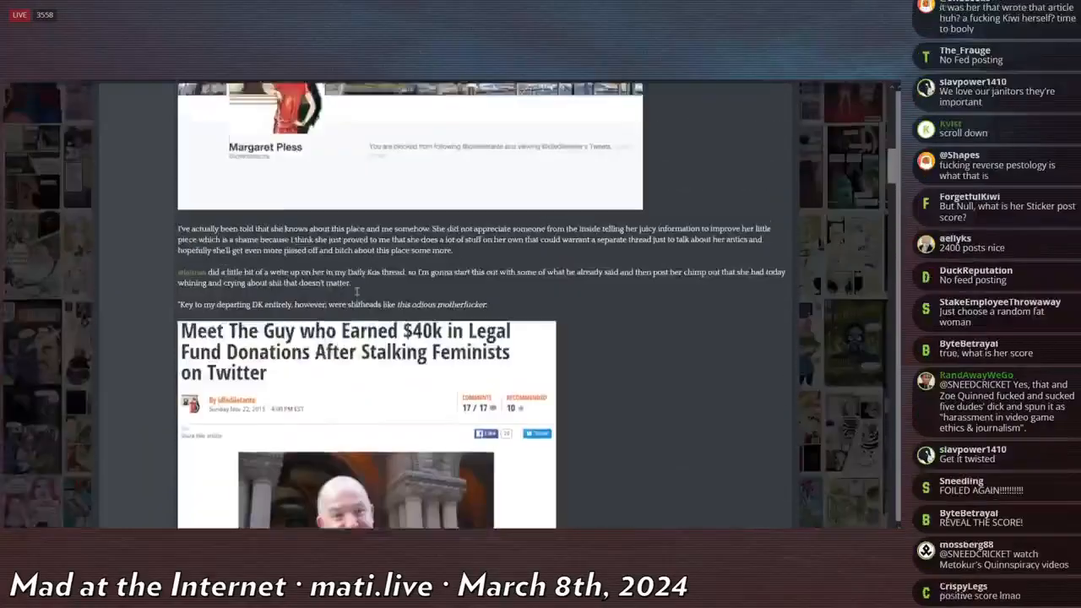
scroll("up", 3)
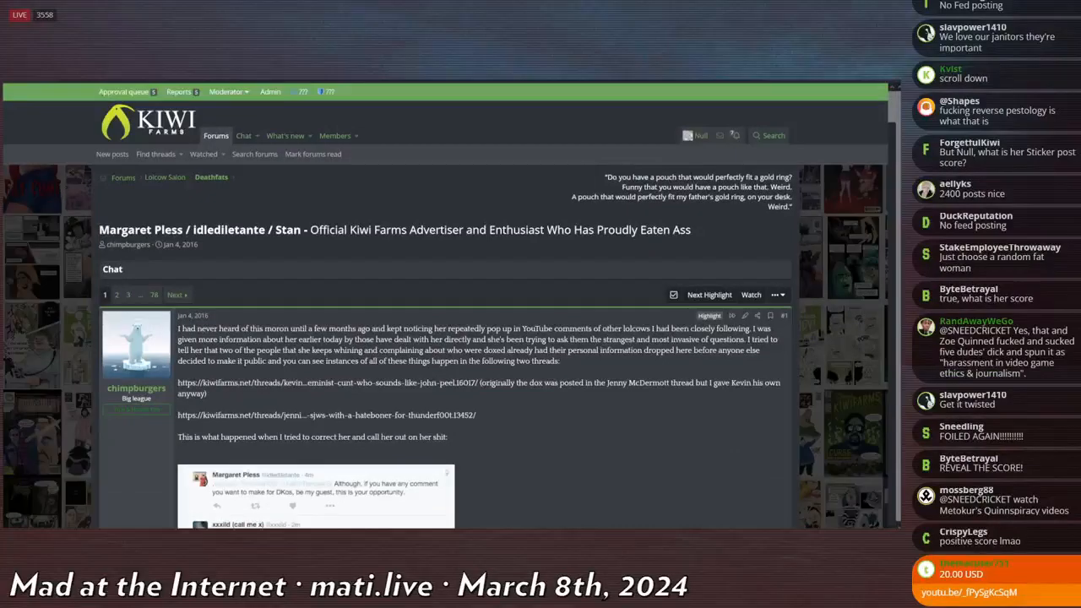
scroll("down", 3)
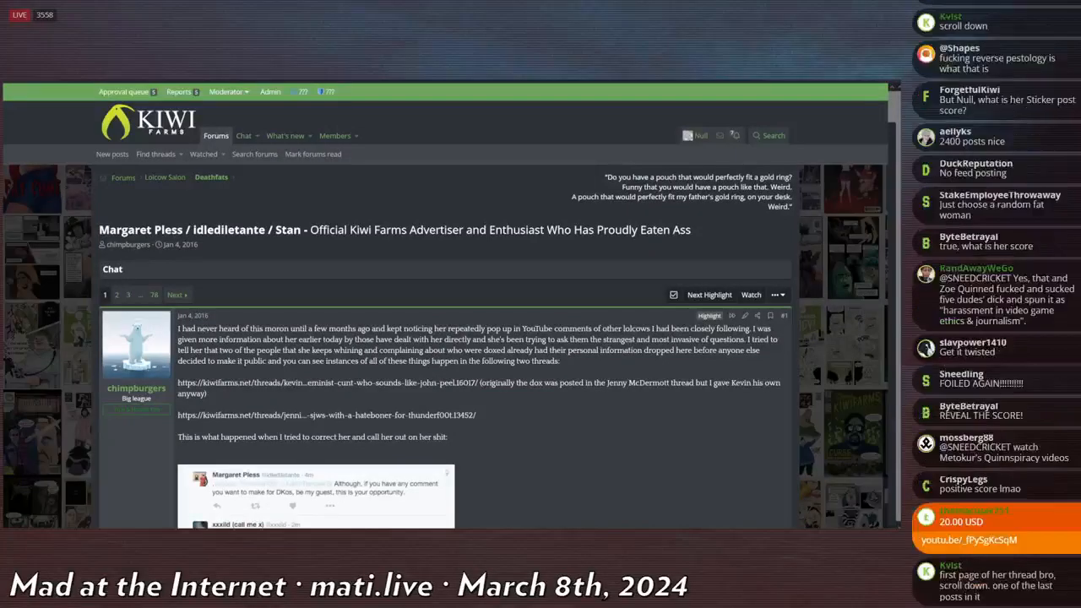
scroll("down", 3)
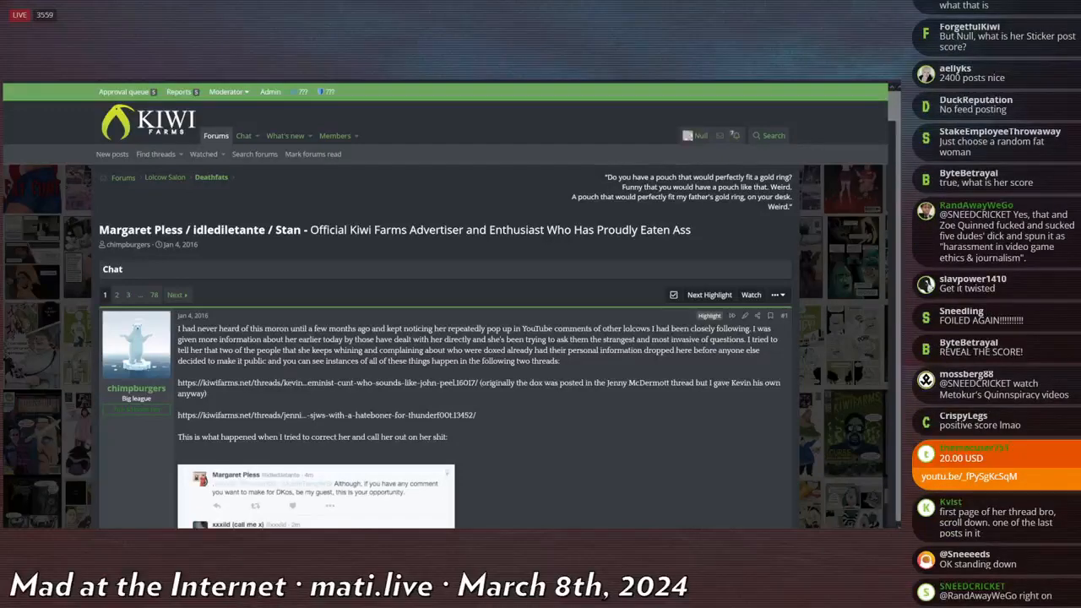
scroll("down", 3)
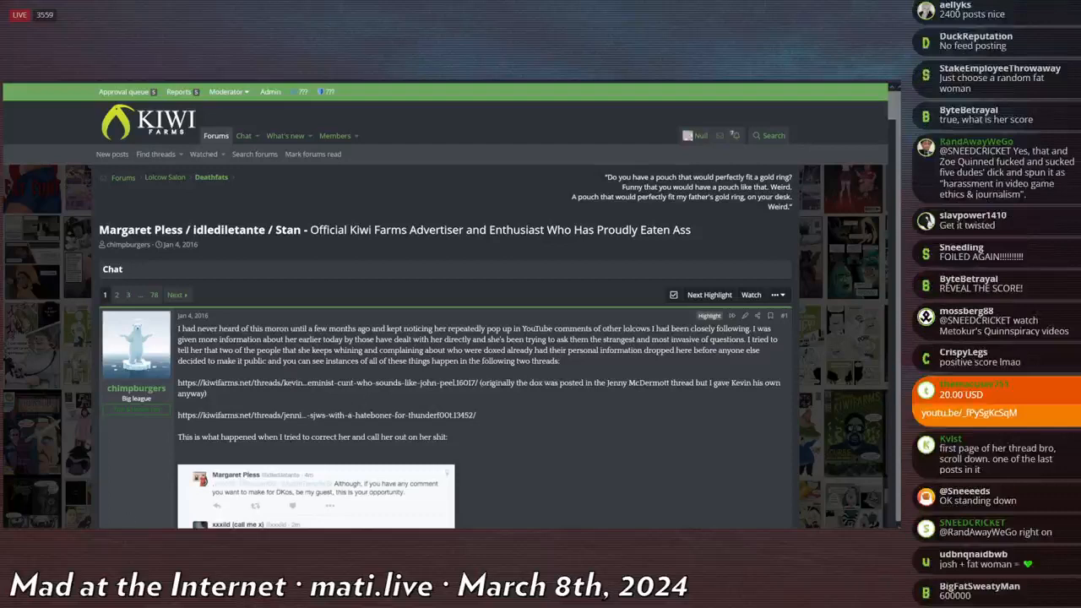
scroll("down", 3)
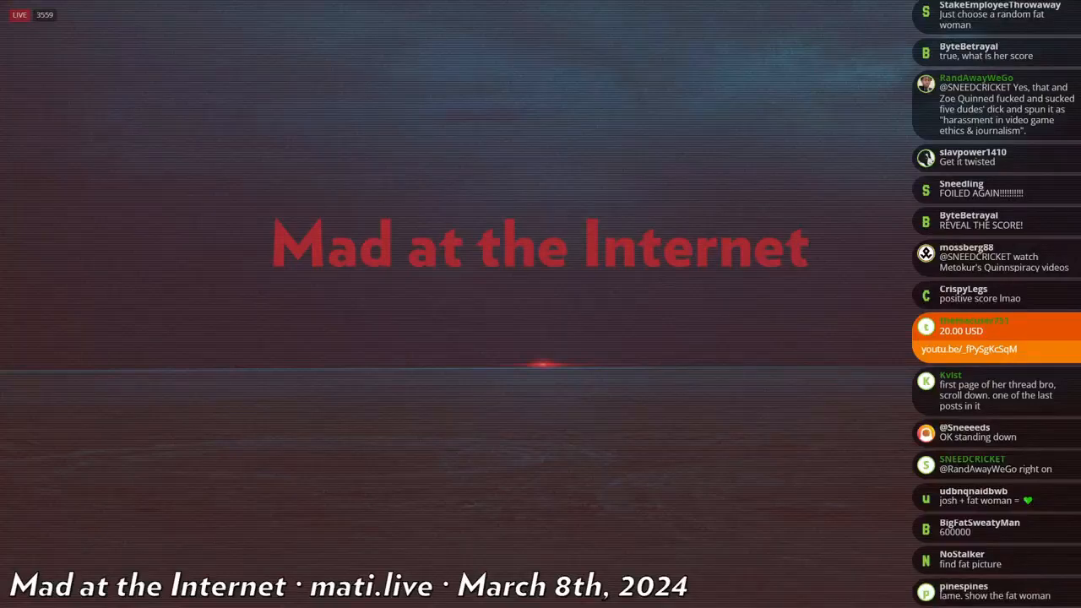
scroll("down", 3)
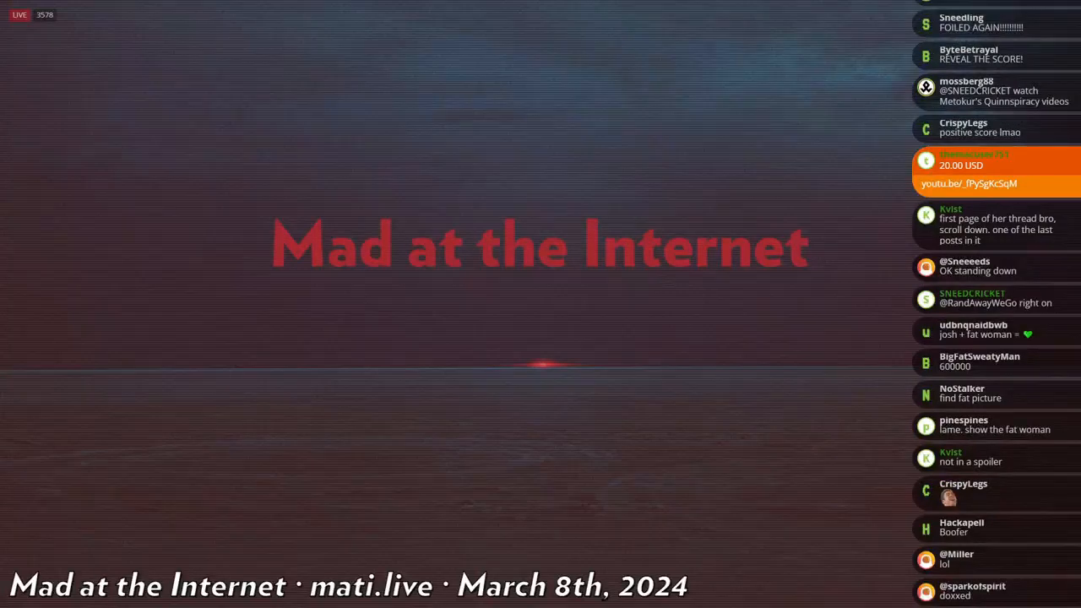
scroll("down", 3)
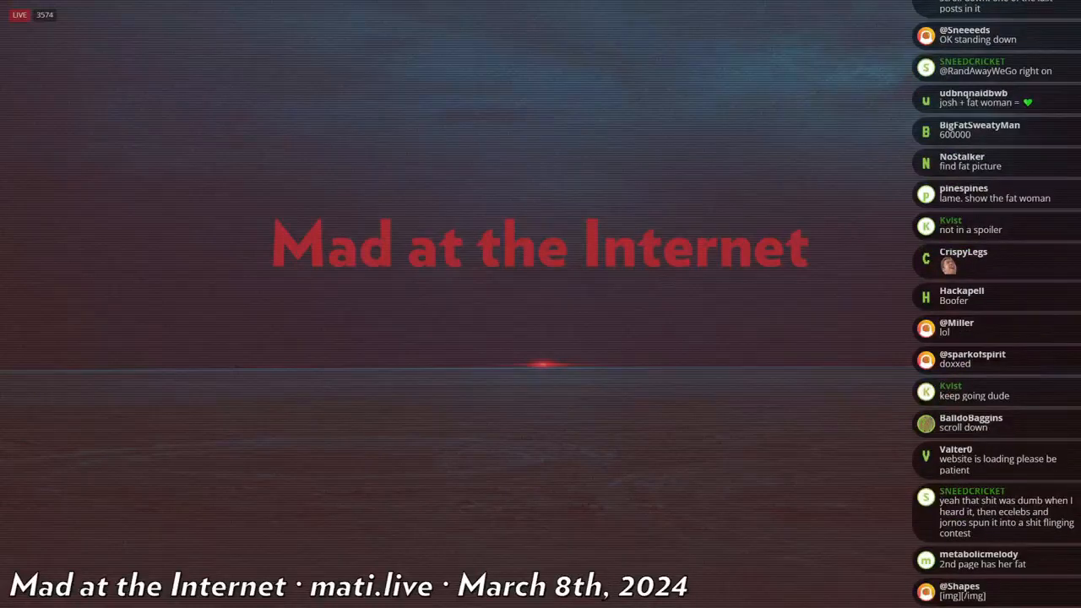
scroll("down", 3)
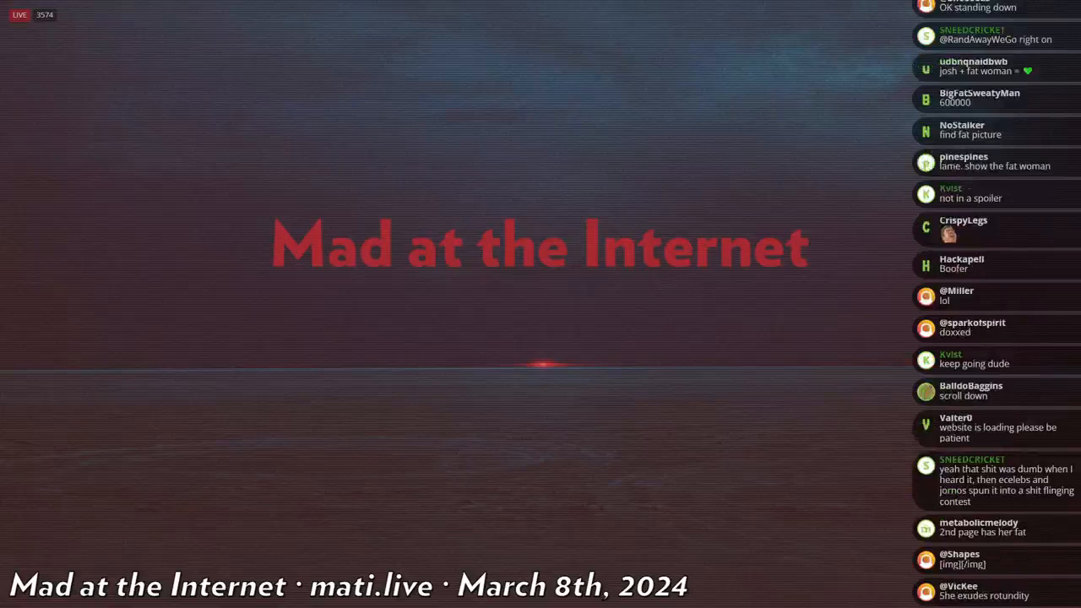
scroll("down", 3)
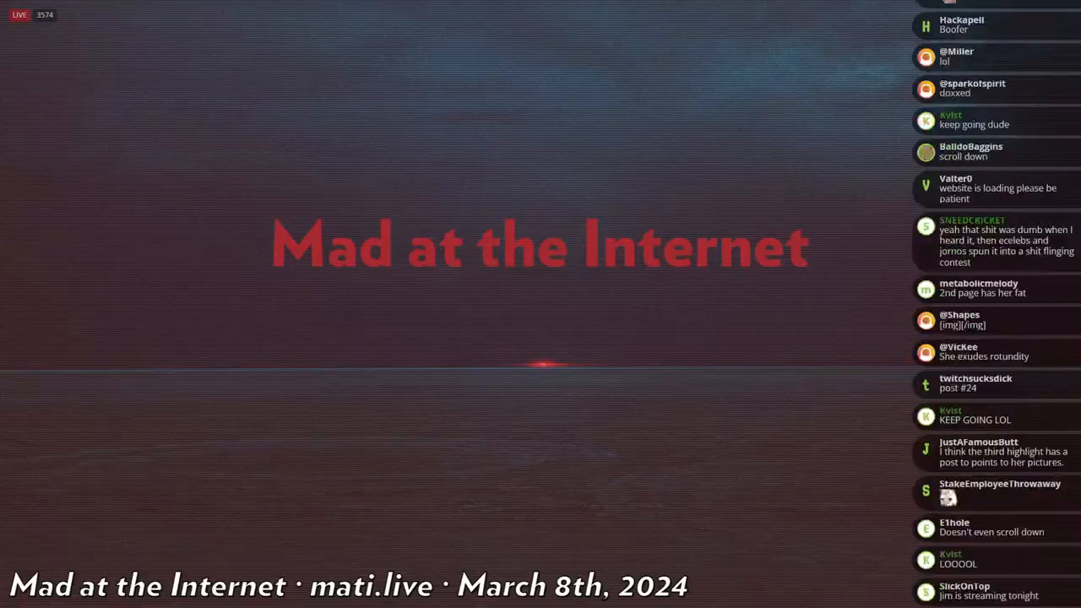
scroll("down", 3)
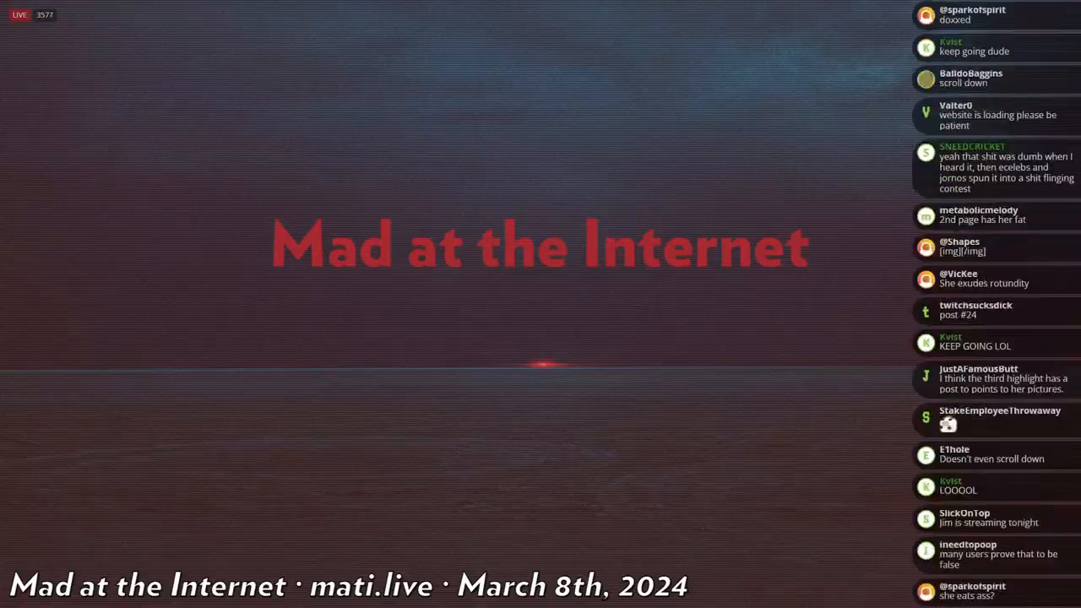
scroll("down", 3)
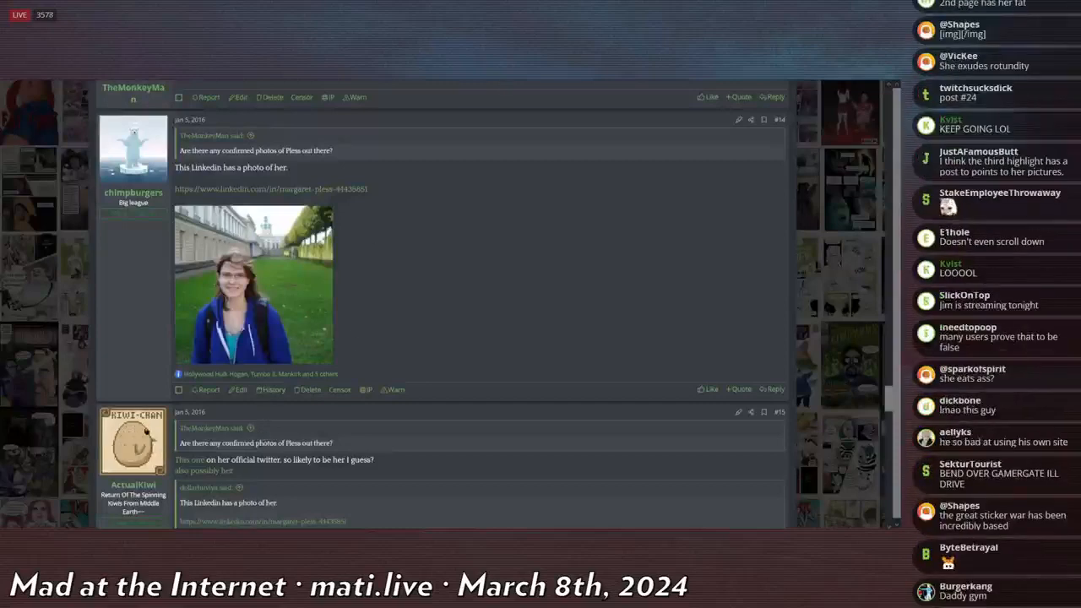
Scroll down to the thread post sharing a LinkedIn photo of her.
scroll("down", 3)
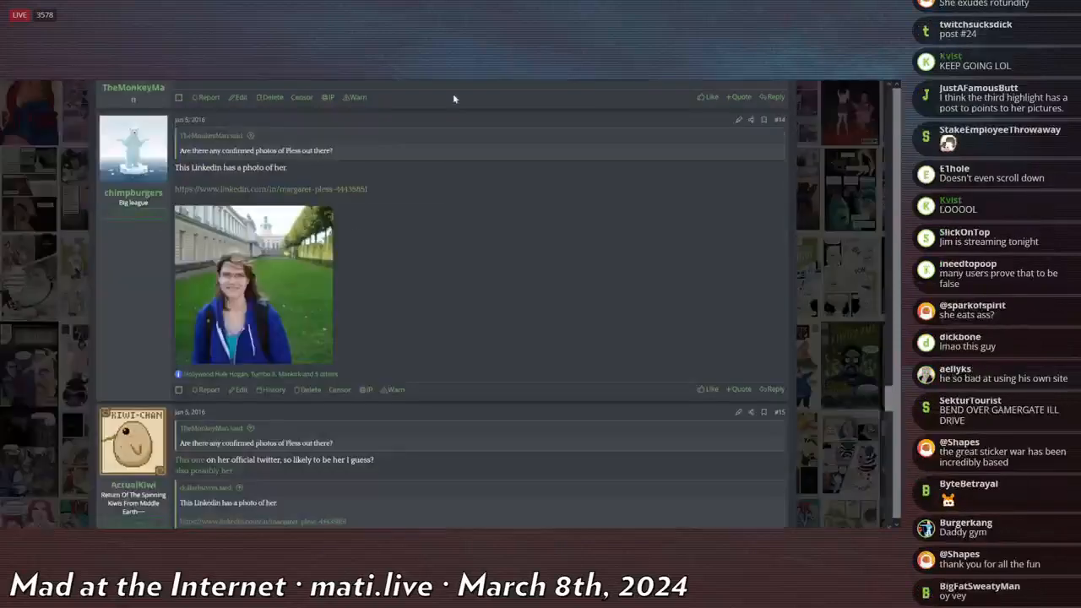
scroll("down", 3)
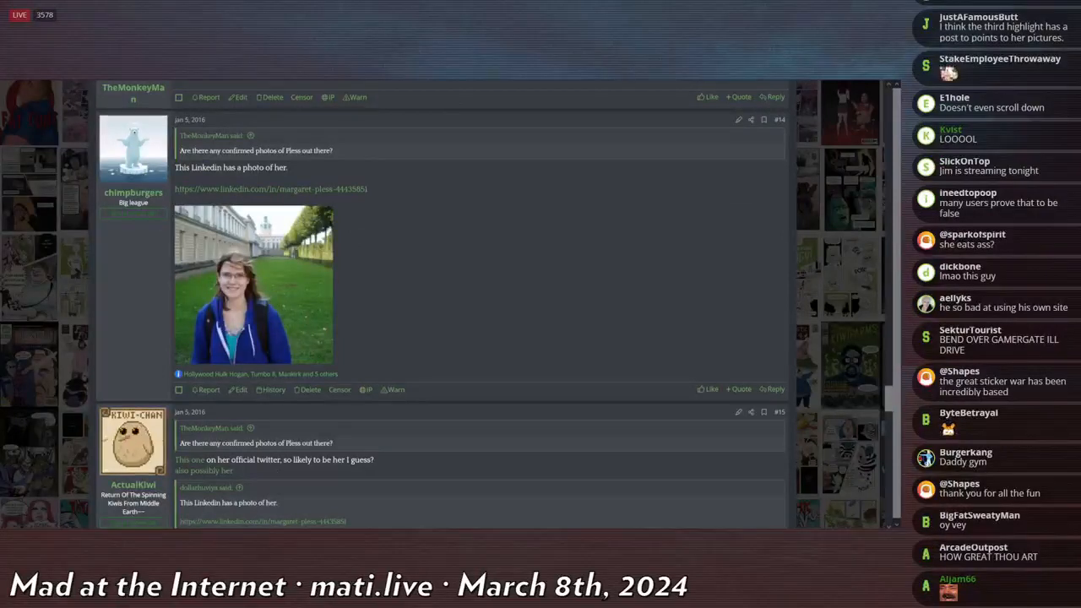
scroll("down", 3)
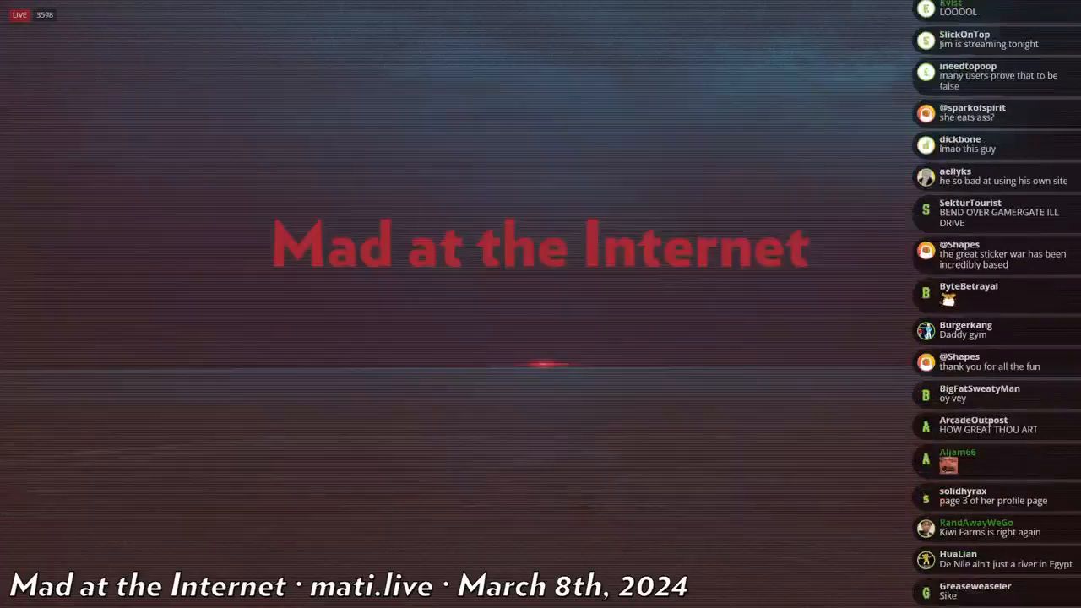
scroll("down", 3)
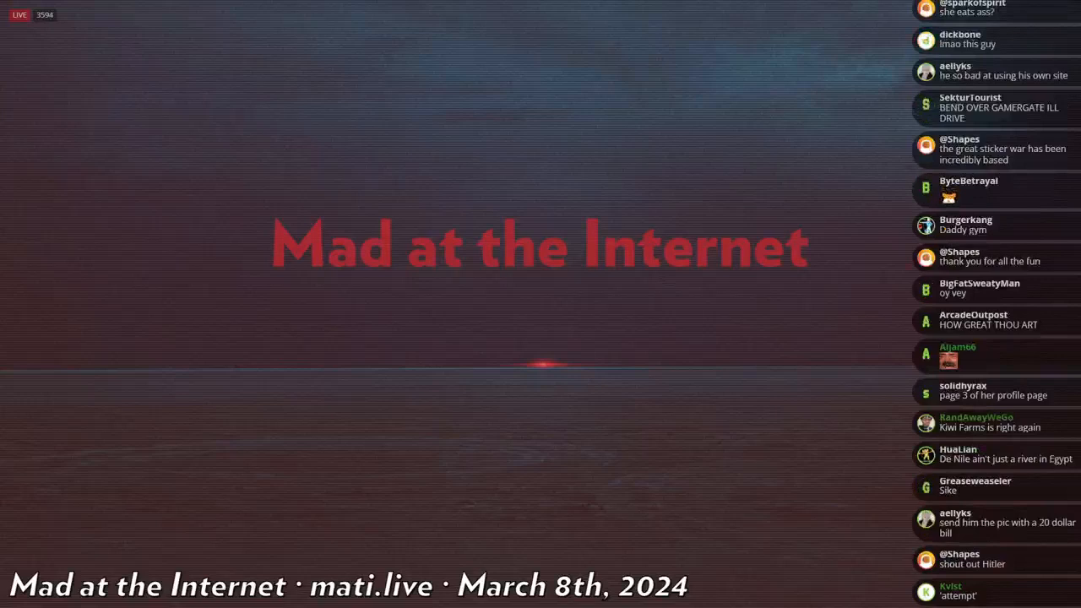
scroll("down", 3)
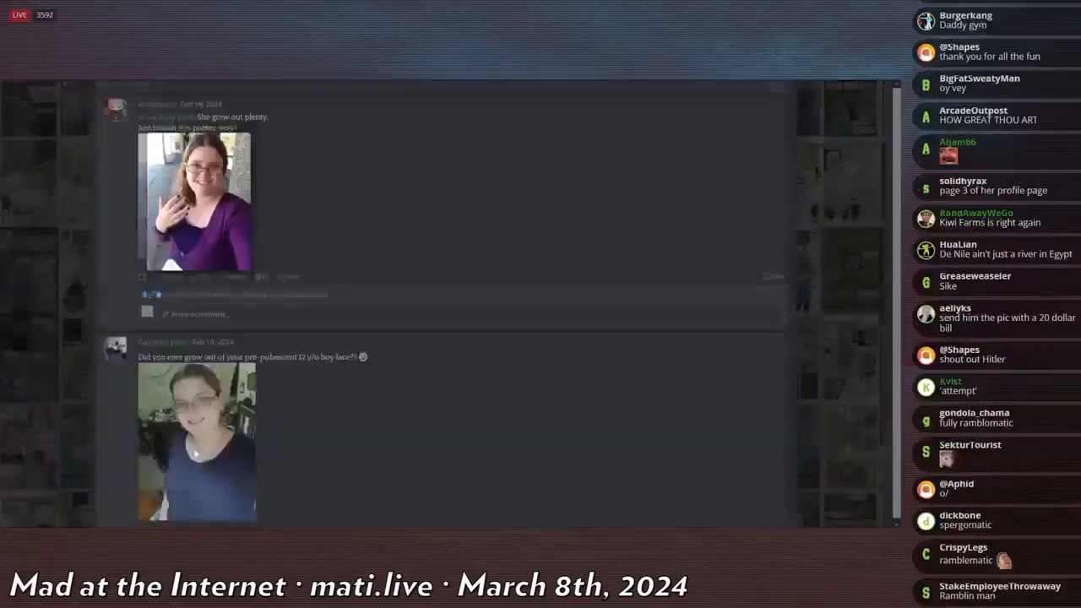
Enlarge the lower profile post's photo, close it, and continue down the profile posts.
left_click(196, 443)
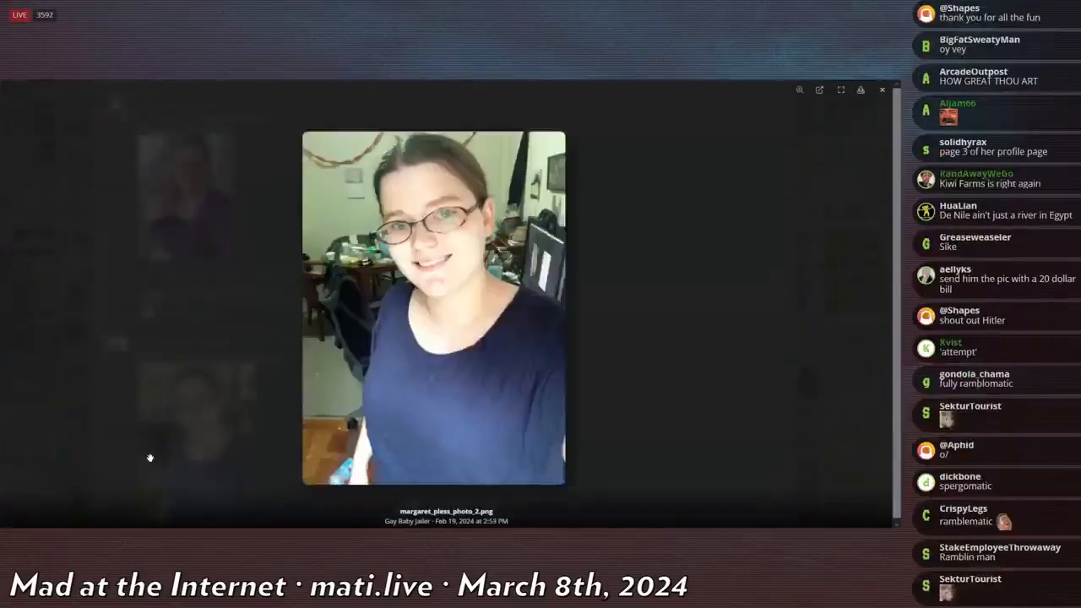
left_click(882, 89)
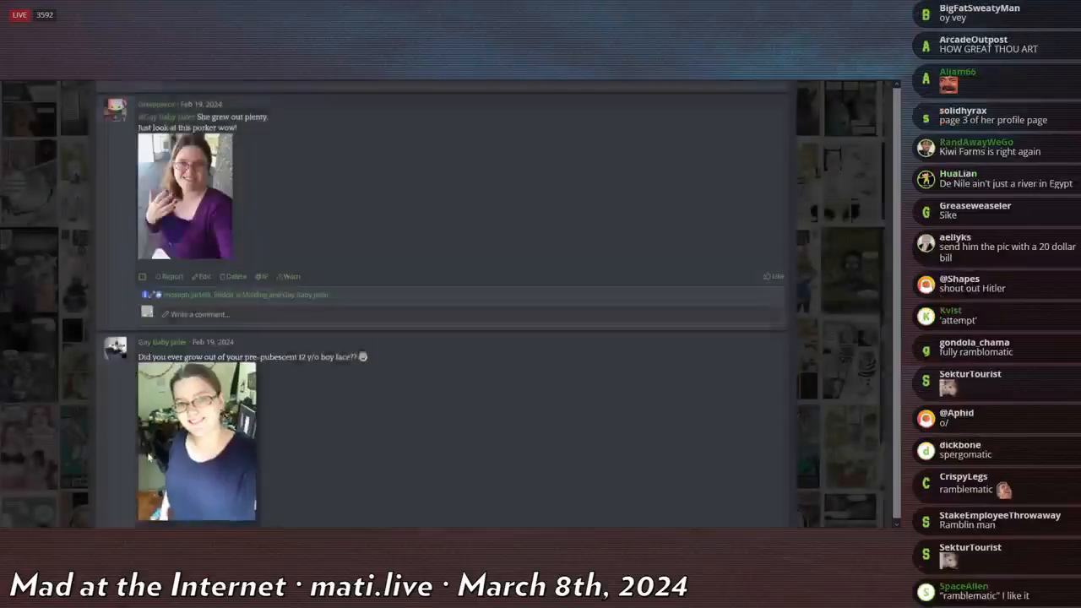
scroll("down", 3)
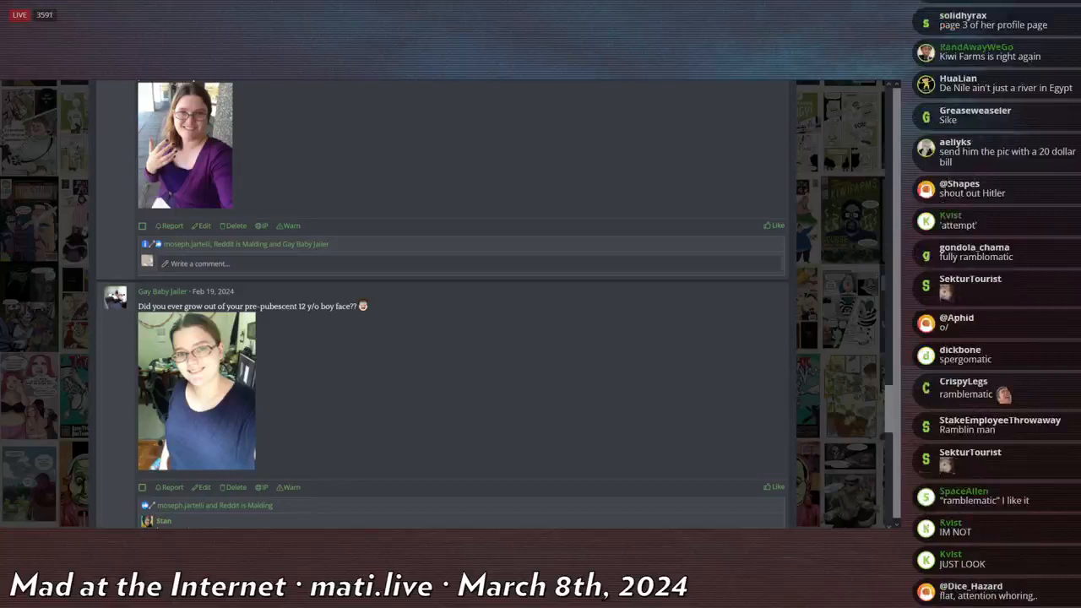
scroll("down", 3)
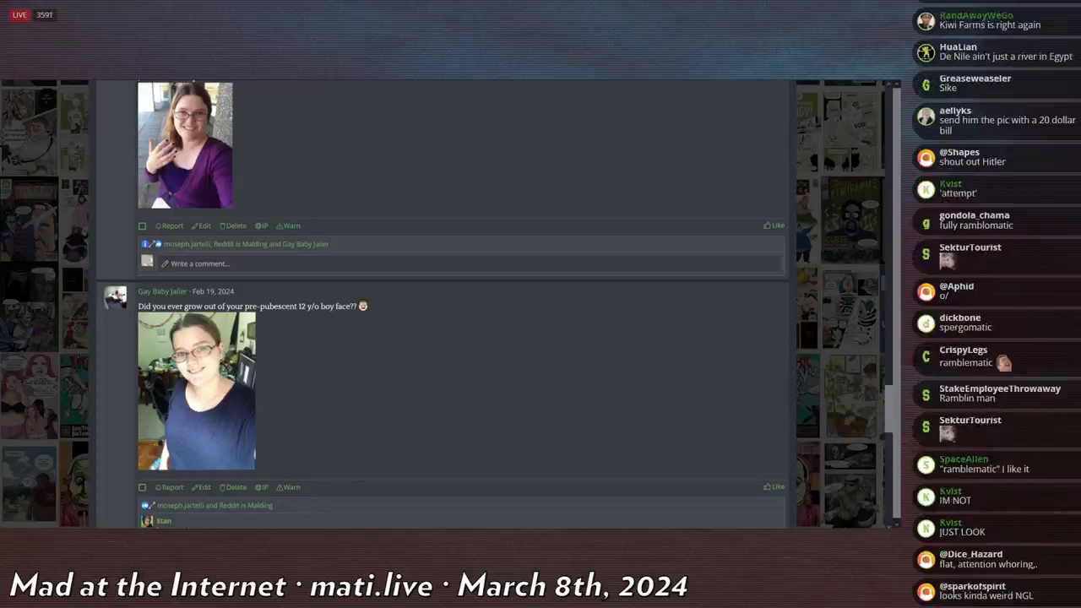
scroll("down", 3)
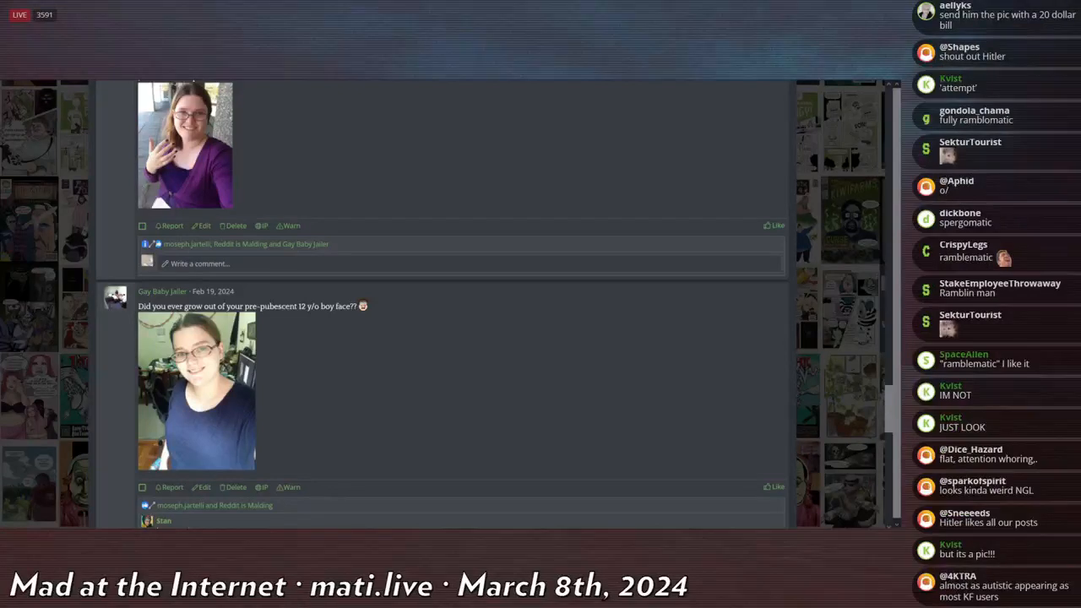
Scroll on through the remaining profile posts showing both photos.
scroll("down", 3)
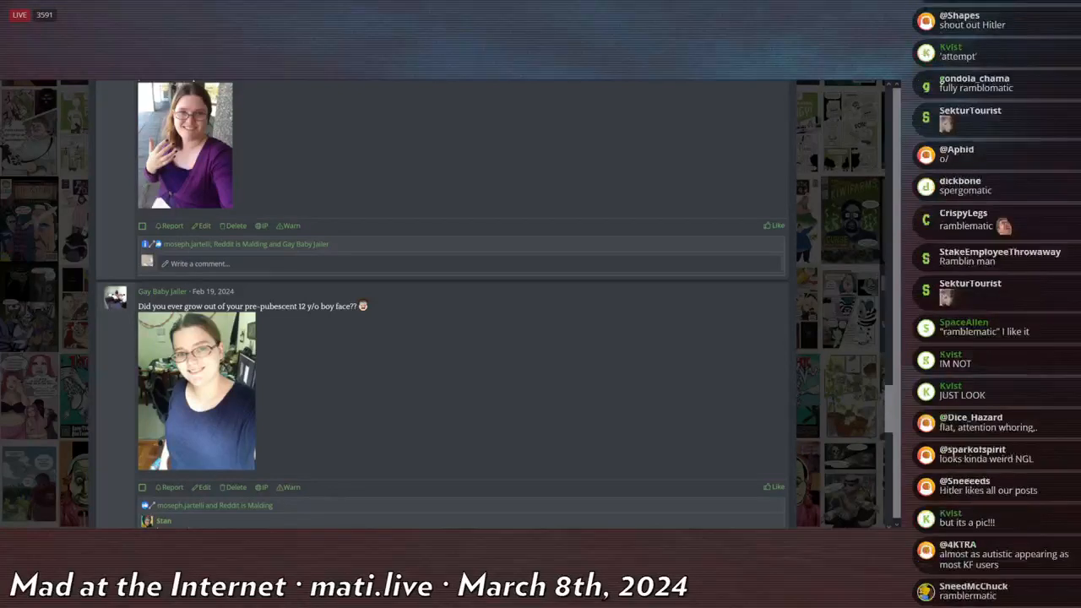
scroll("down", 3)
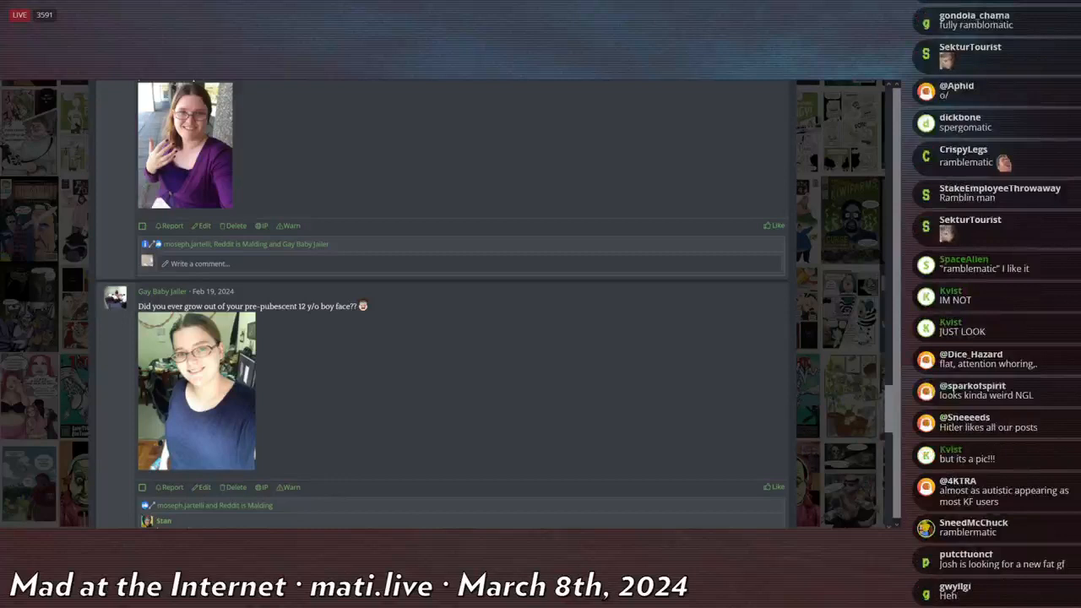
scroll("down", 3)
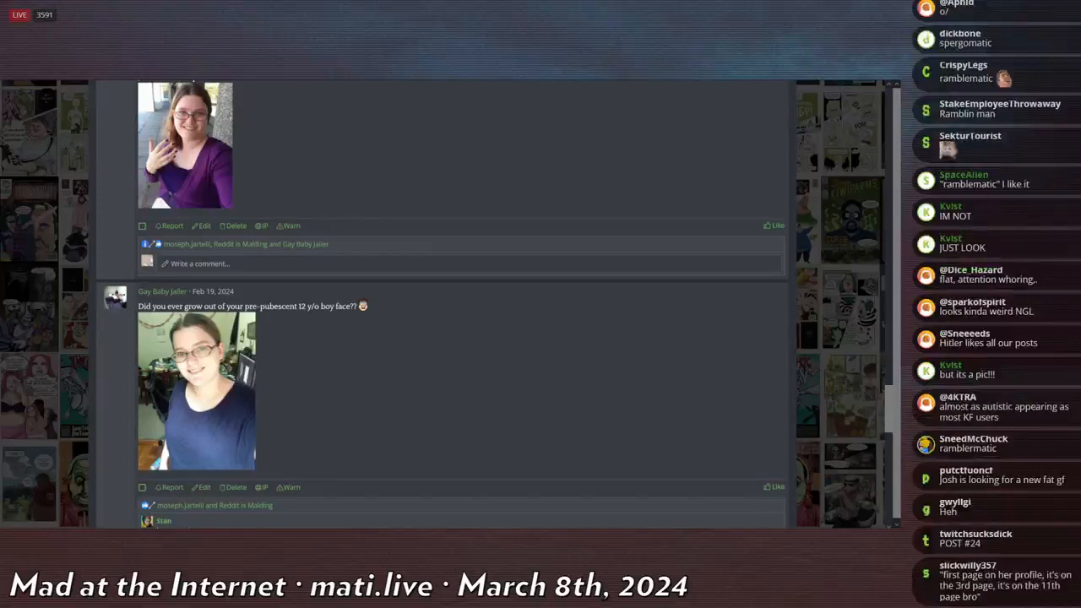
scroll("down", 3)
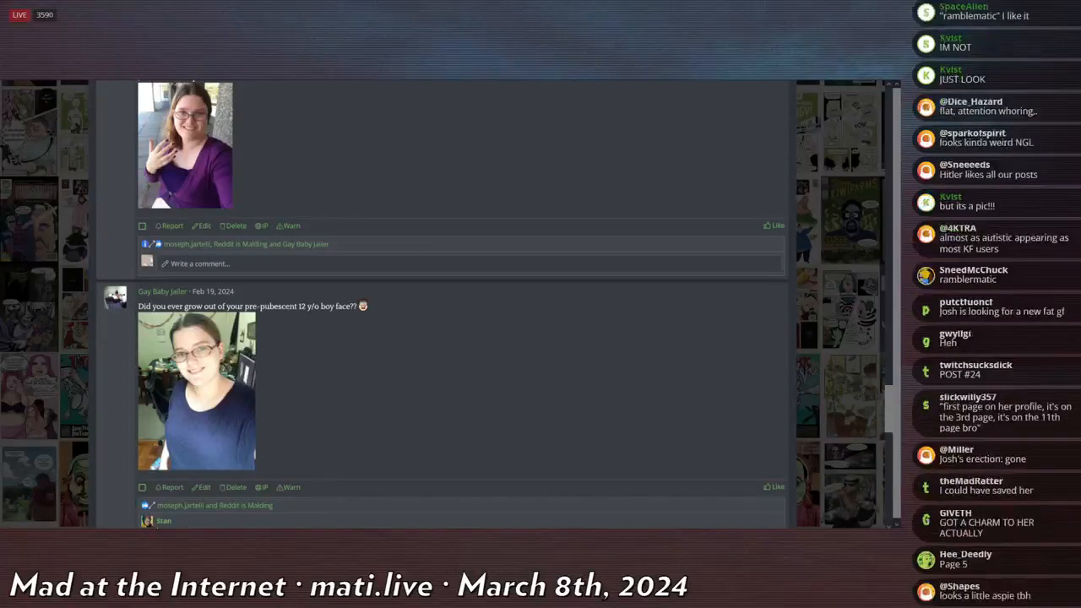
scroll("down", 3)
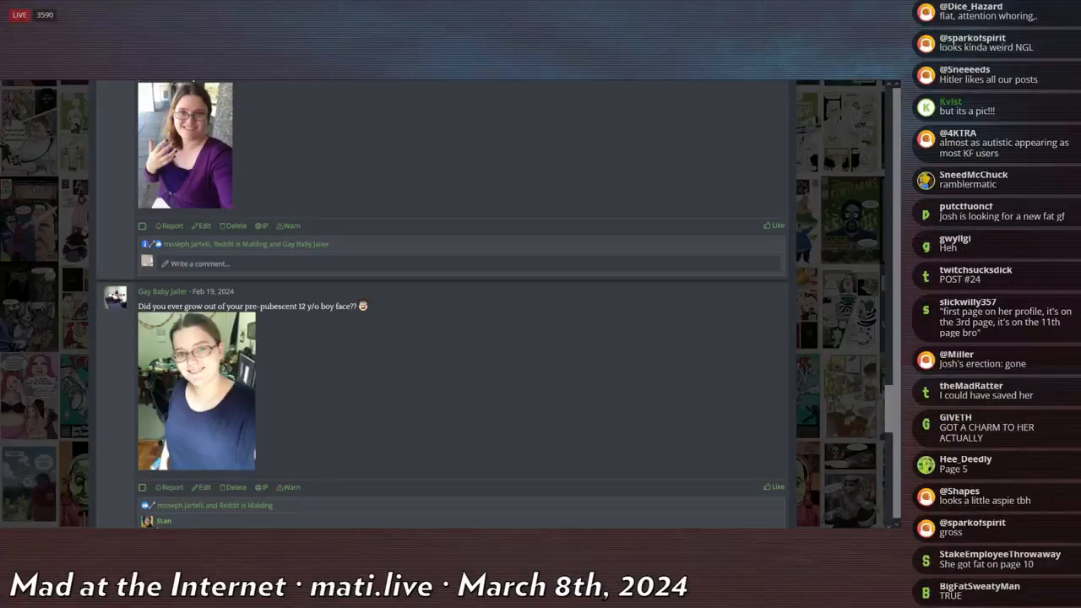
scroll("down", 3)
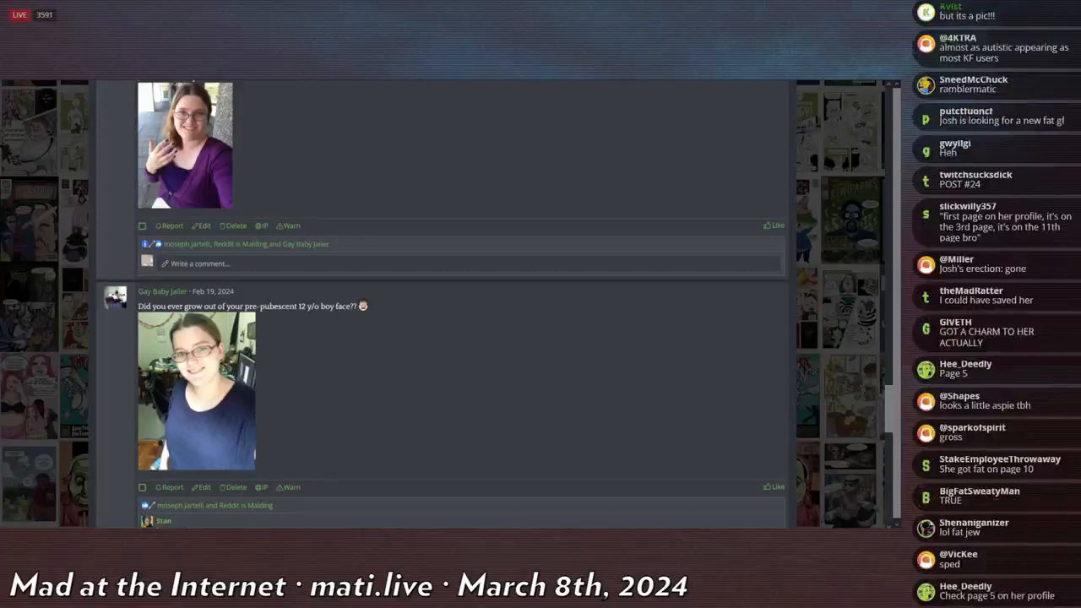
scroll("down", 3)
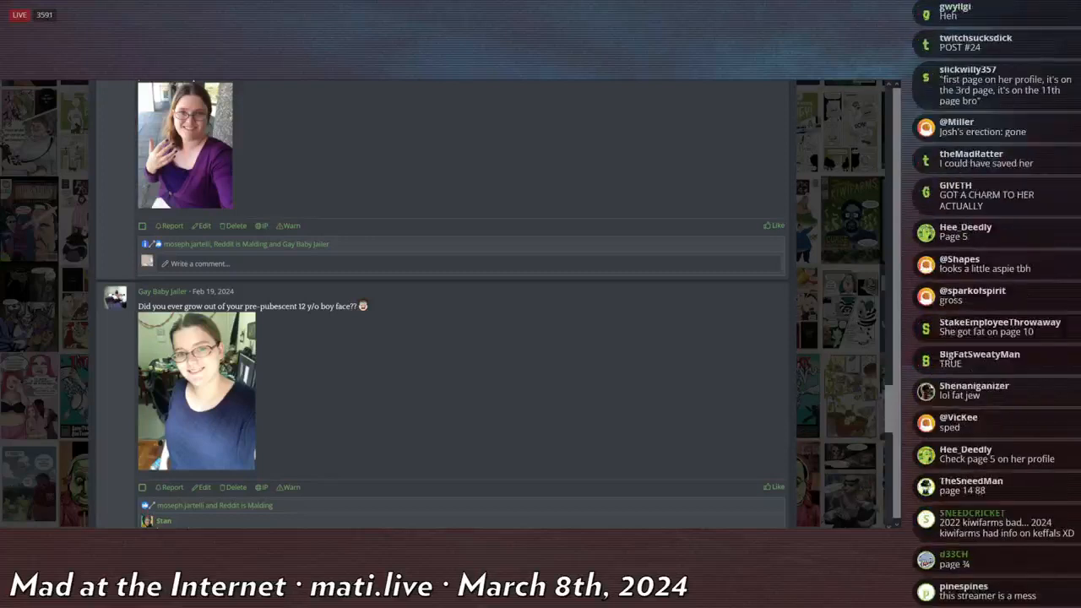
scroll("down", 3)
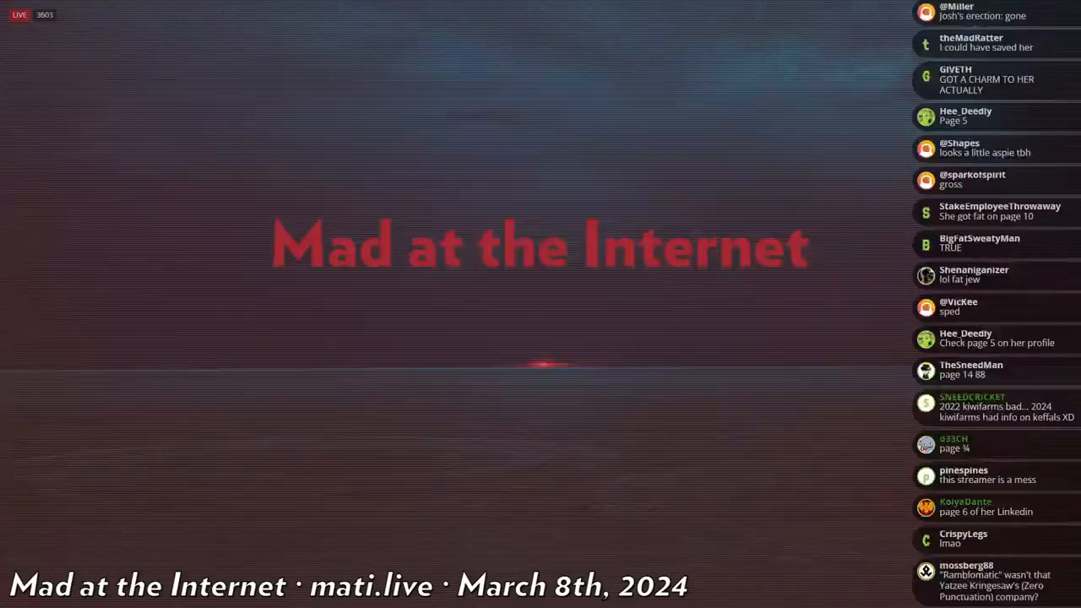
scroll("down", 3)
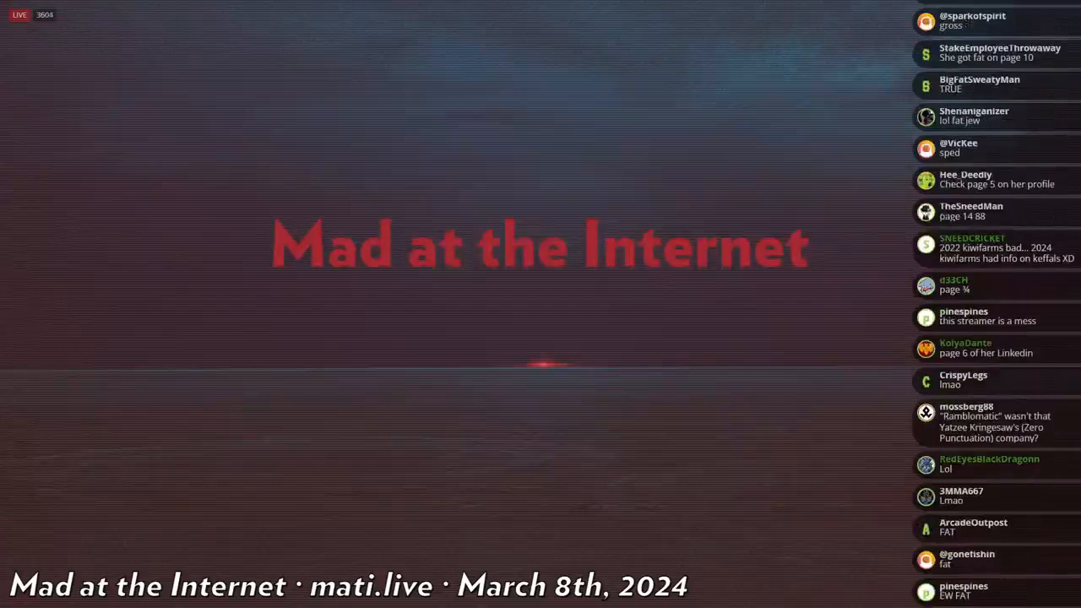
scroll("down", 3)
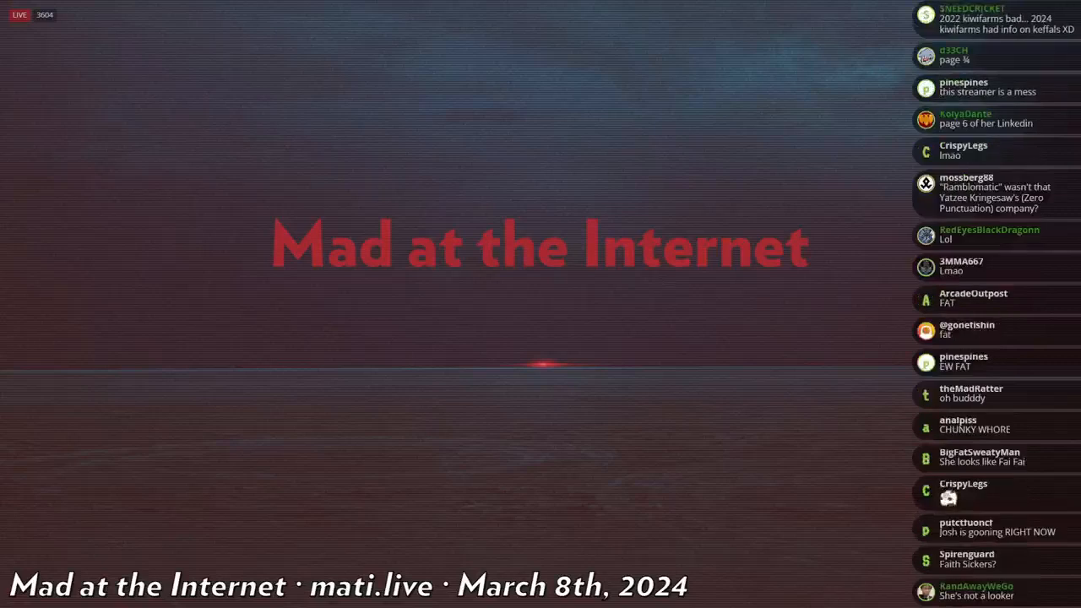
scroll("down", 3)
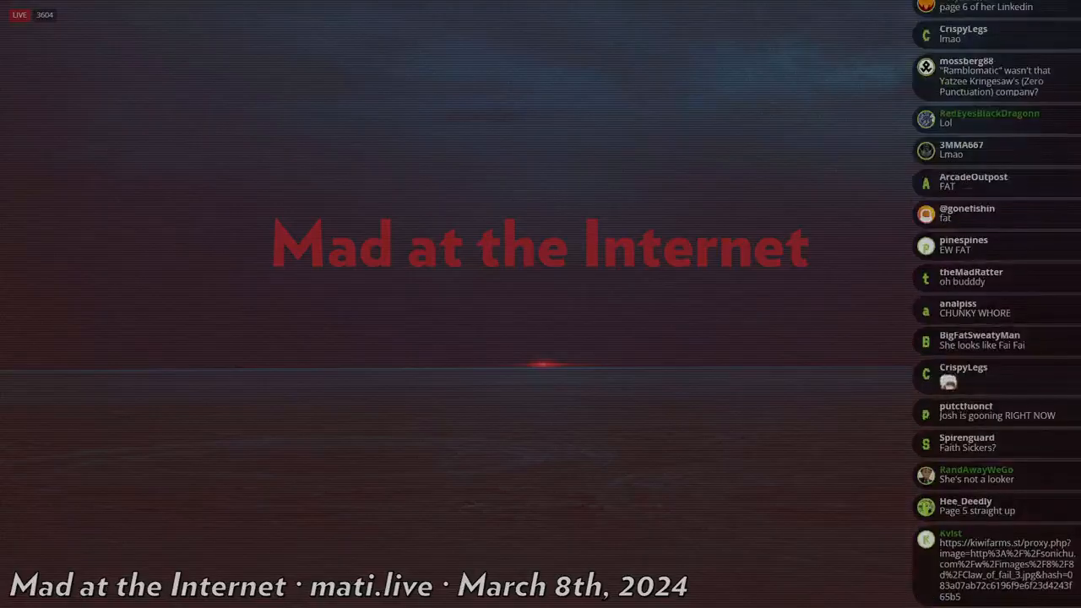